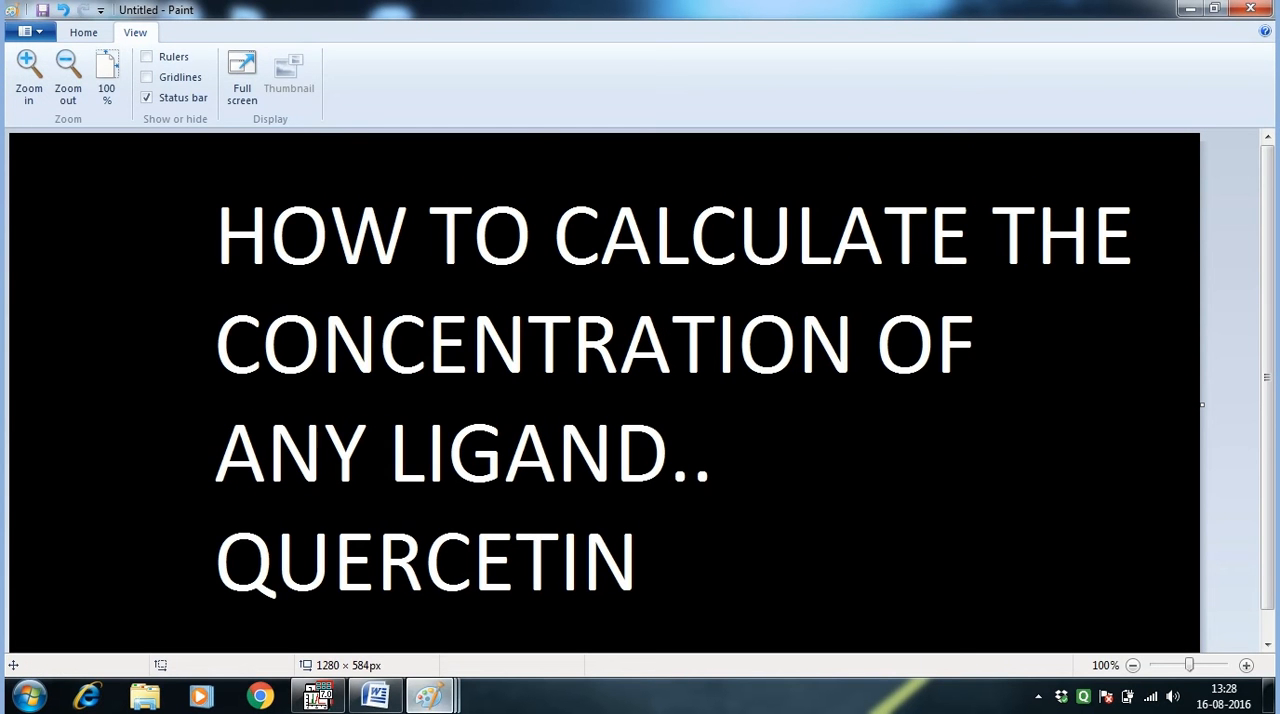
# - Bring up the white beaker outline on the black Paint canvas
pyautogui.click(318, 695)
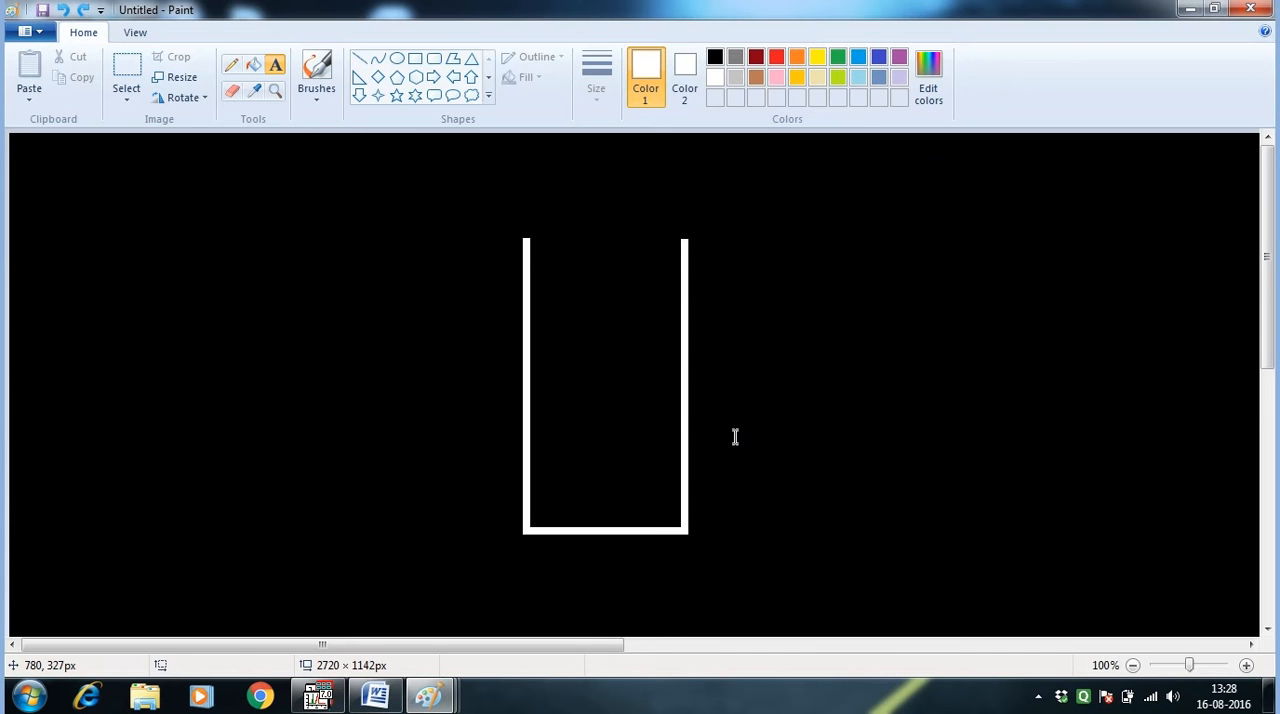
# - Draw blue liquid layers in the beaker and add the labels '2ml or 2000 ul' and '5 ul'
pyautogui.moveTo(528, 459); pyautogui.dragTo(680, 459)
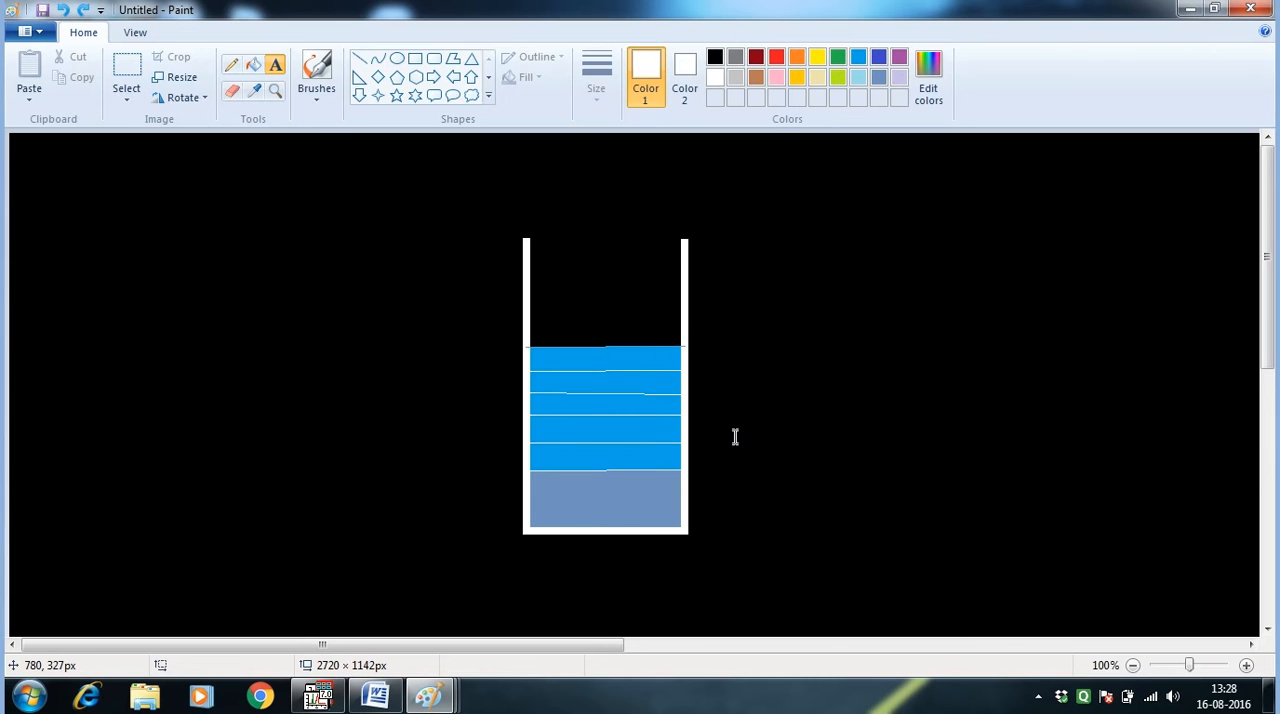
pyautogui.write('2ml or 2000 ul')
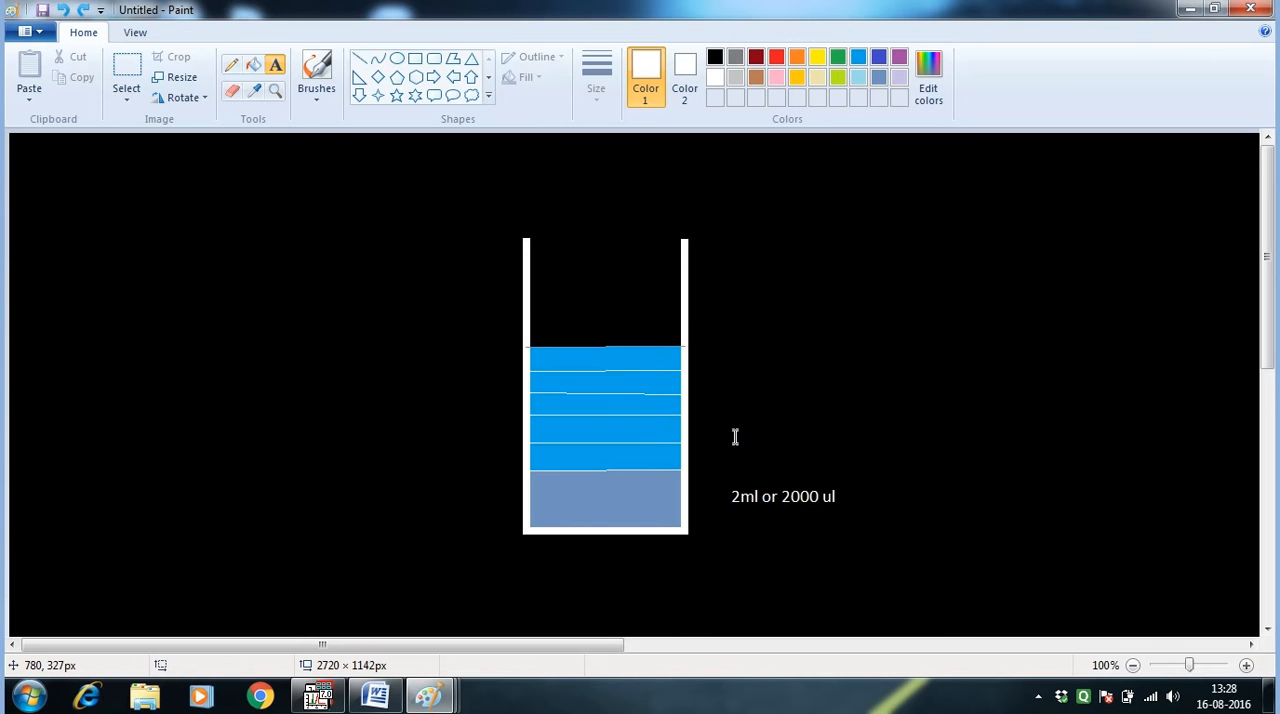
pyautogui.write('5 ul')
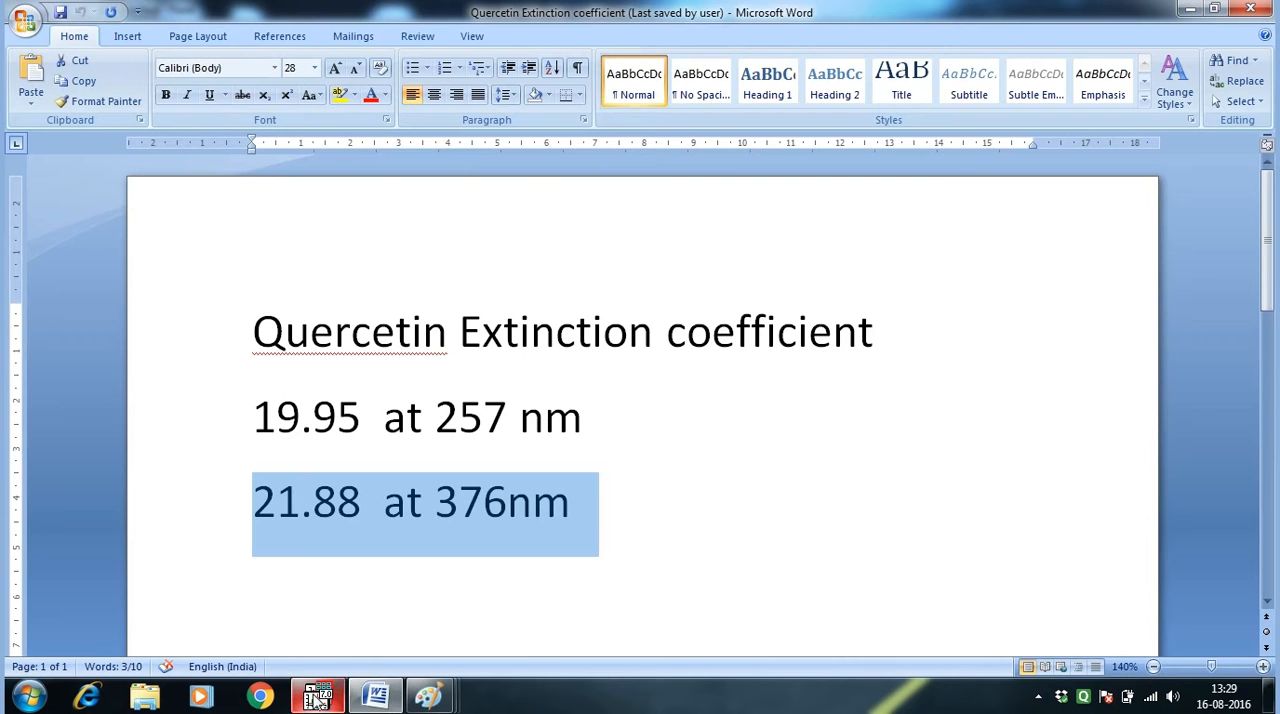
# - In Origin, select the buffer and tit5 through tit25 columns of Data1
pyautogui.click(318, 695)
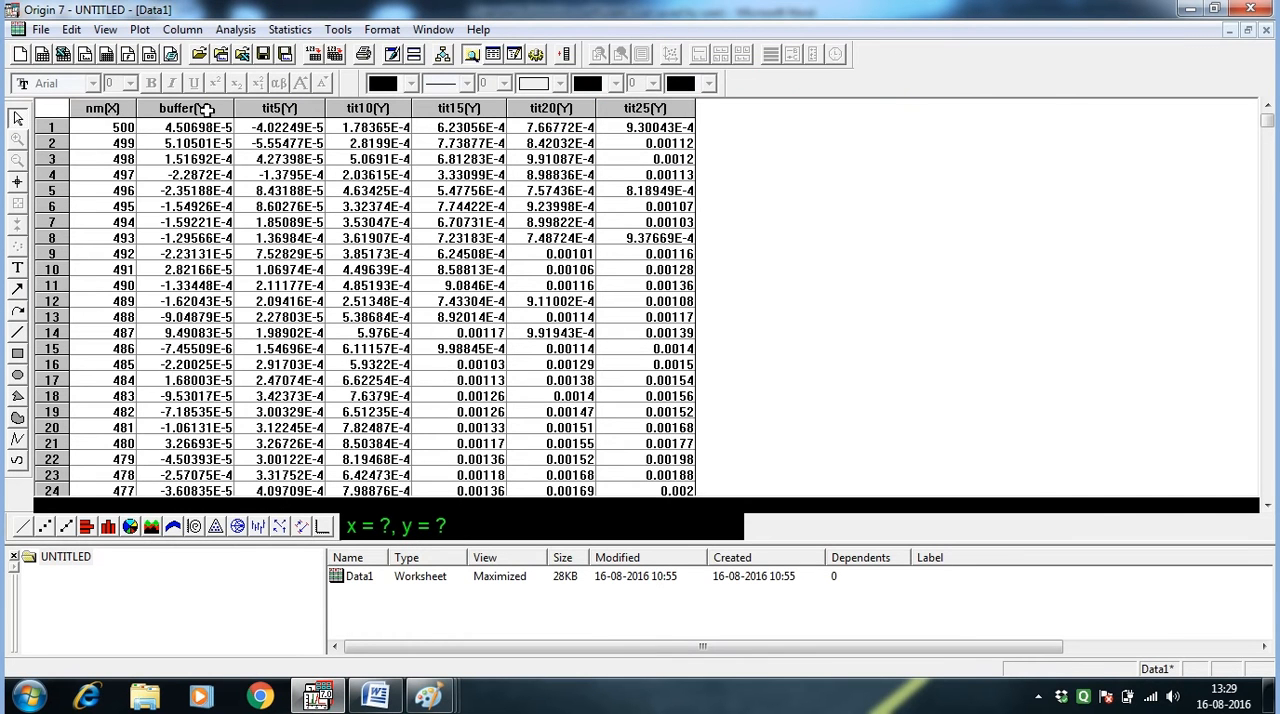
pyautogui.click(184, 108)
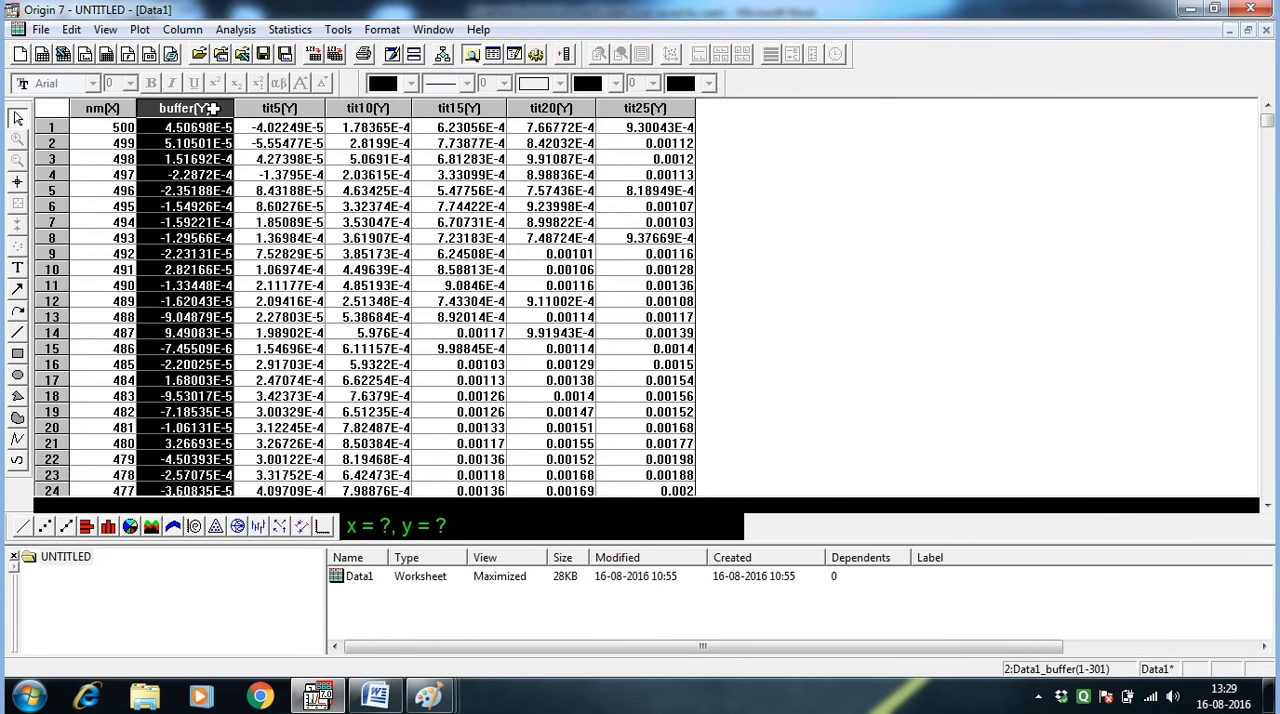
pyautogui.click(278, 108)
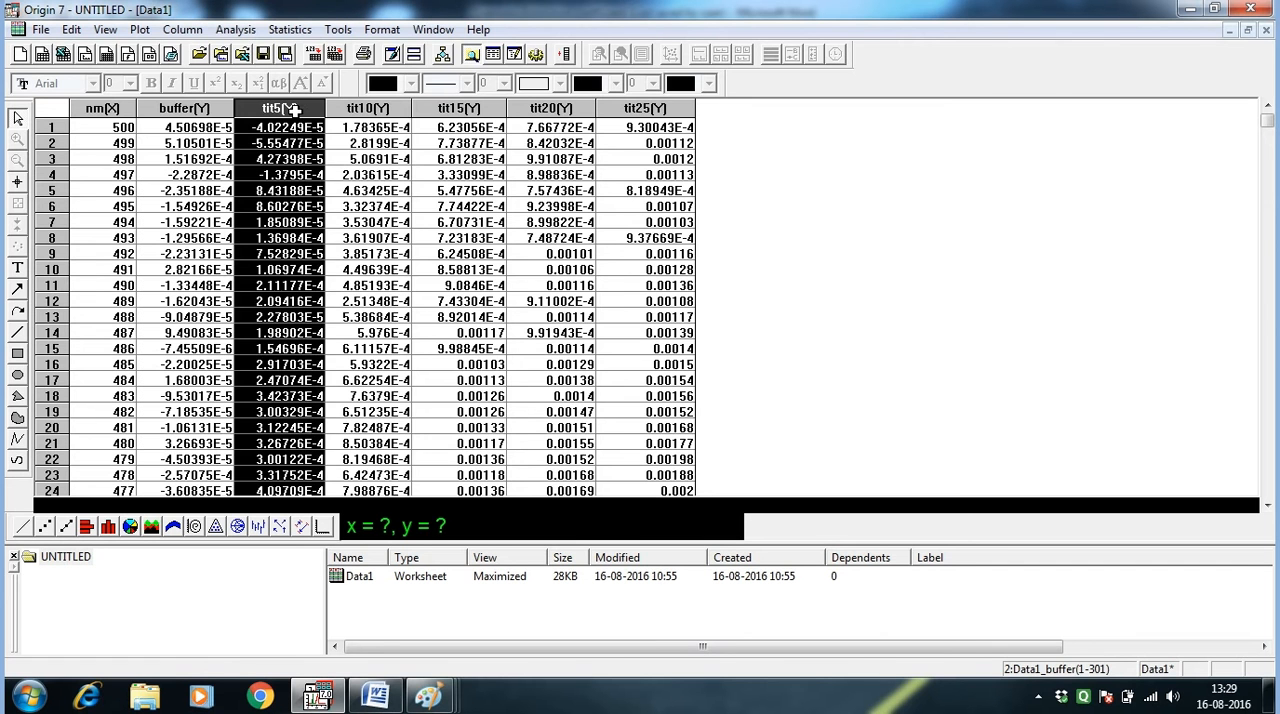
pyautogui.click(458, 108)
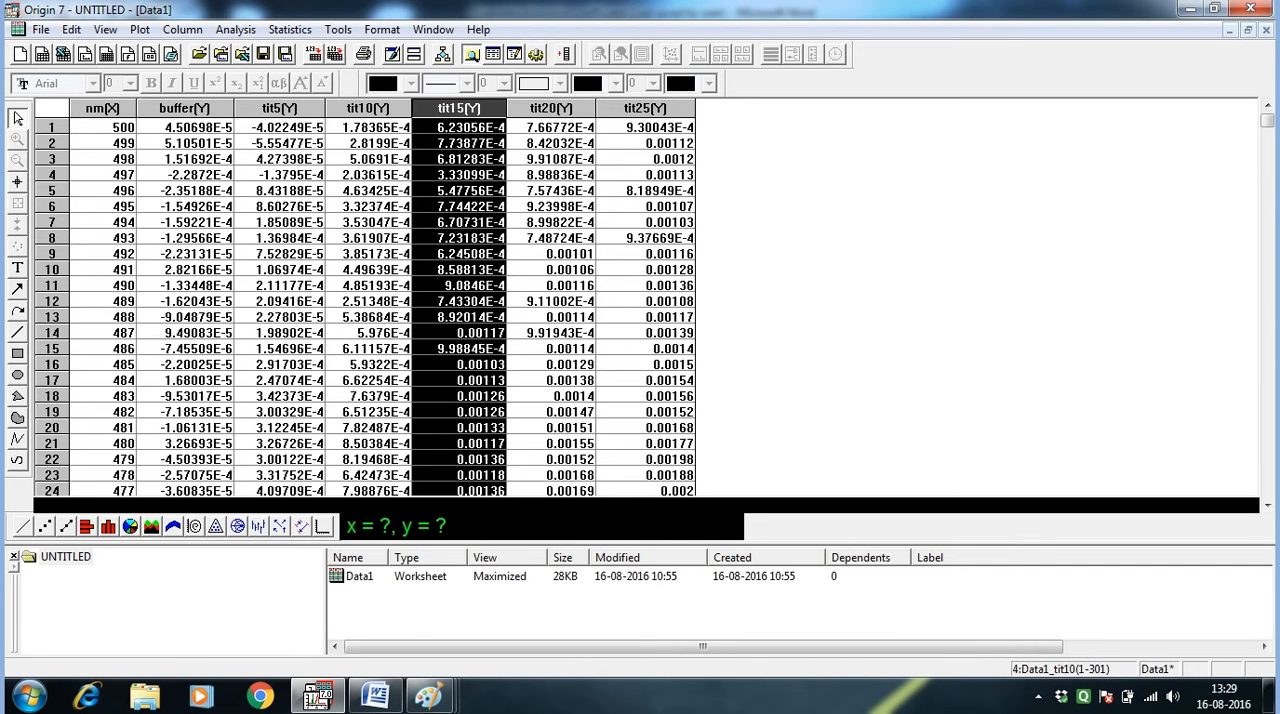
pyautogui.click(645, 108)
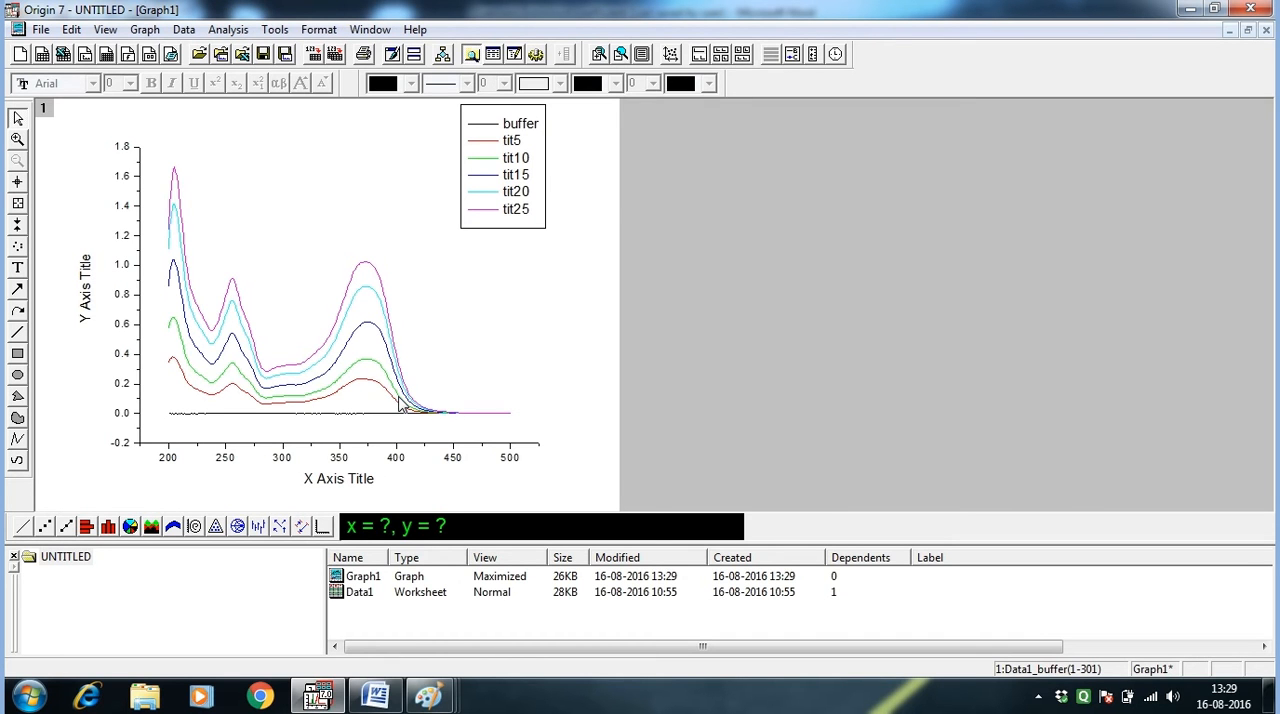
pyautogui.moveTo(518, 159)
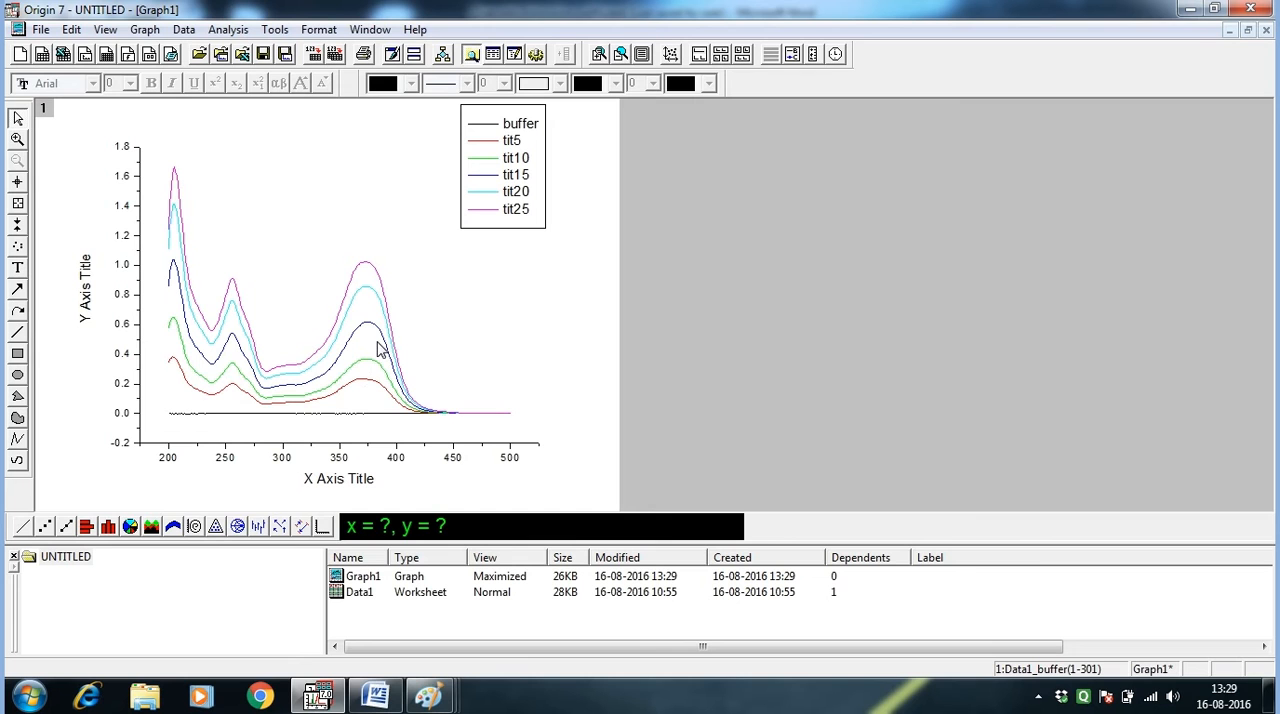
pyautogui.moveTo(347, 372)
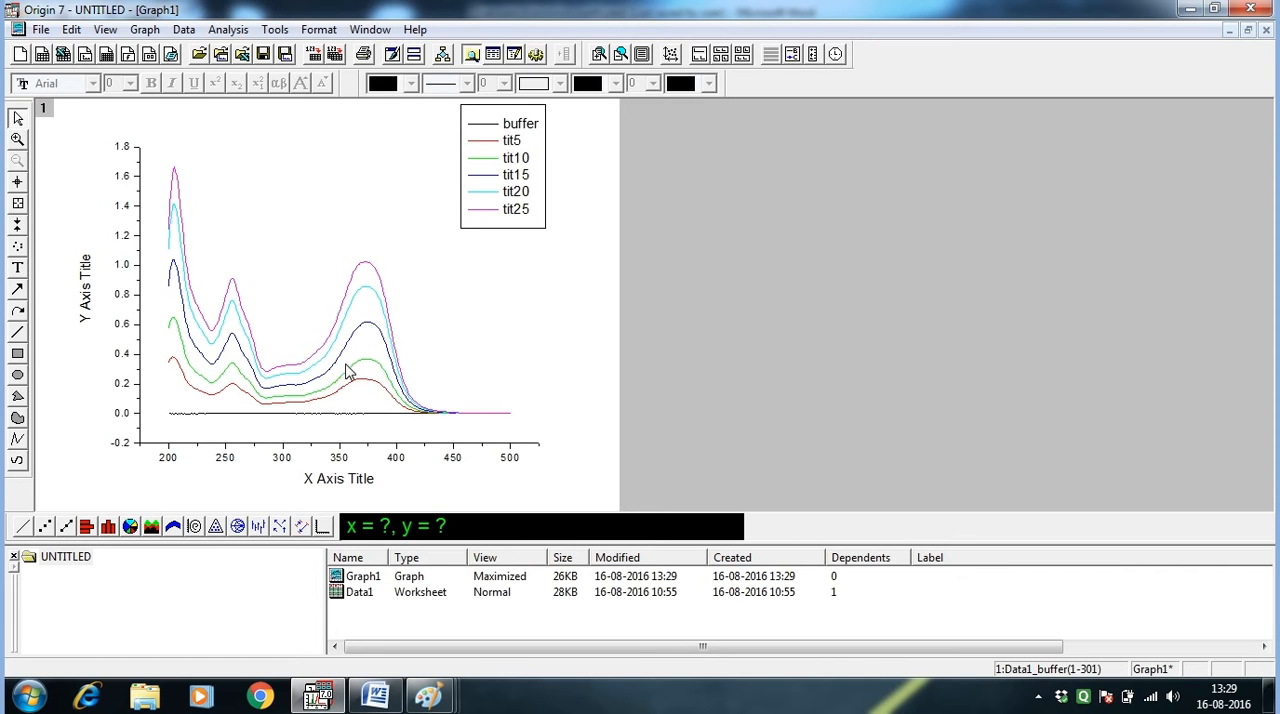
pyautogui.moveTo(336, 308)
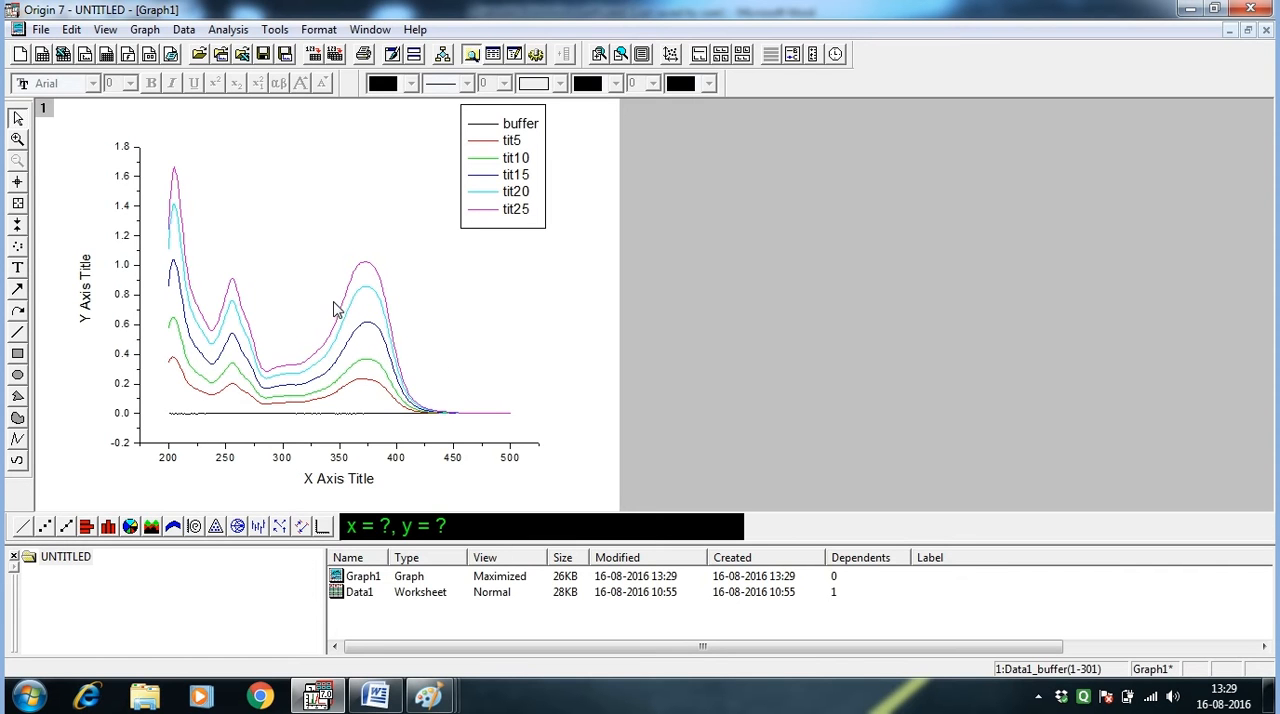
pyautogui.moveTo(430, 337)
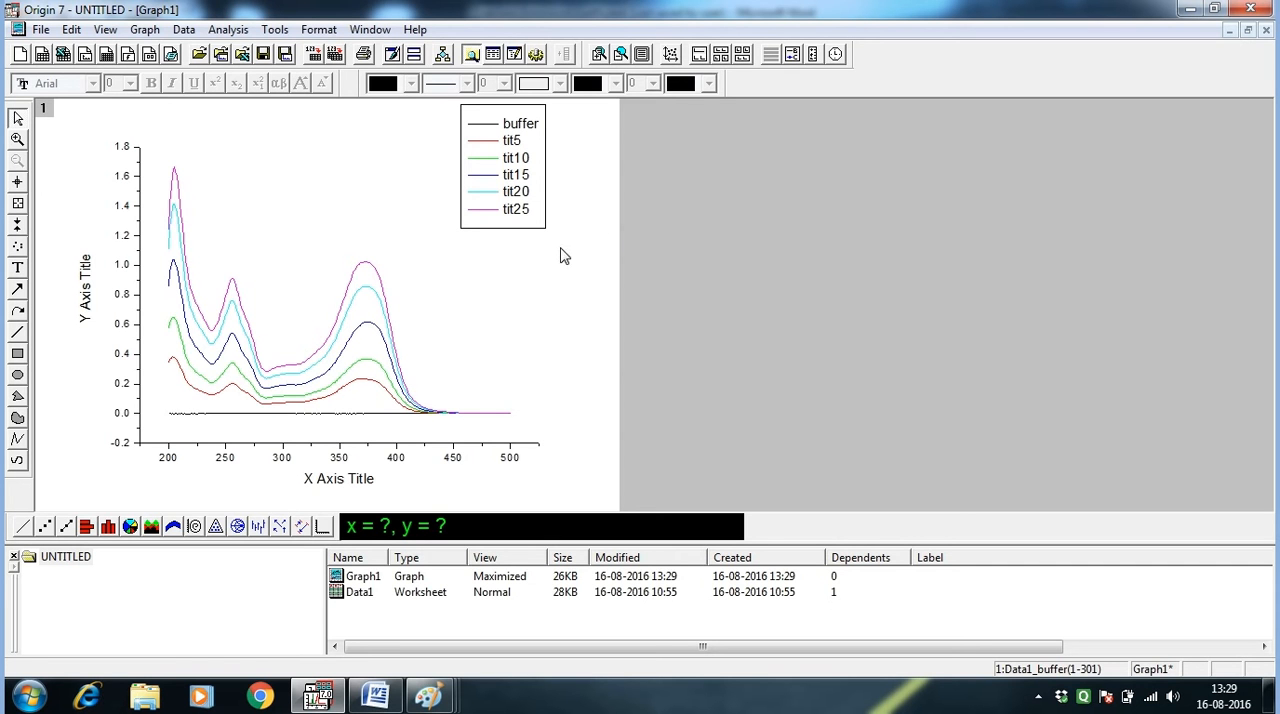
# - View the Word notes showing quercetin coefficients 19.95 at 257 nm and 21.88 at 376 nm
pyautogui.click(375, 695)
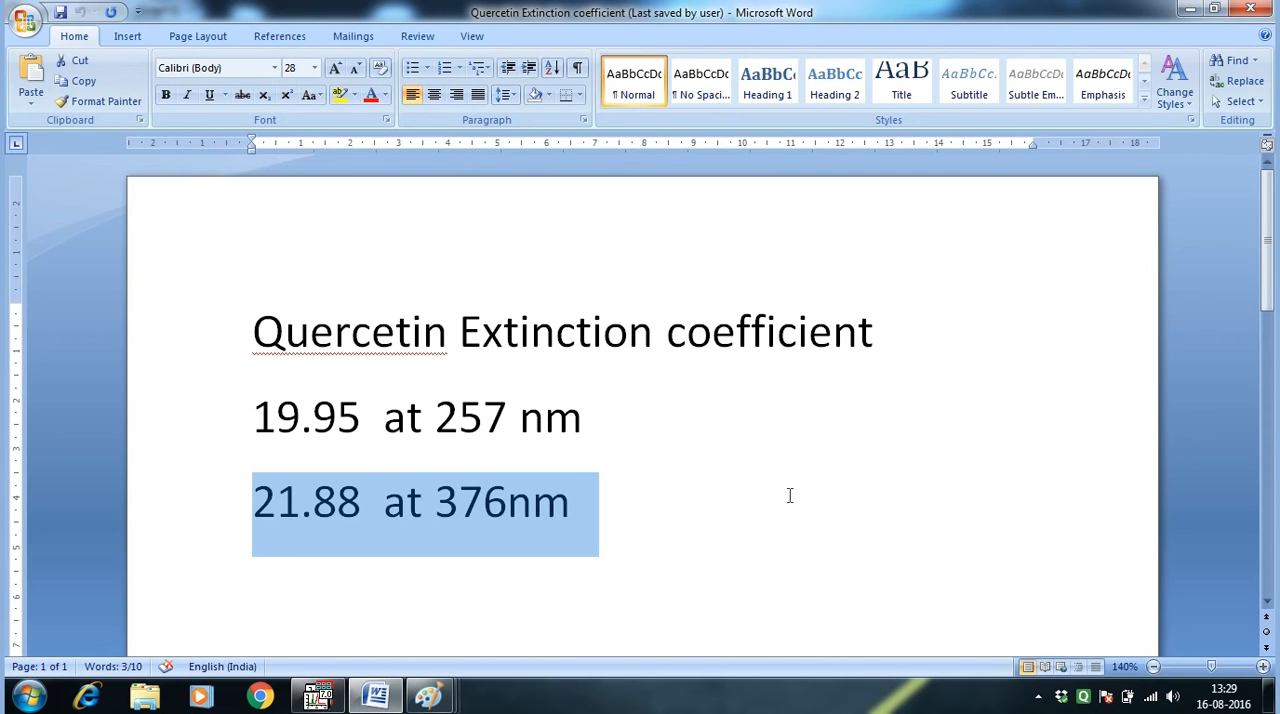
pyautogui.moveTo(308, 425)
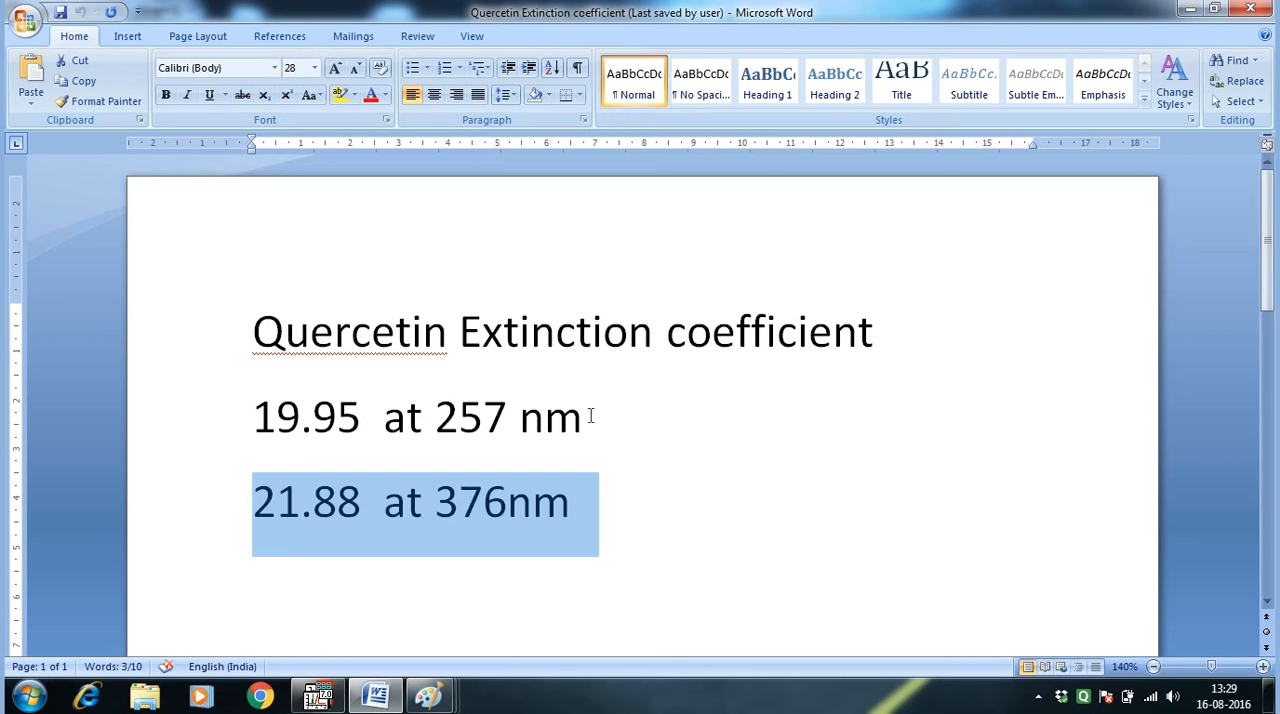
pyautogui.moveTo(510, 520)
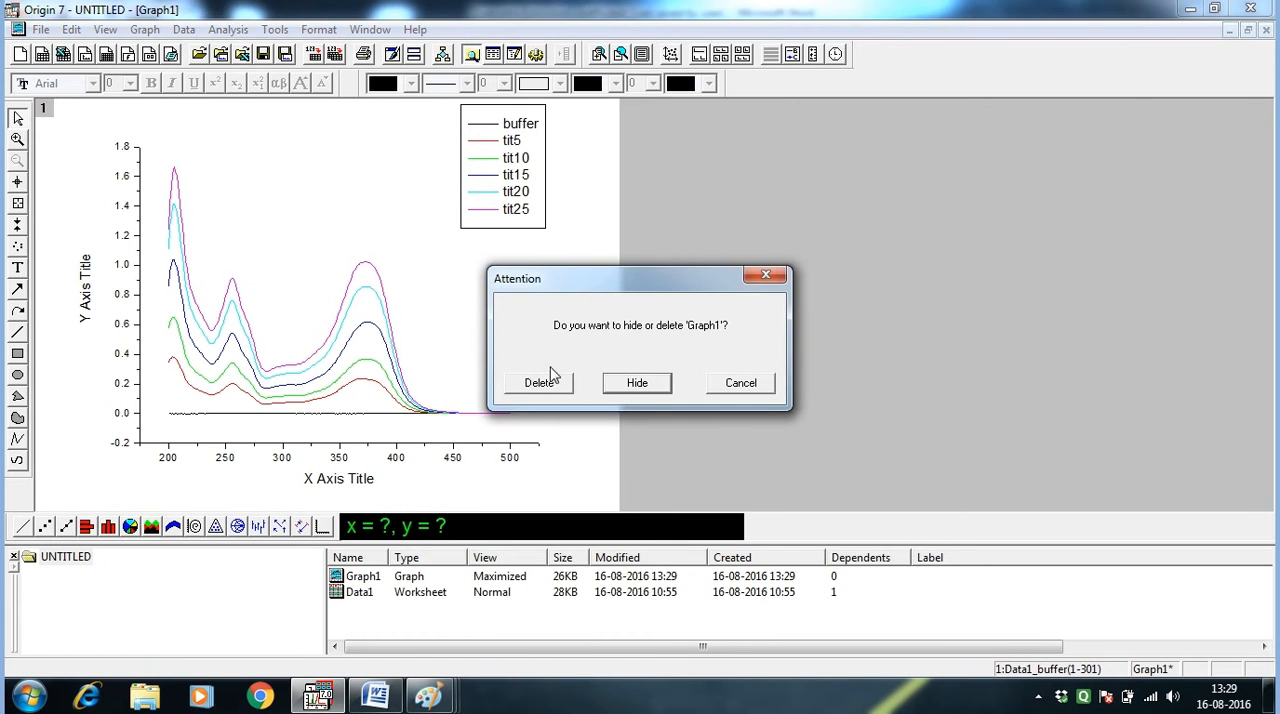
# - Delete Graph1 and scroll Data1 down to row 244
pyautogui.click(540, 382)
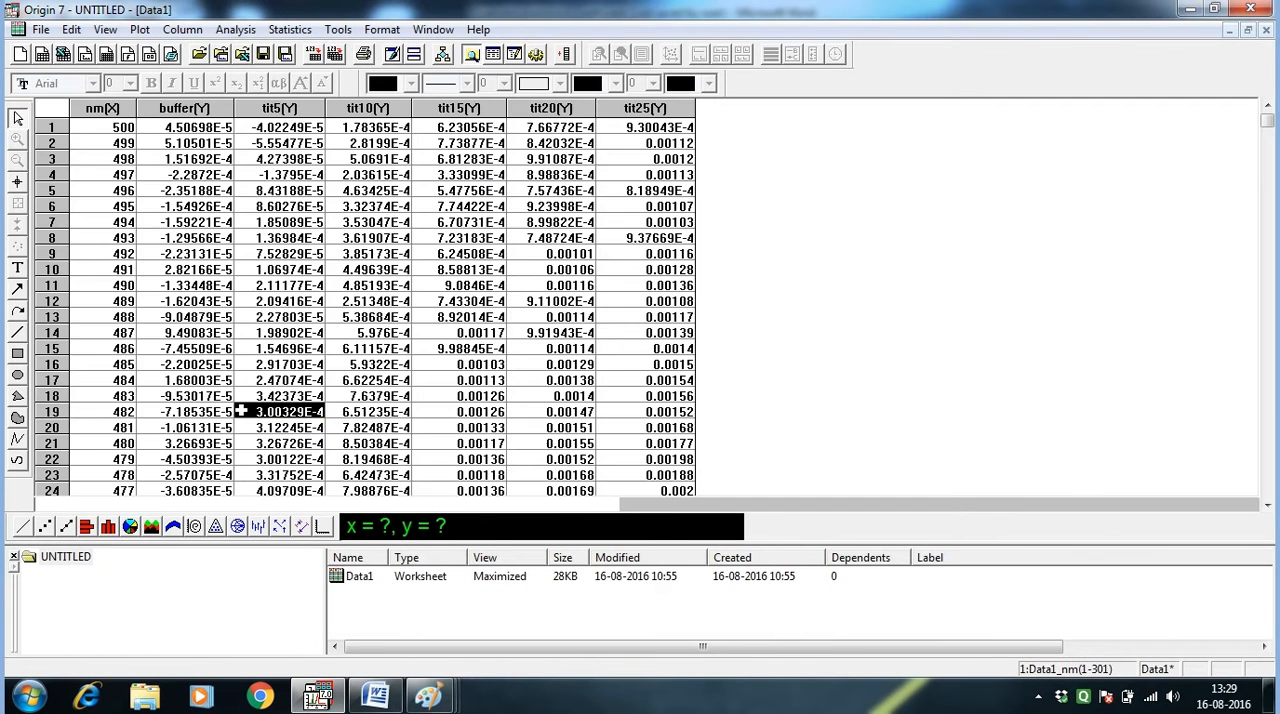
pyautogui.scroll(-3)
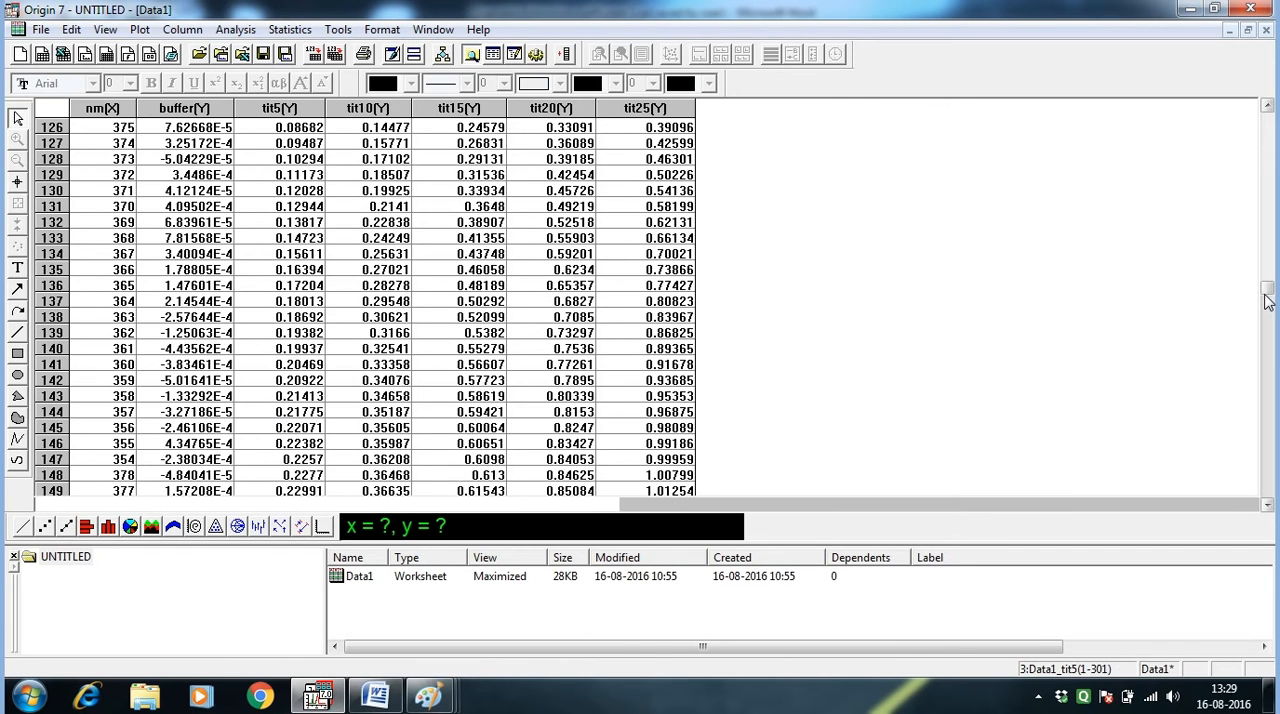
pyautogui.scroll(-3)
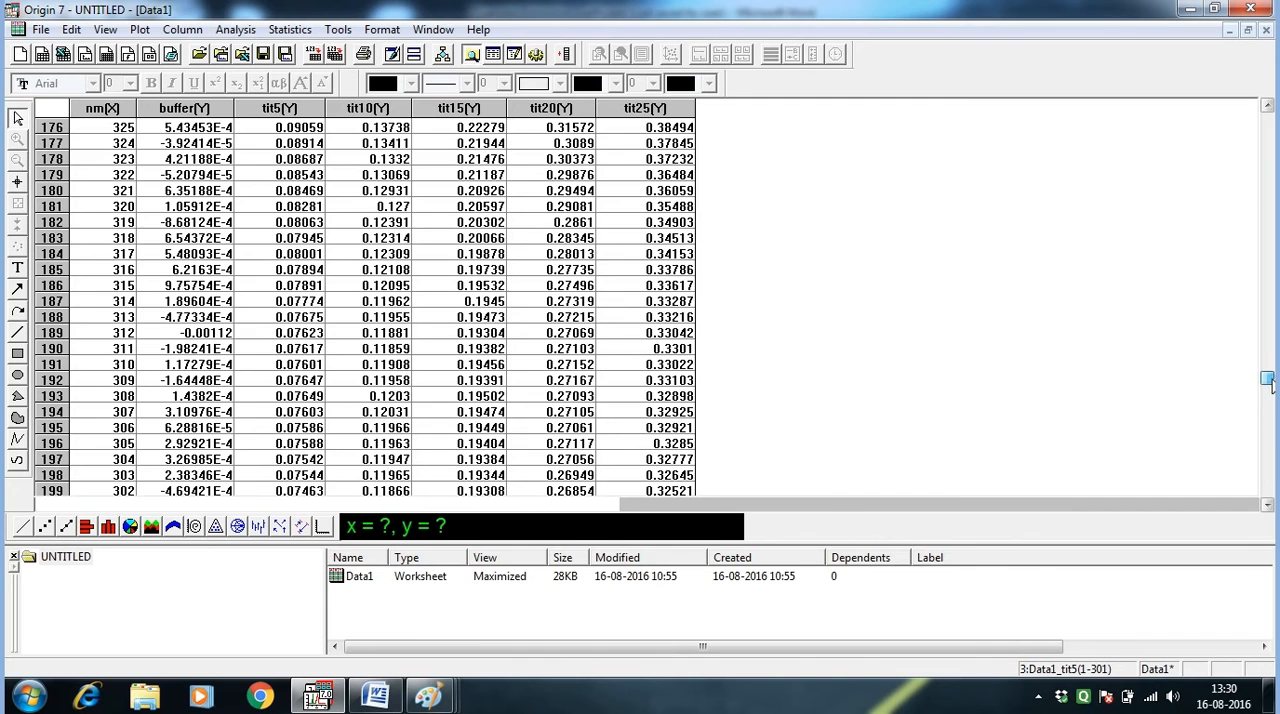
pyautogui.scroll(-3)
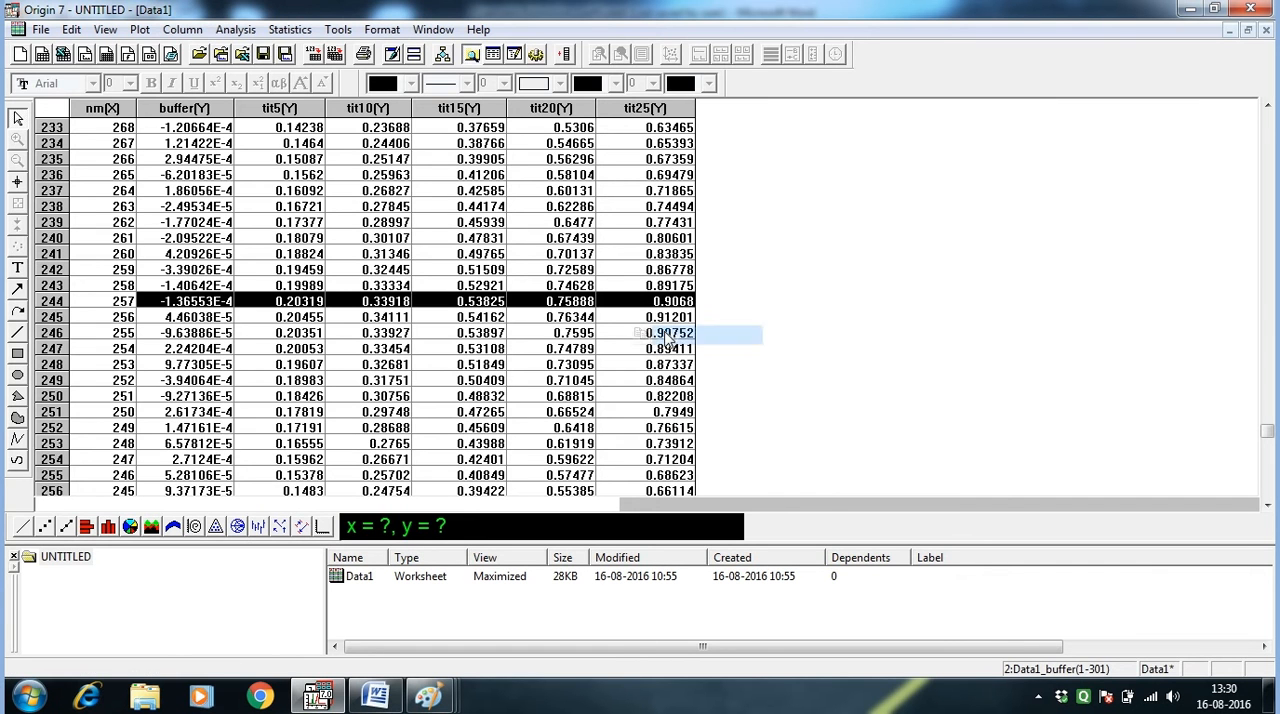
# - Paste the 257 nm row transposed into new worksheet Data7 as column 257
pyautogui.click(42, 54)
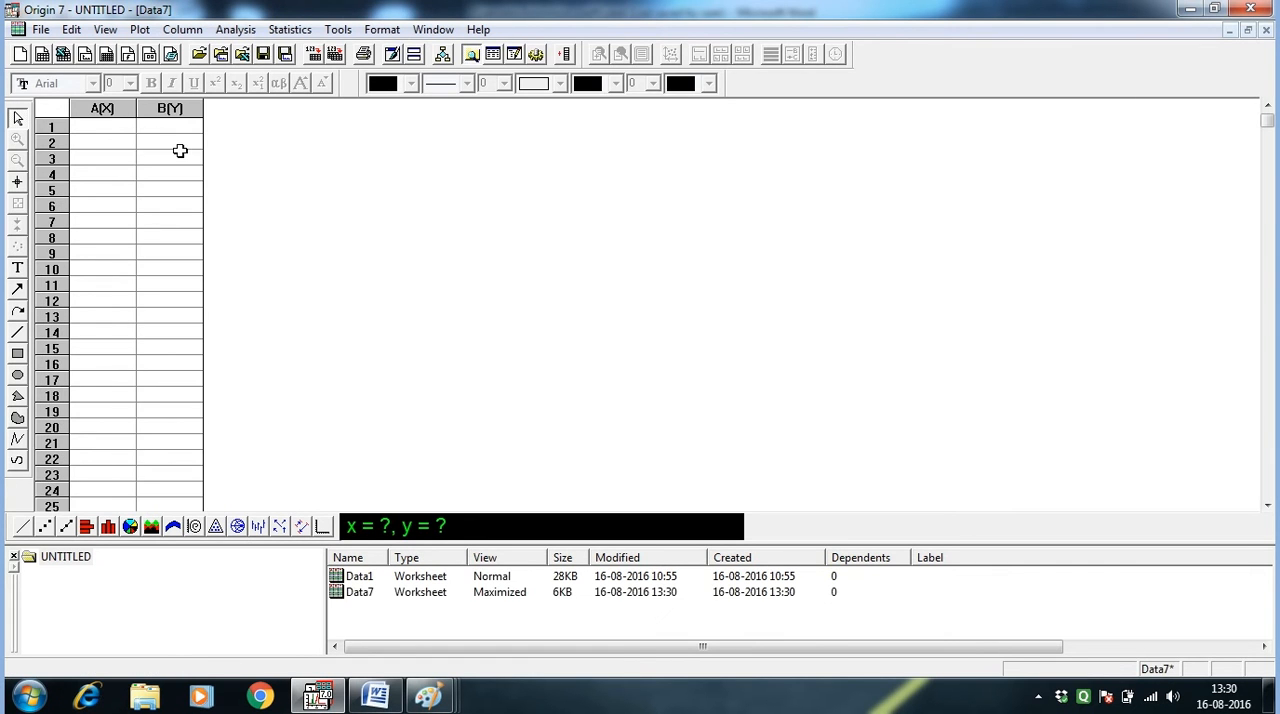
pyautogui.rightClick(180, 150)
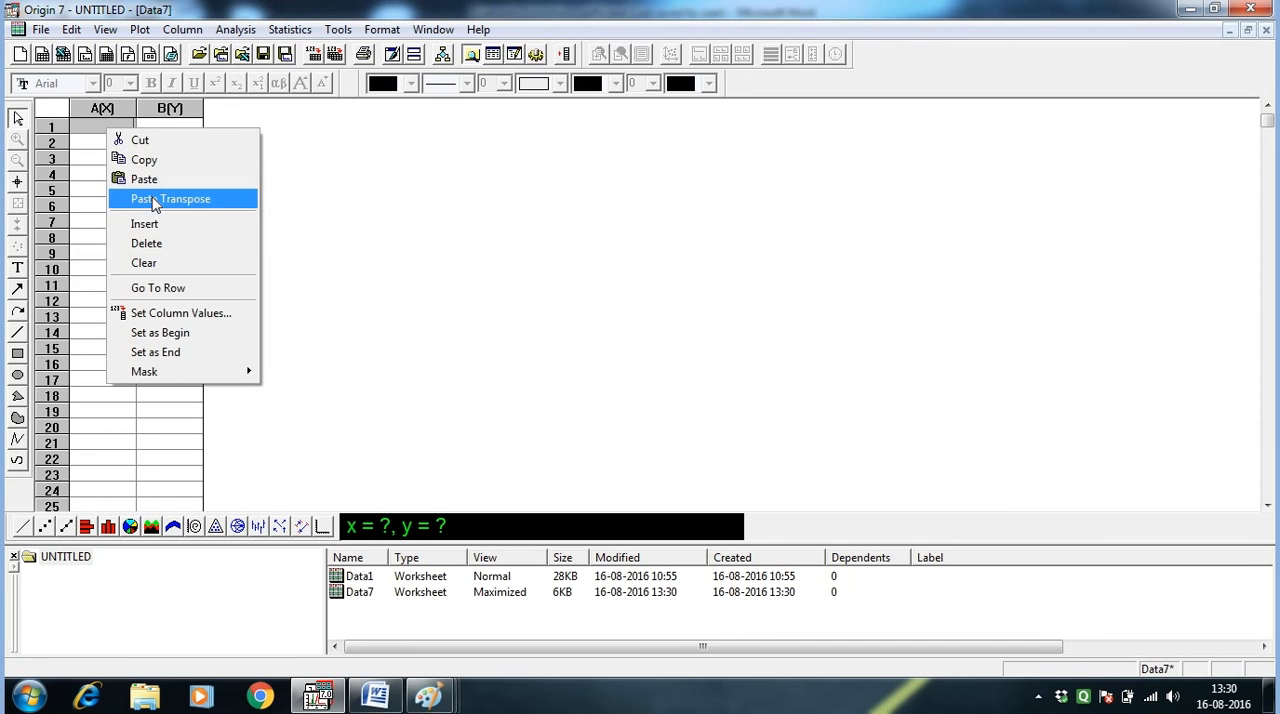
pyautogui.click(170, 198)
pyautogui.write('2')
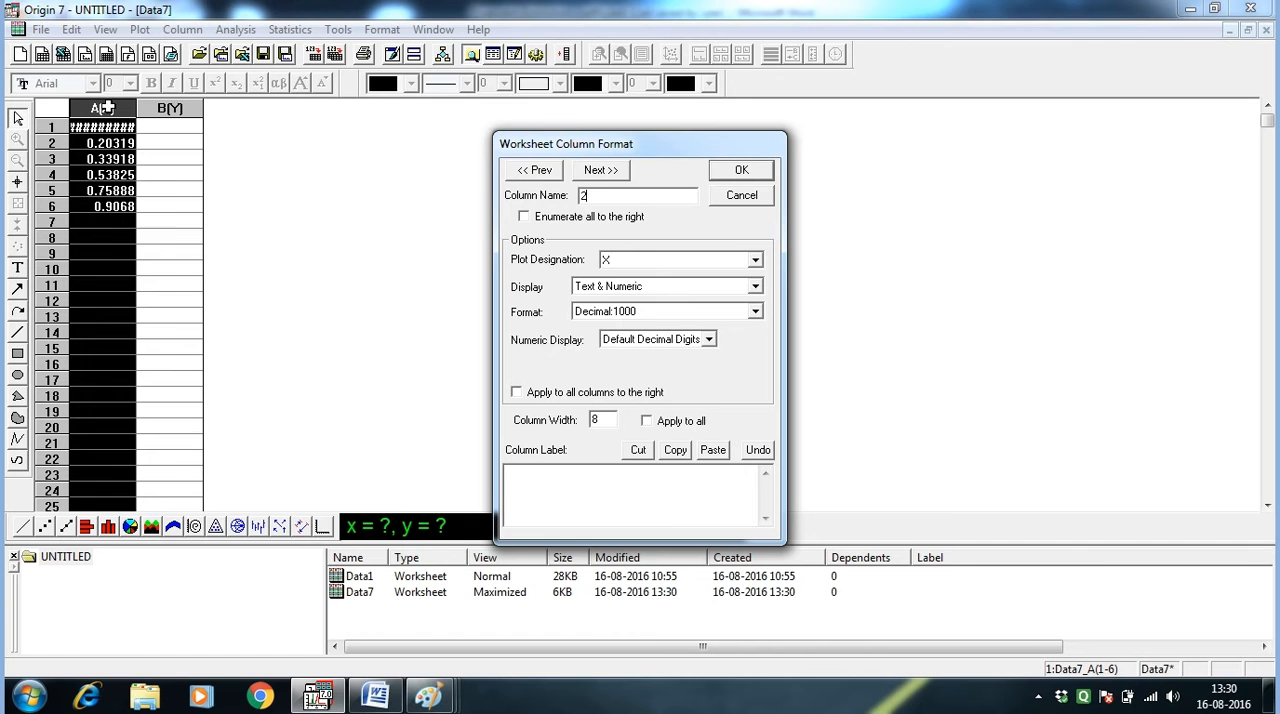
pyautogui.write('57')
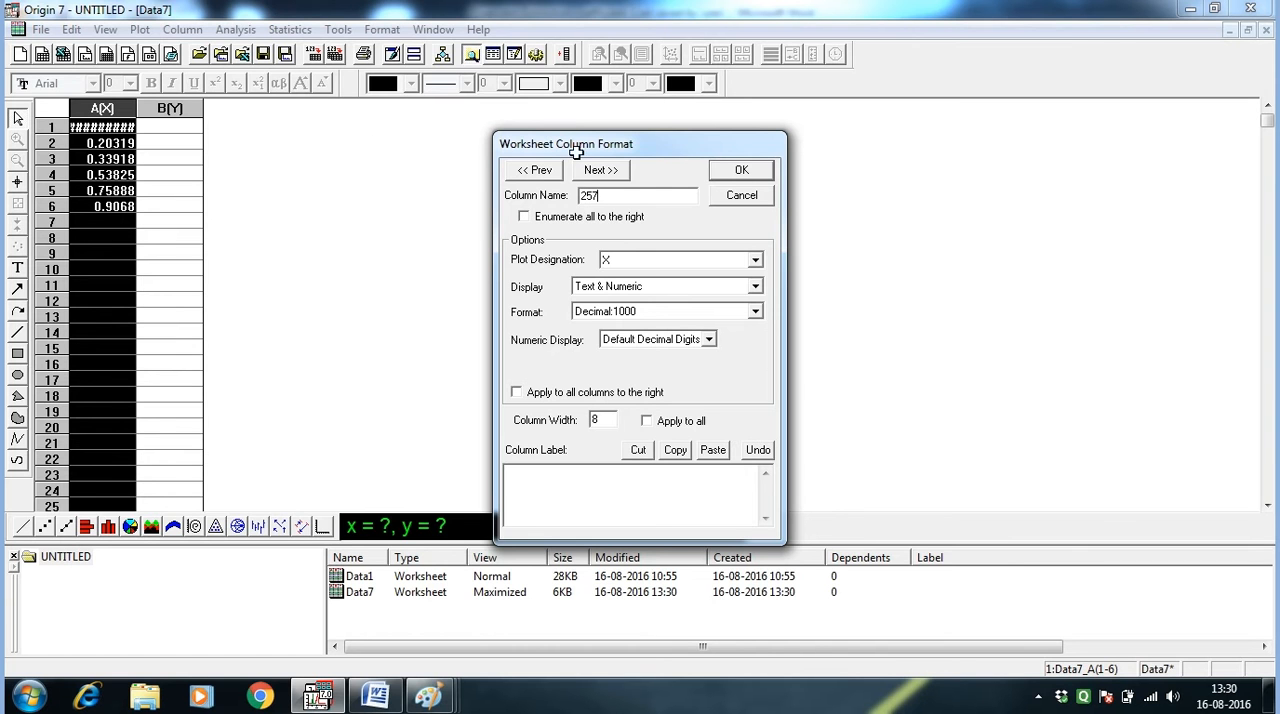
pyautogui.click(741, 169)
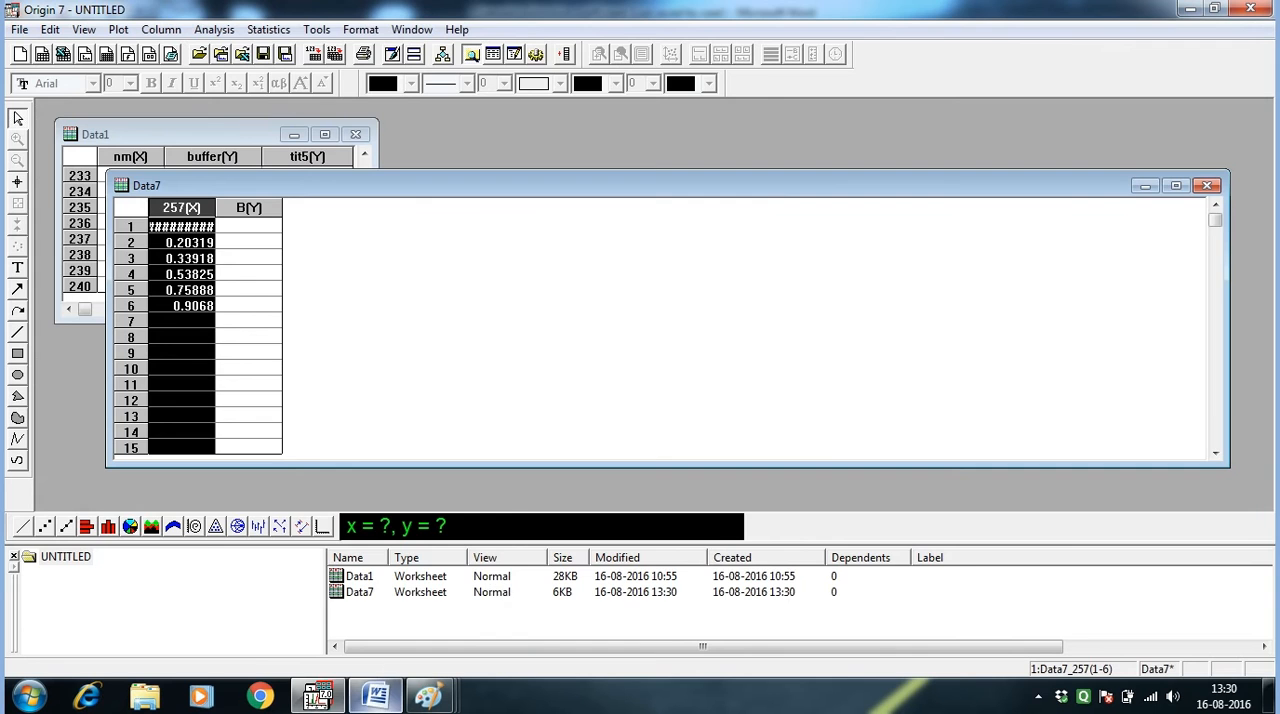
pyautogui.moveTo(190, 306)
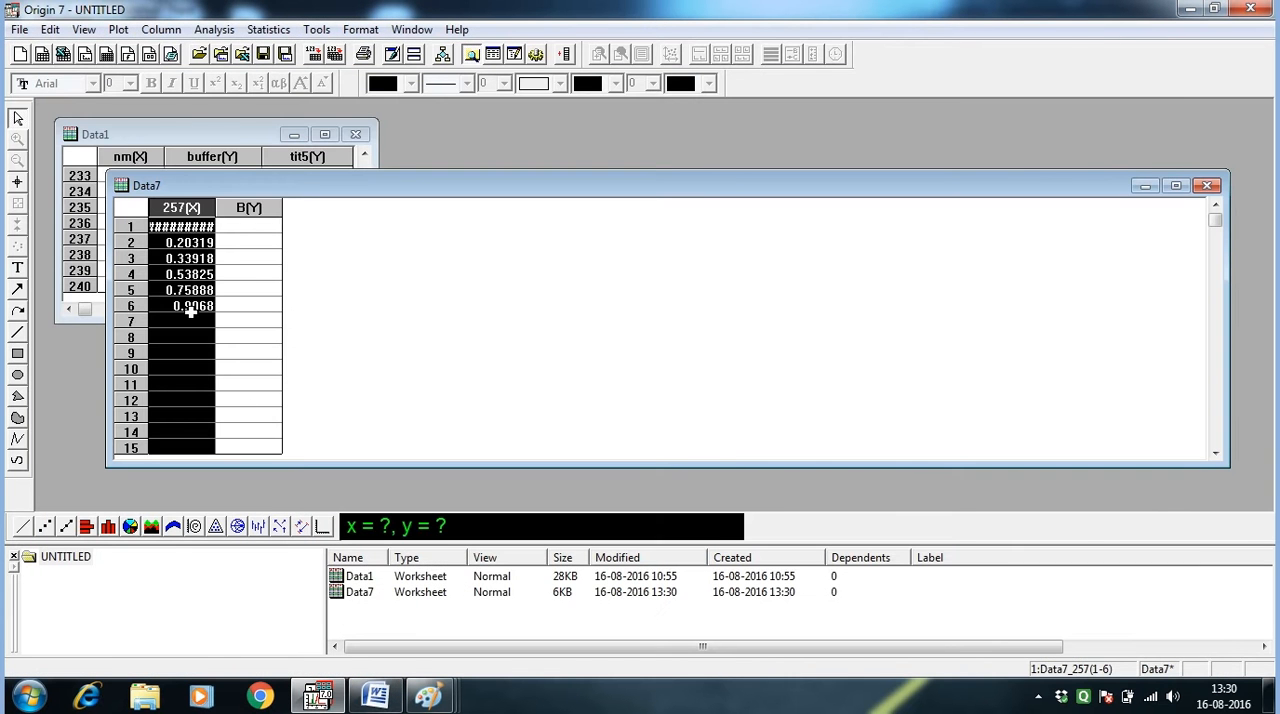
pyautogui.click(94, 133)
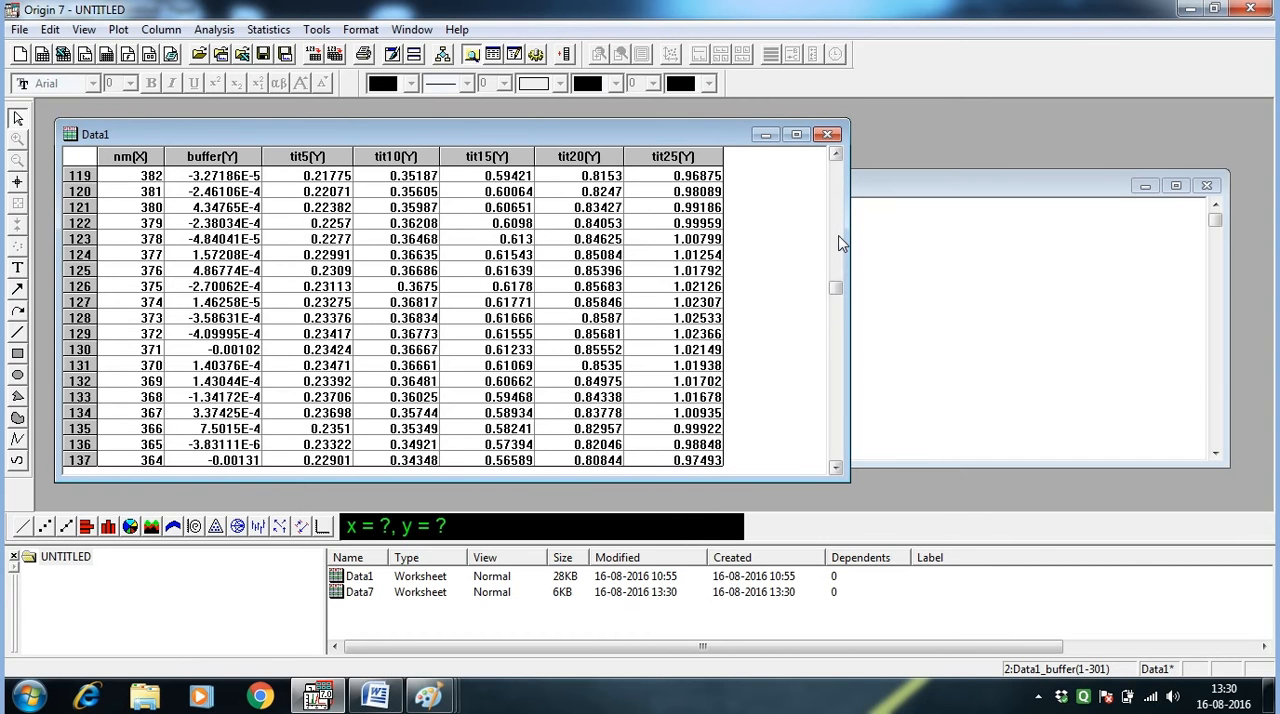
# - Paste the 376 nm absorbances into Data7 column B and rename it 376
pyautogui.moveTo(190, 238); pyautogui.dragTo(540, 270)
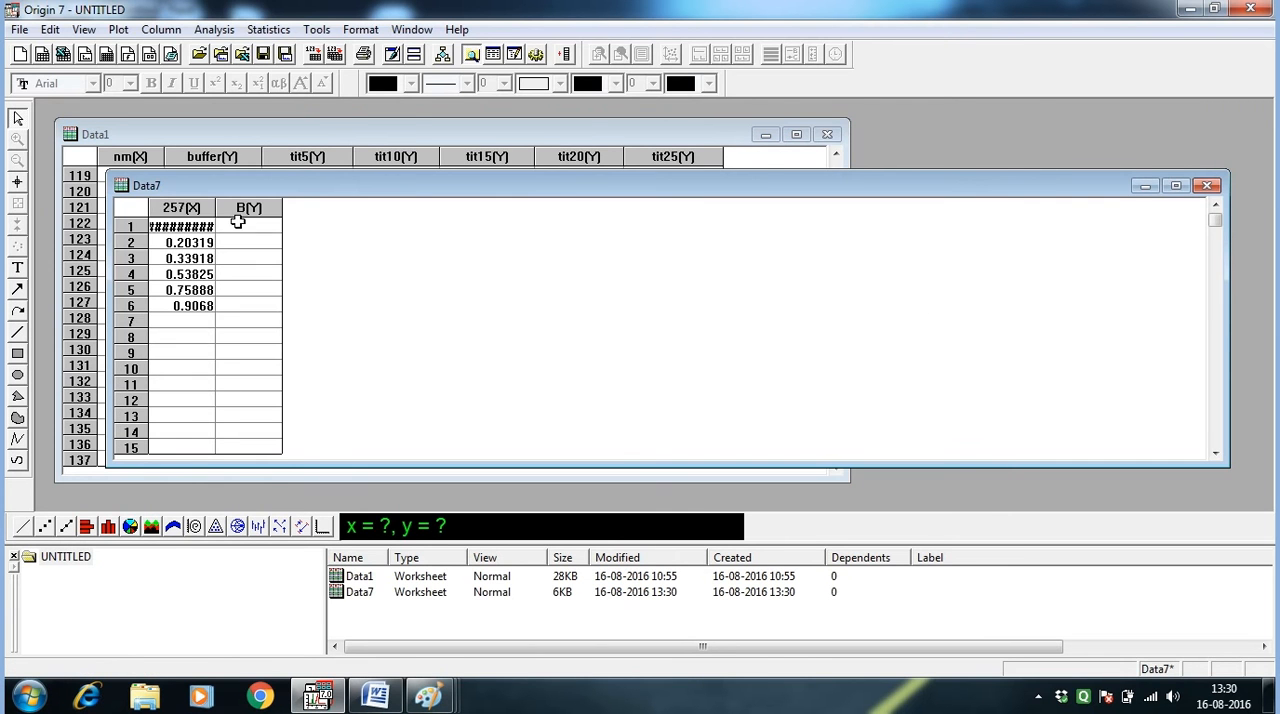
pyautogui.click(249, 225)
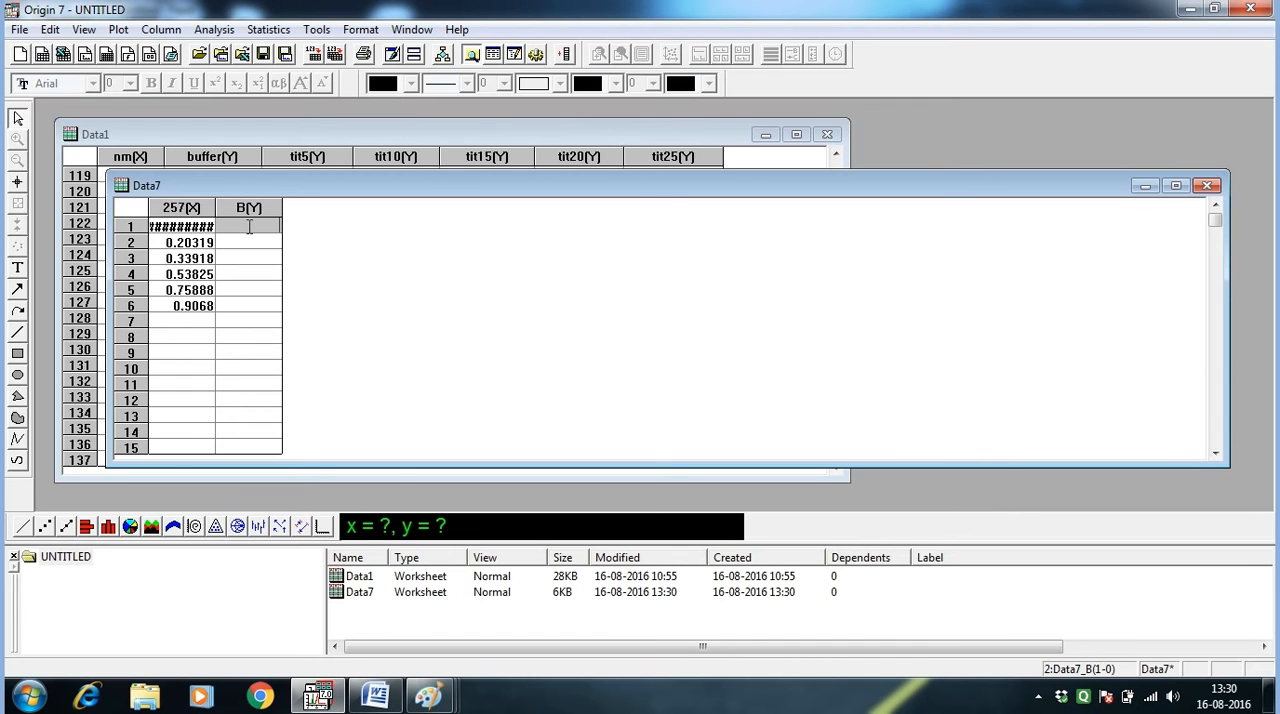
pyautogui.rightClick(225, 225)
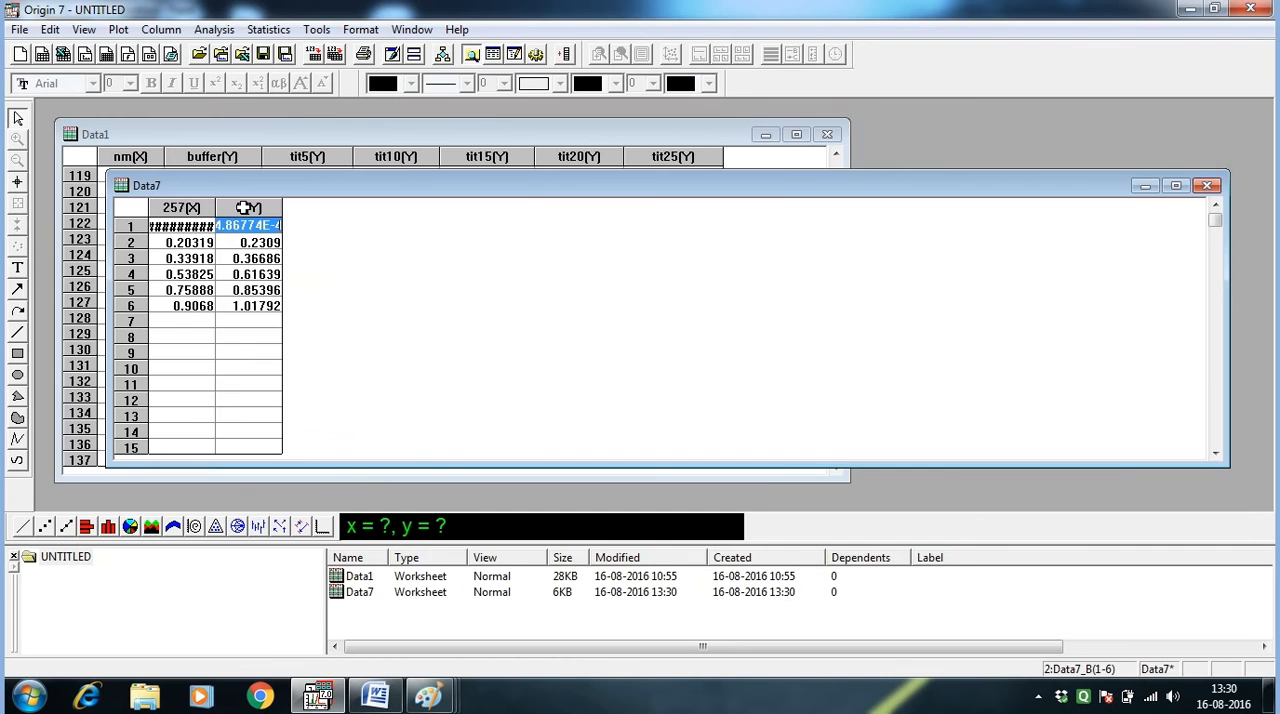
pyautogui.doubleClick(249, 207)
pyautogui.write('376')
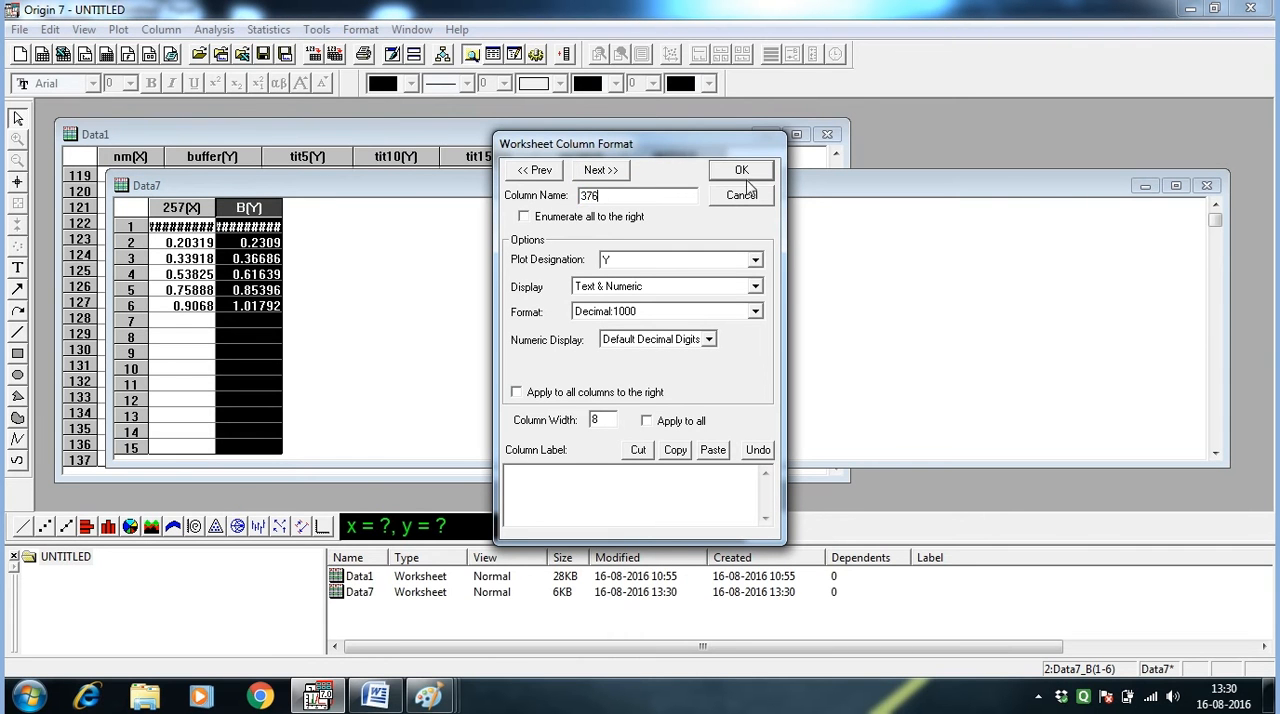
pyautogui.click(741, 170)
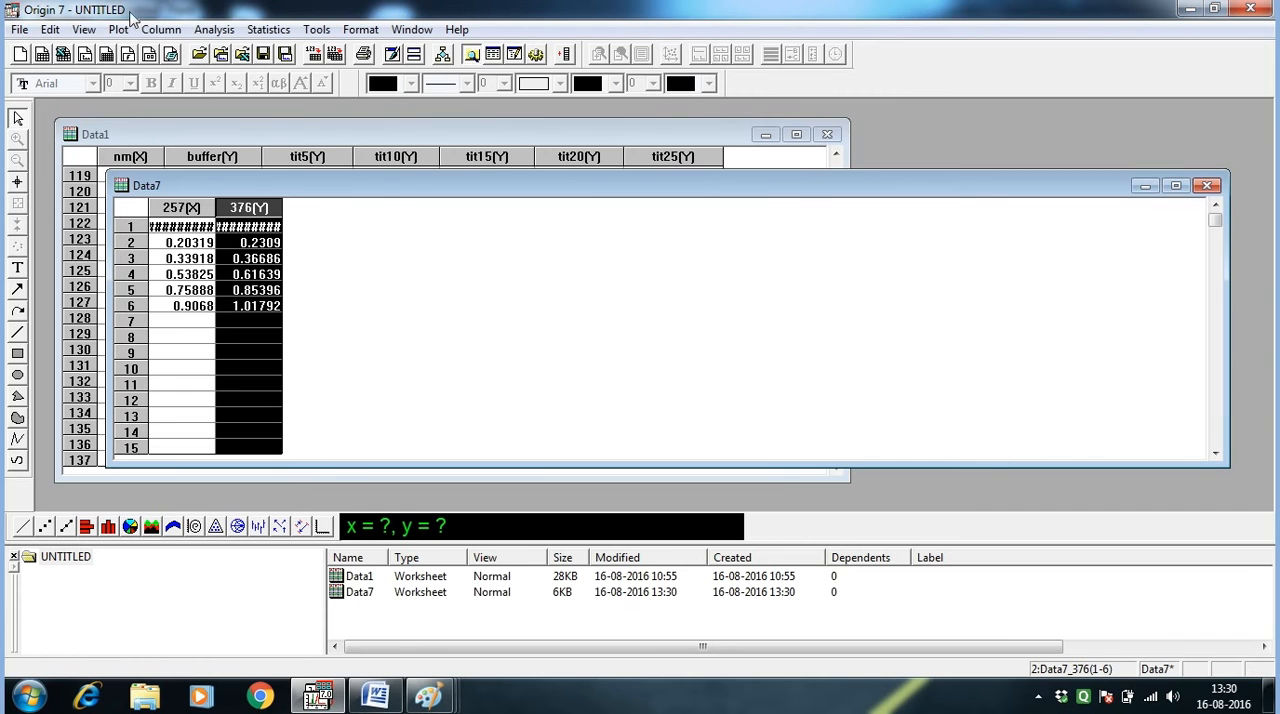
# - Add two new columns to the Data7 worksheet
pyautogui.click(161, 28)
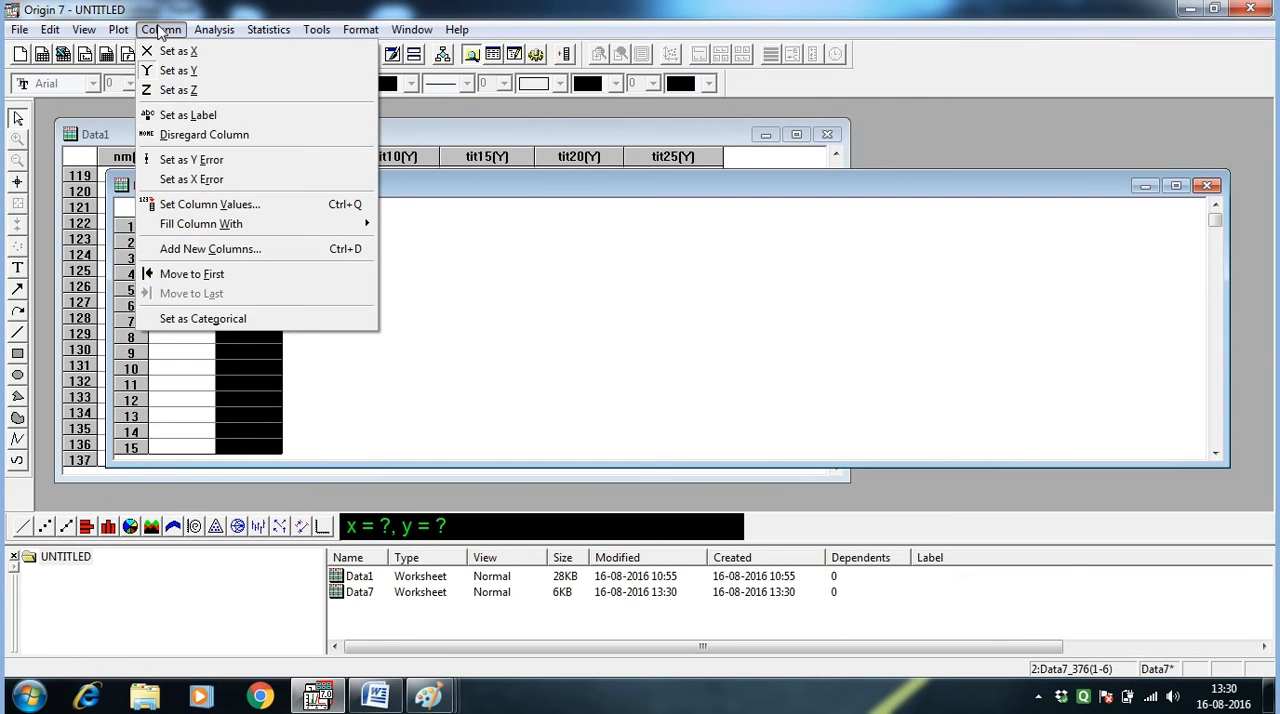
pyautogui.click(210, 248)
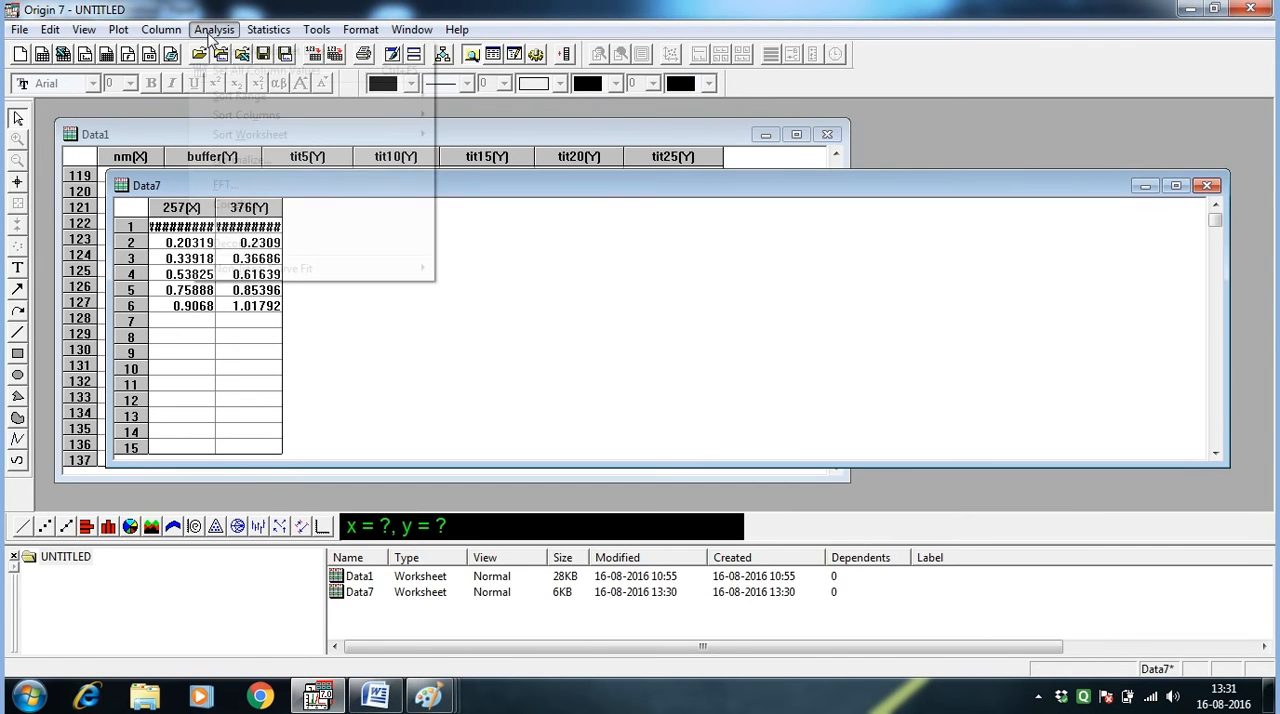
pyautogui.click(161, 28)
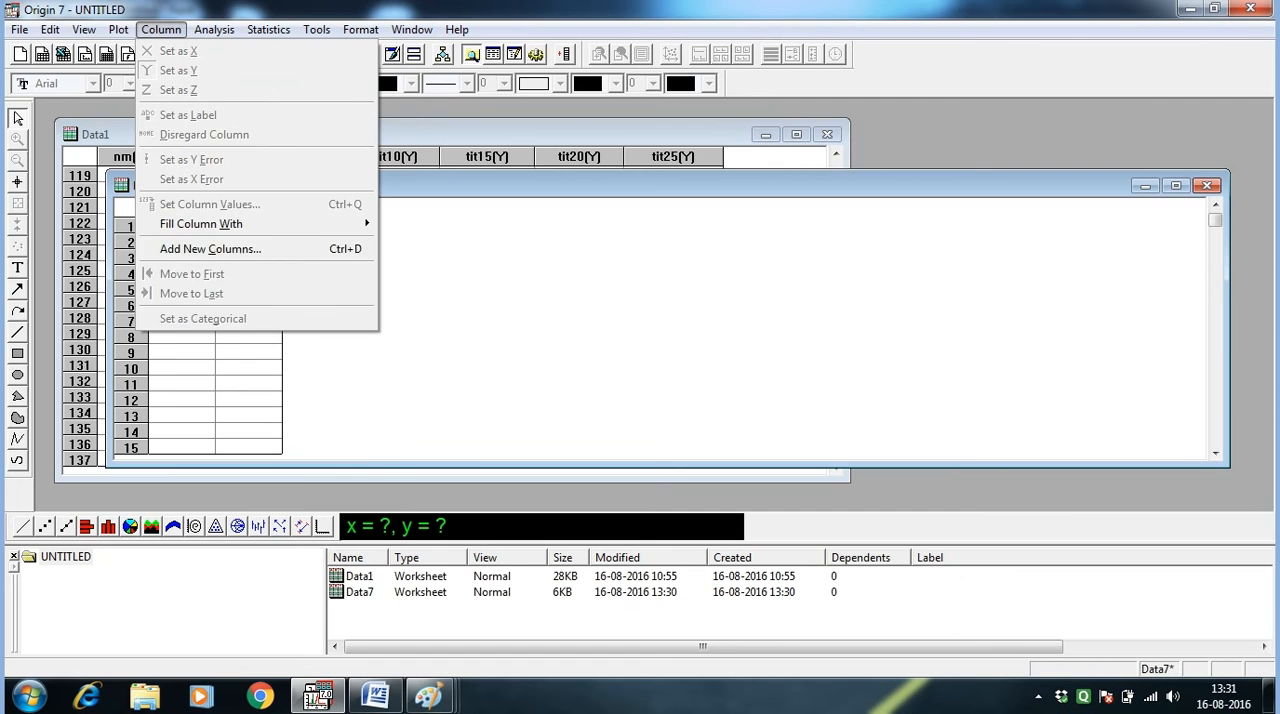
pyautogui.click(210, 248)
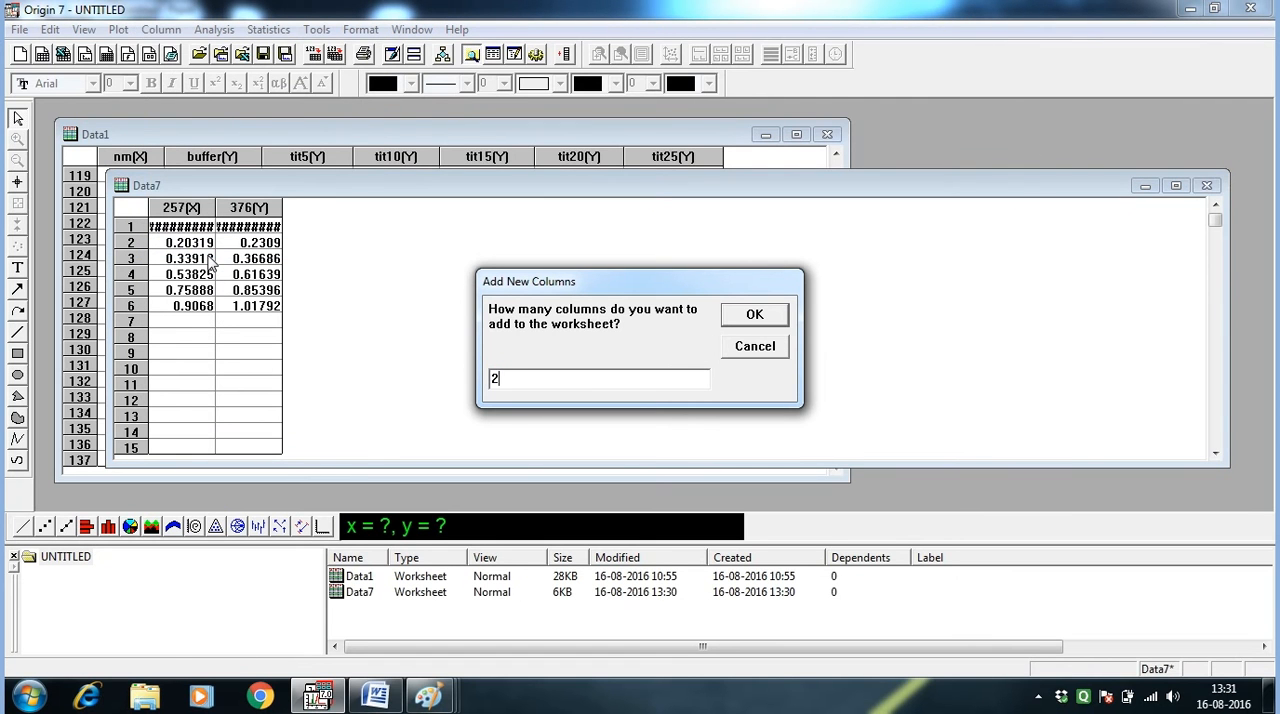
pyautogui.click(755, 314)
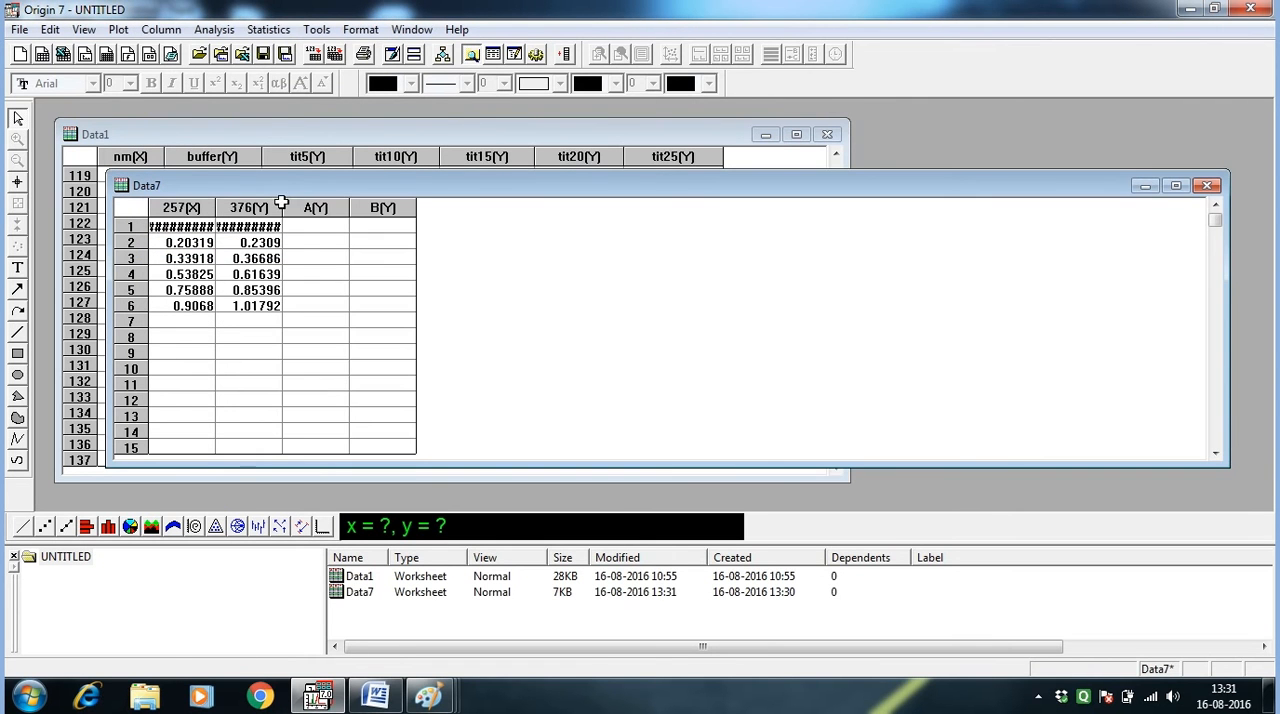
# - Name the new columns tit and xaxis, and enter tit values 0 through 25
pyautogui.doubleClick(315, 207)
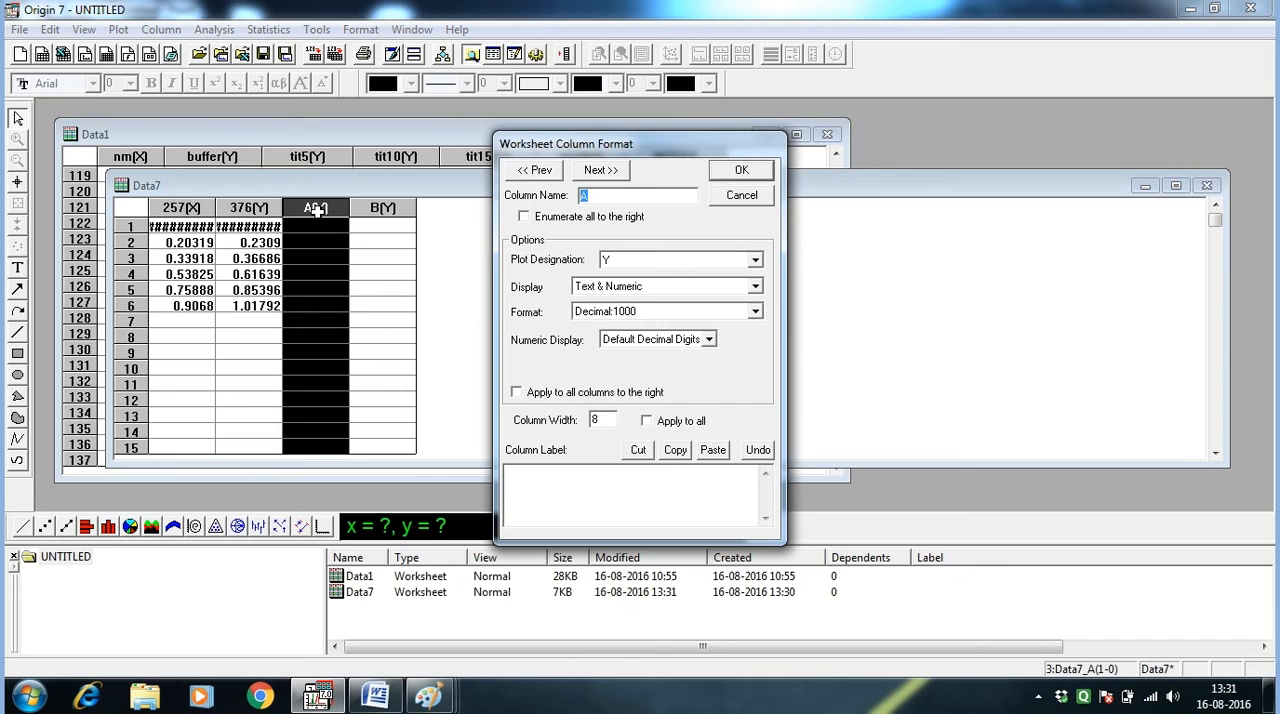
pyautogui.write('tit')
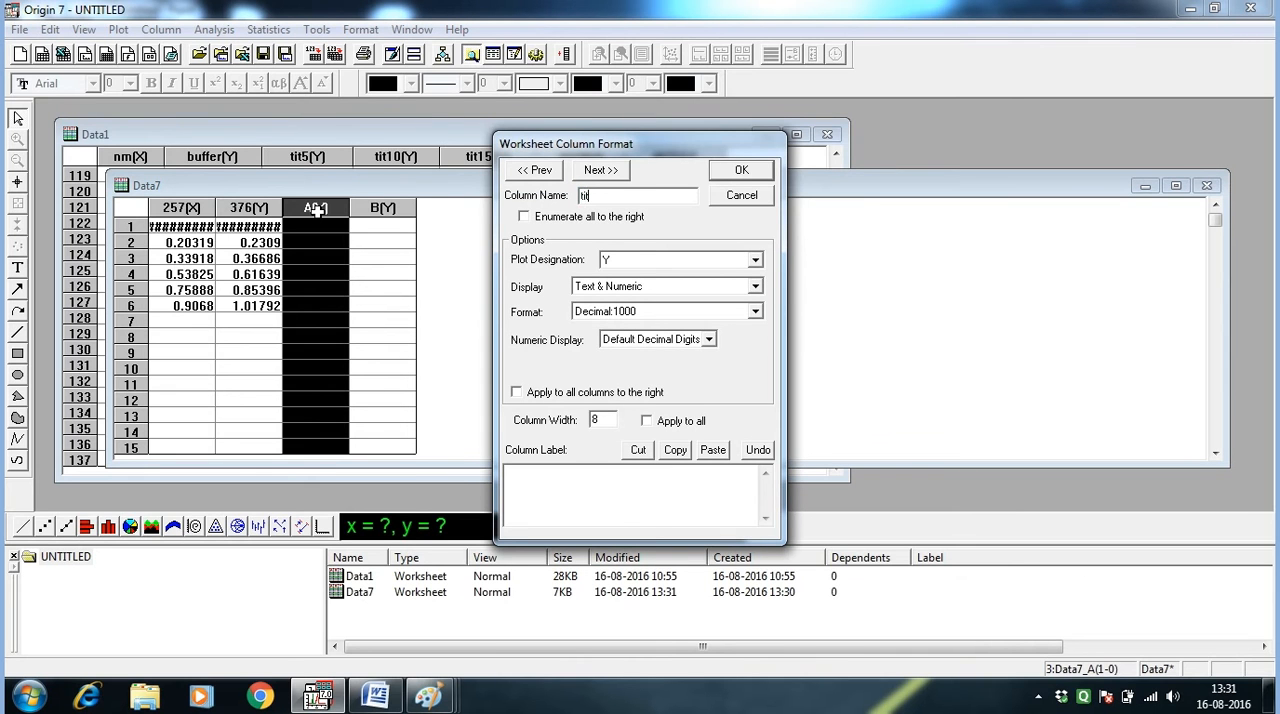
pyautogui.click(741, 169)
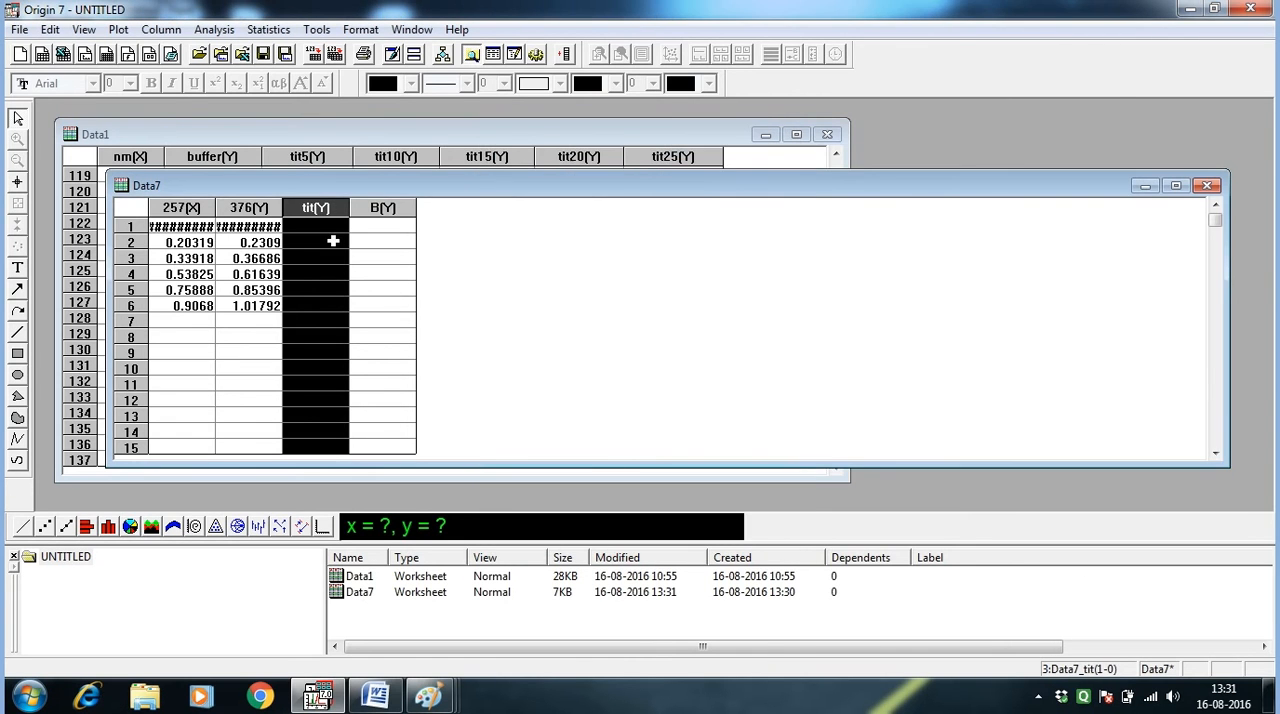
pyautogui.doubleClick(383, 207)
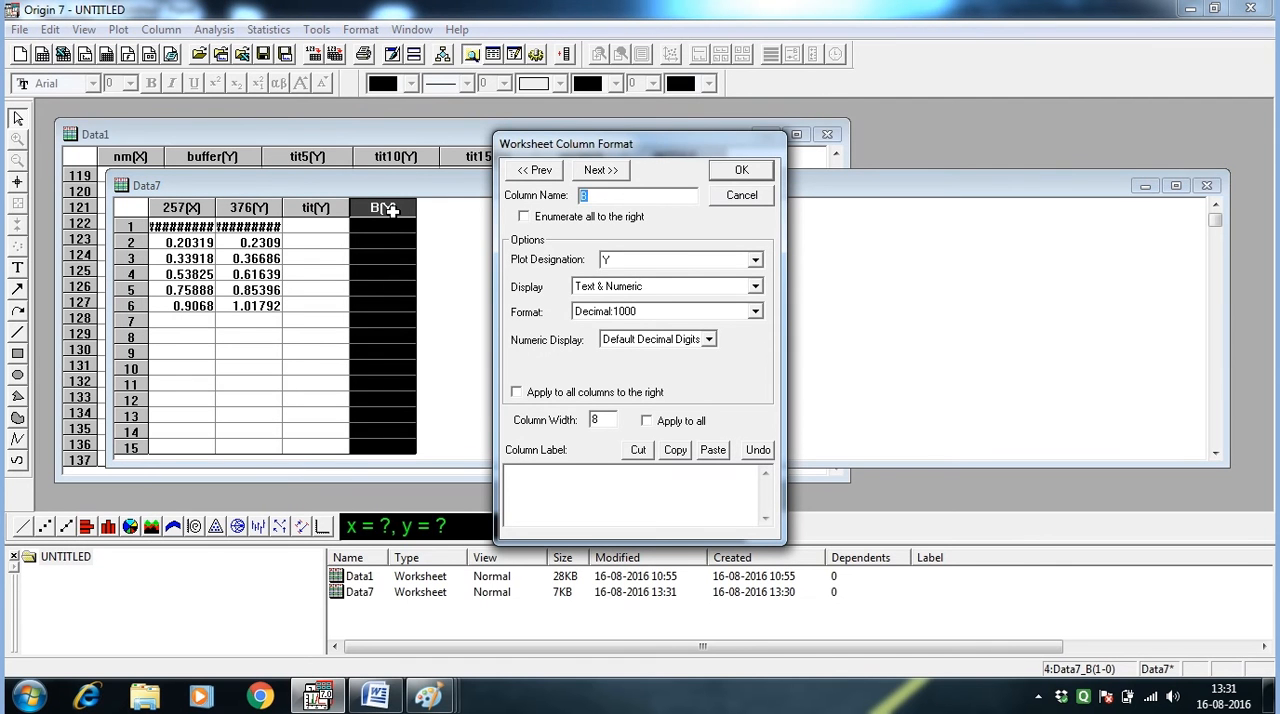
pyautogui.write('xax')
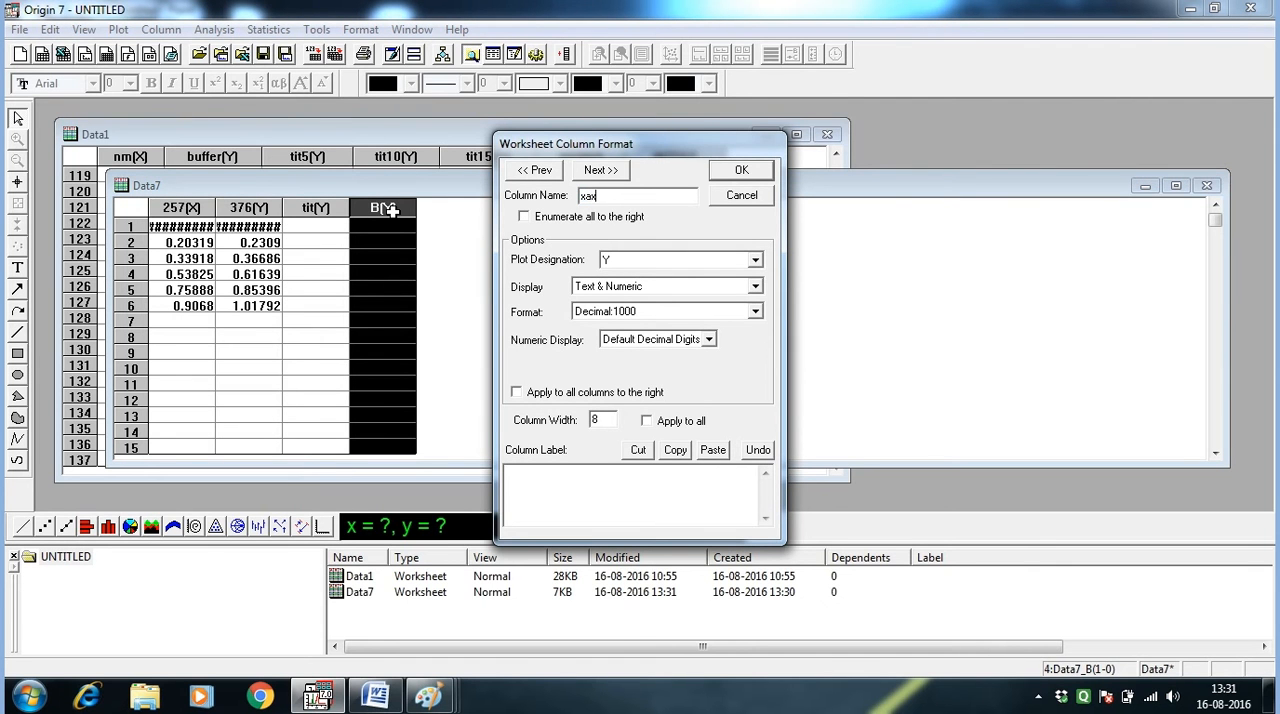
pyautogui.write('is')
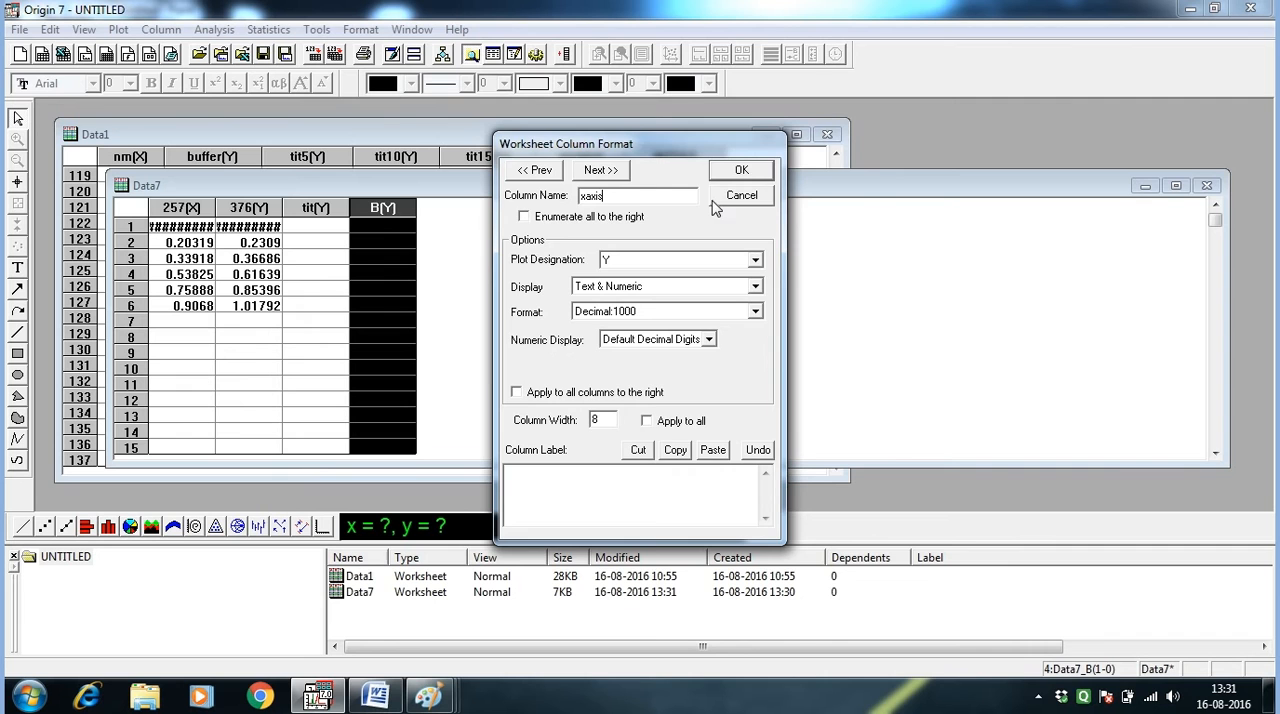
pyautogui.click(741, 169)
pyautogui.write('15')
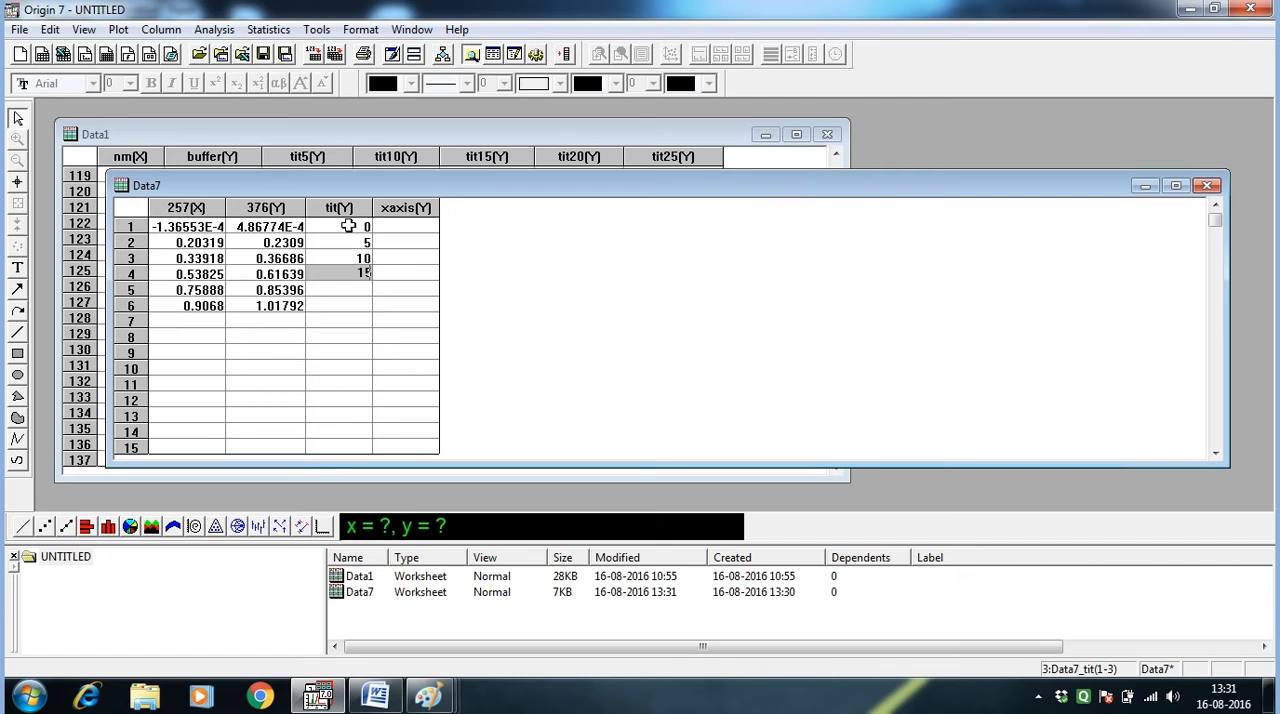
pyautogui.write('20')
pyautogui.click(339, 305)
pyautogui.write('25')
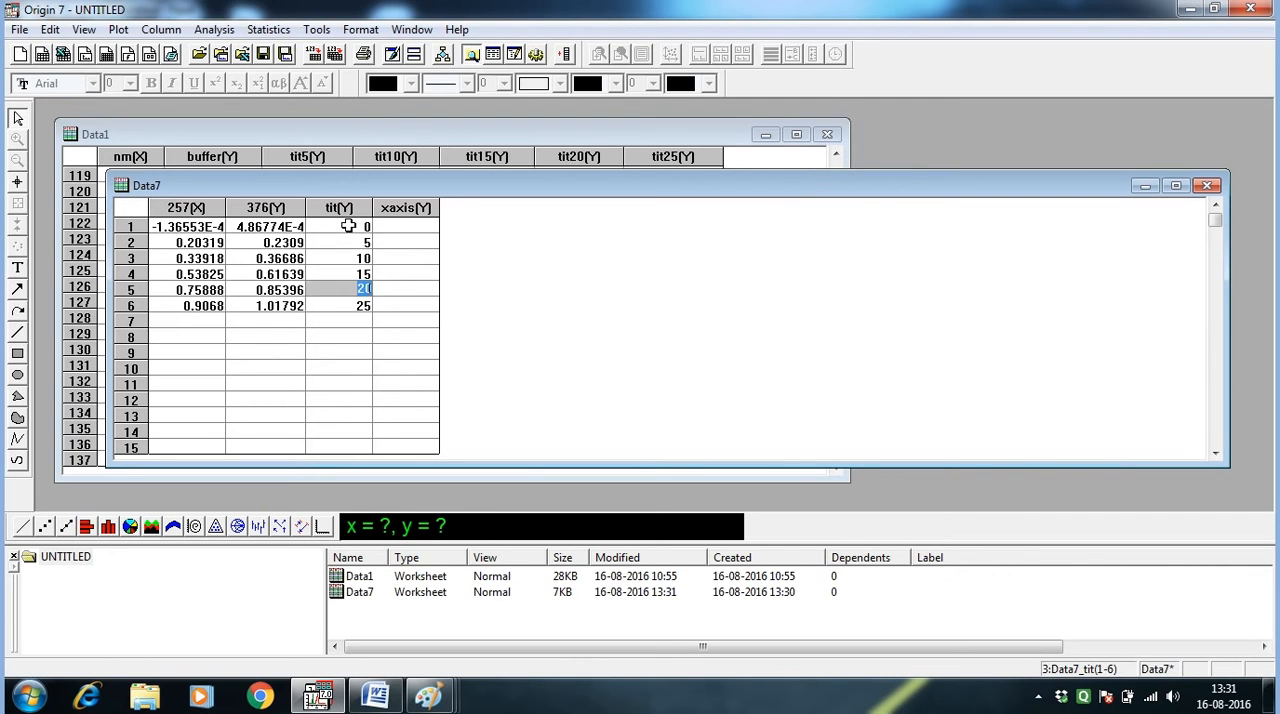
pyautogui.moveTo(349, 417)
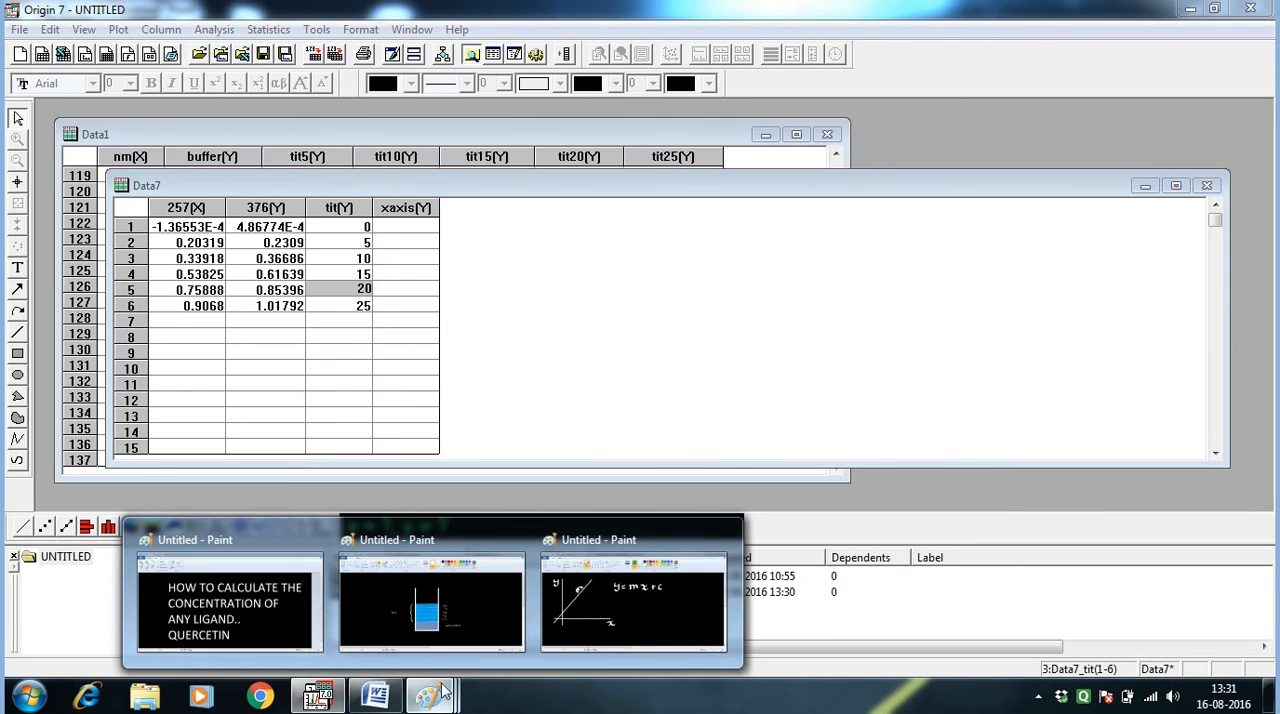
# - In the Paint sketch, draw an arrow labelled c at the intercept and write A = εcl
pyautogui.click(634, 605)
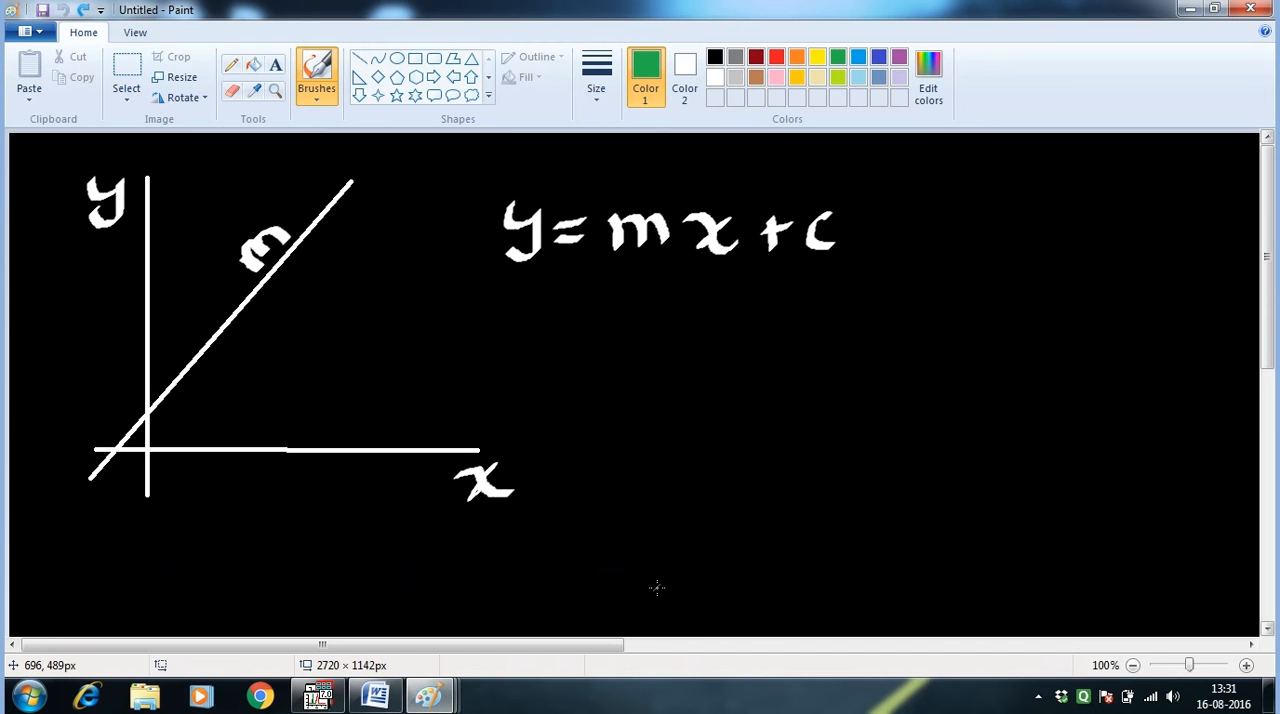
pyautogui.moveTo(270, 411); pyautogui.dragTo(165, 411)
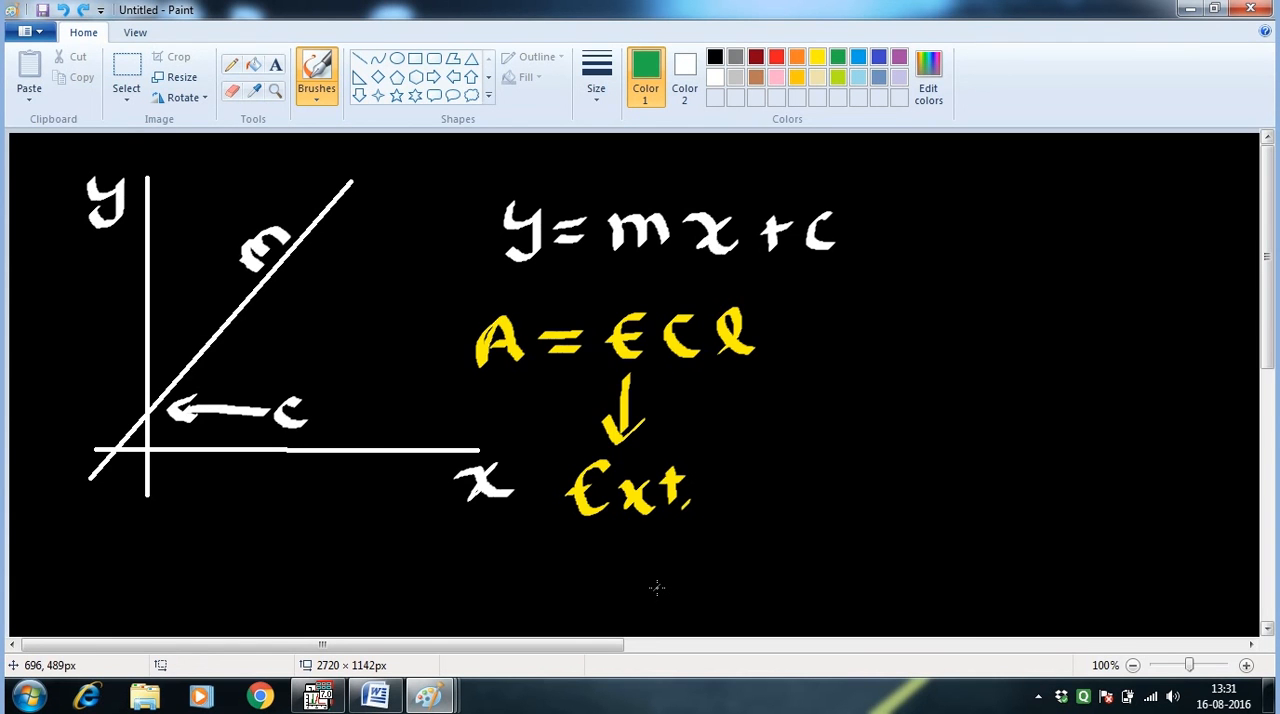
pyautogui.moveTo(710, 490); pyautogui.dragTo(795, 490)
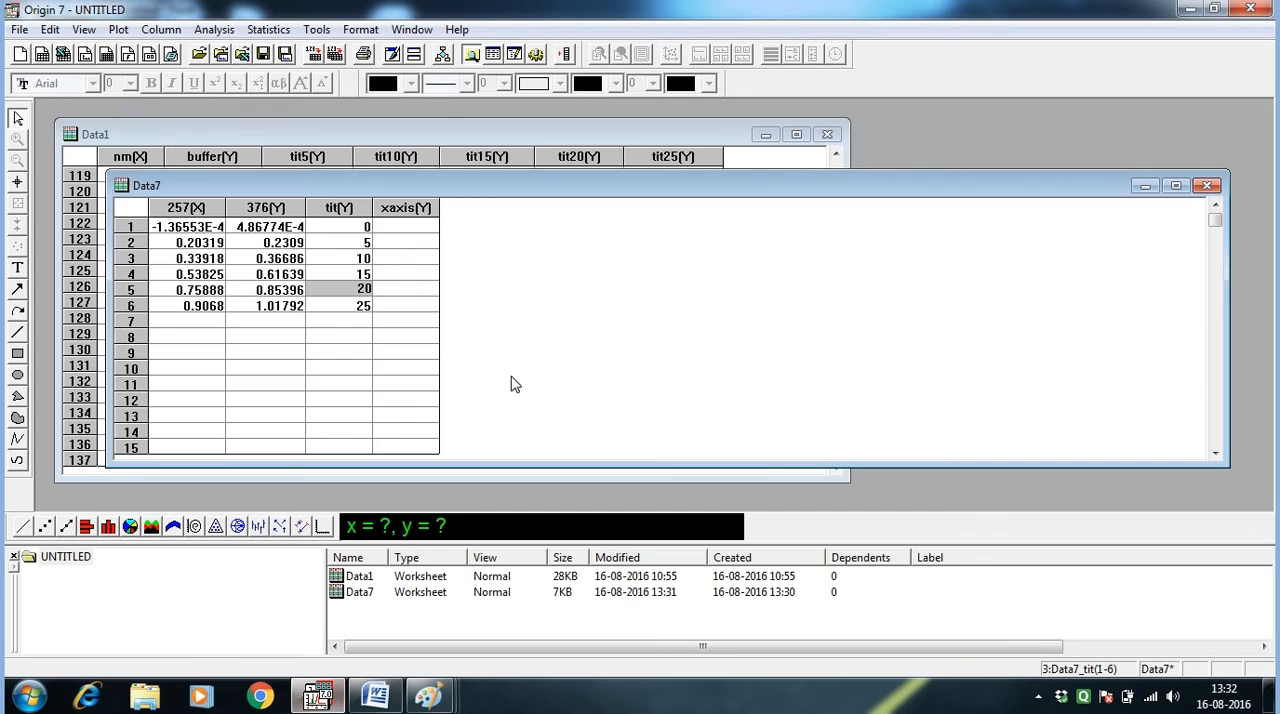
# - Inspect the xaxis column settings in Data7 and close without changes
pyautogui.click(404, 226)
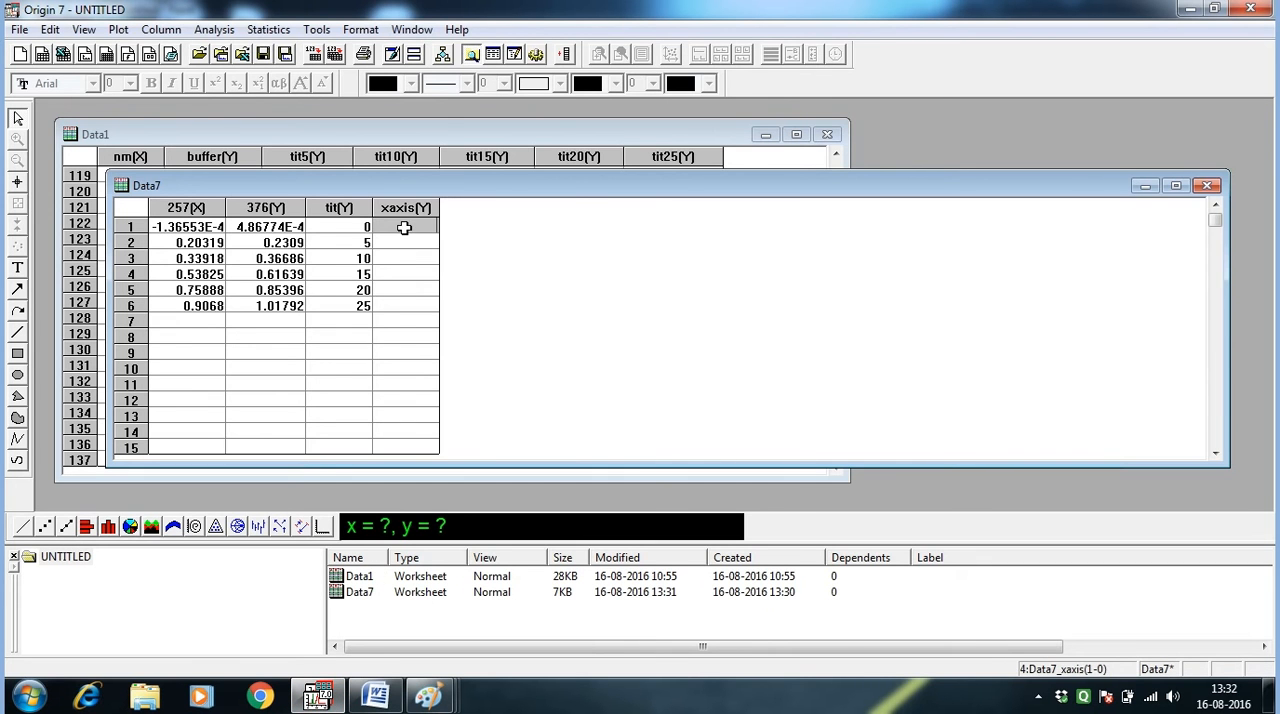
pyautogui.doubleClick(406, 207)
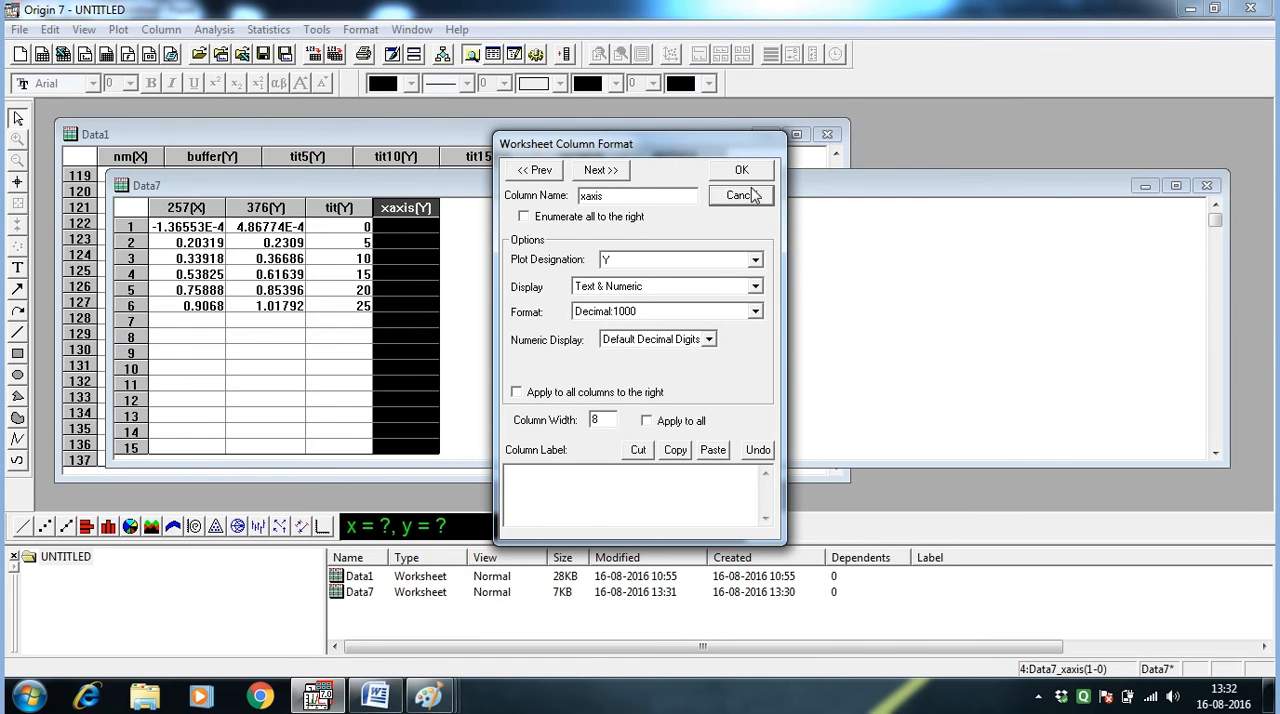
pyautogui.click(740, 195)
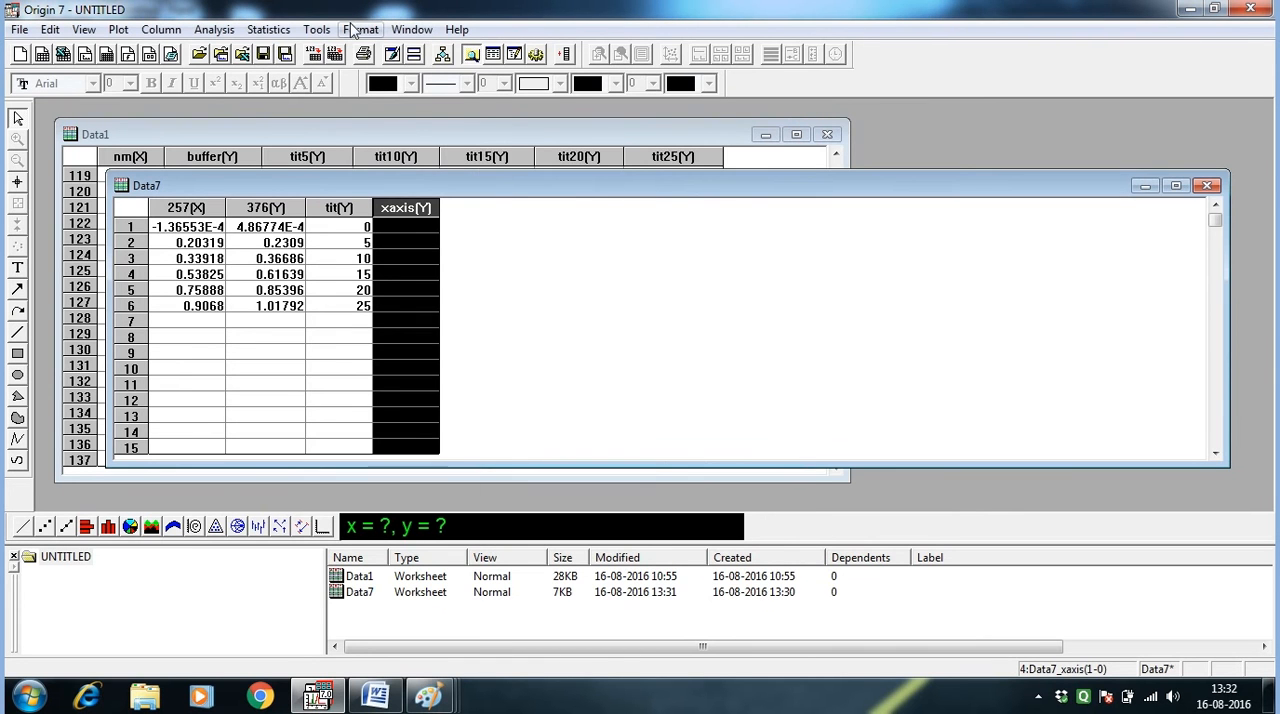
# - Run the Worksheet Script col(xaxis)=col(tit)/(2000+(col(tit)) on Data7
pyautogui.click(316, 29)
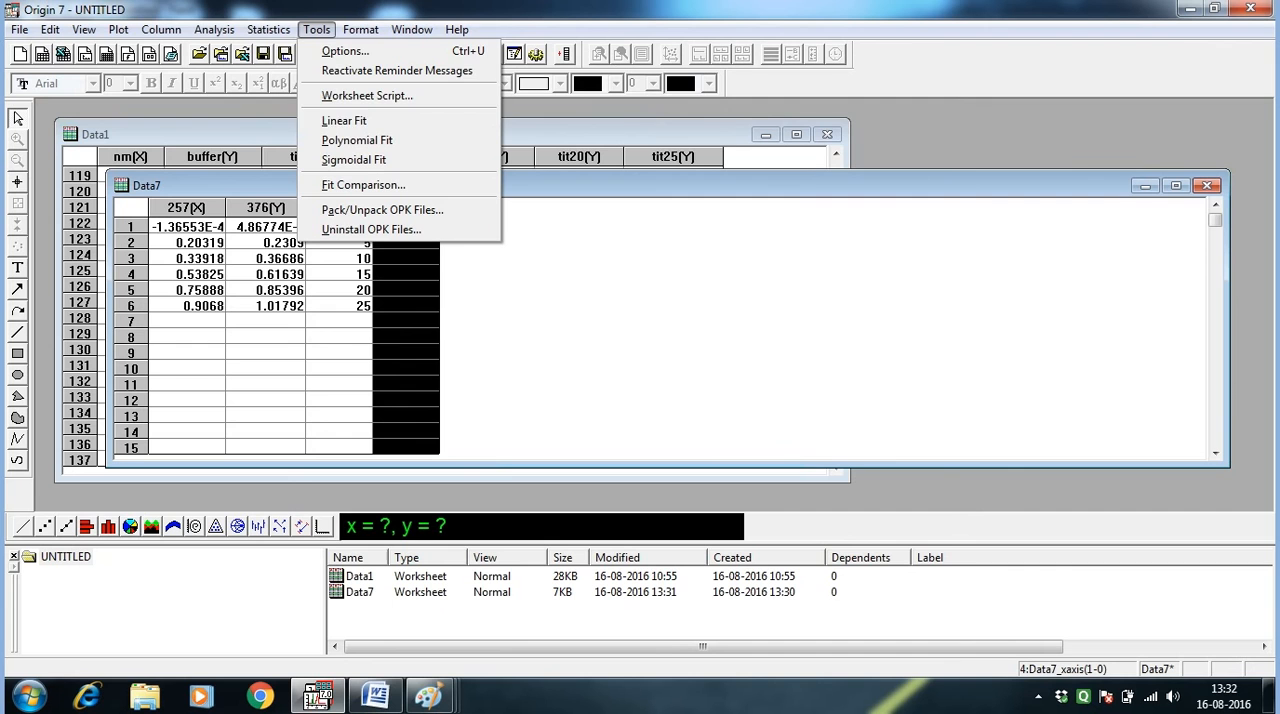
pyautogui.moveTo(367, 95)
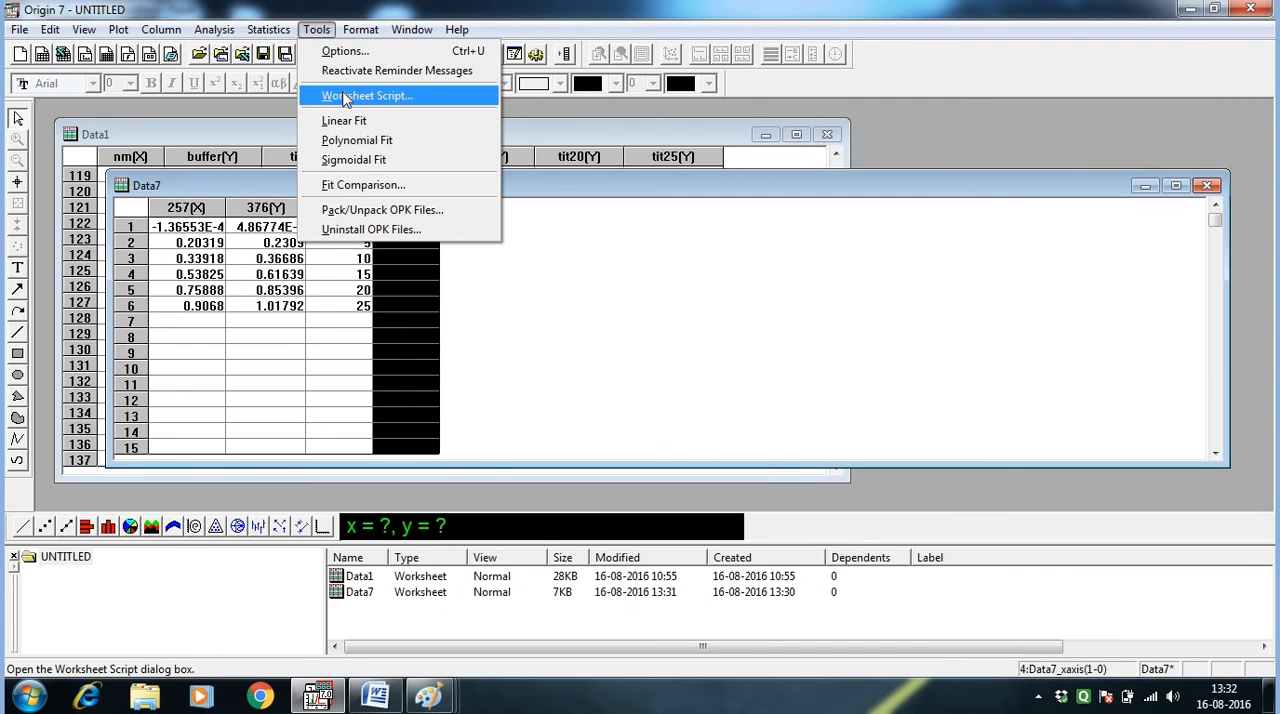
pyautogui.click(367, 95)
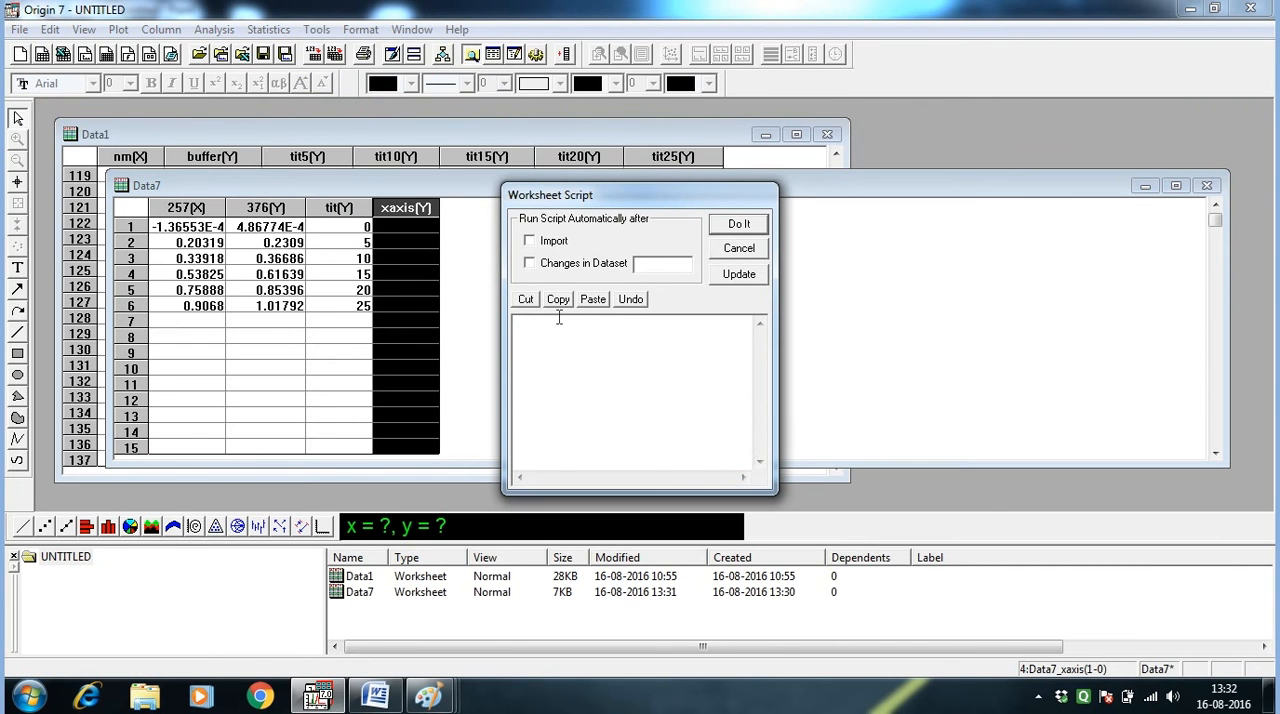
pyautogui.write('col')
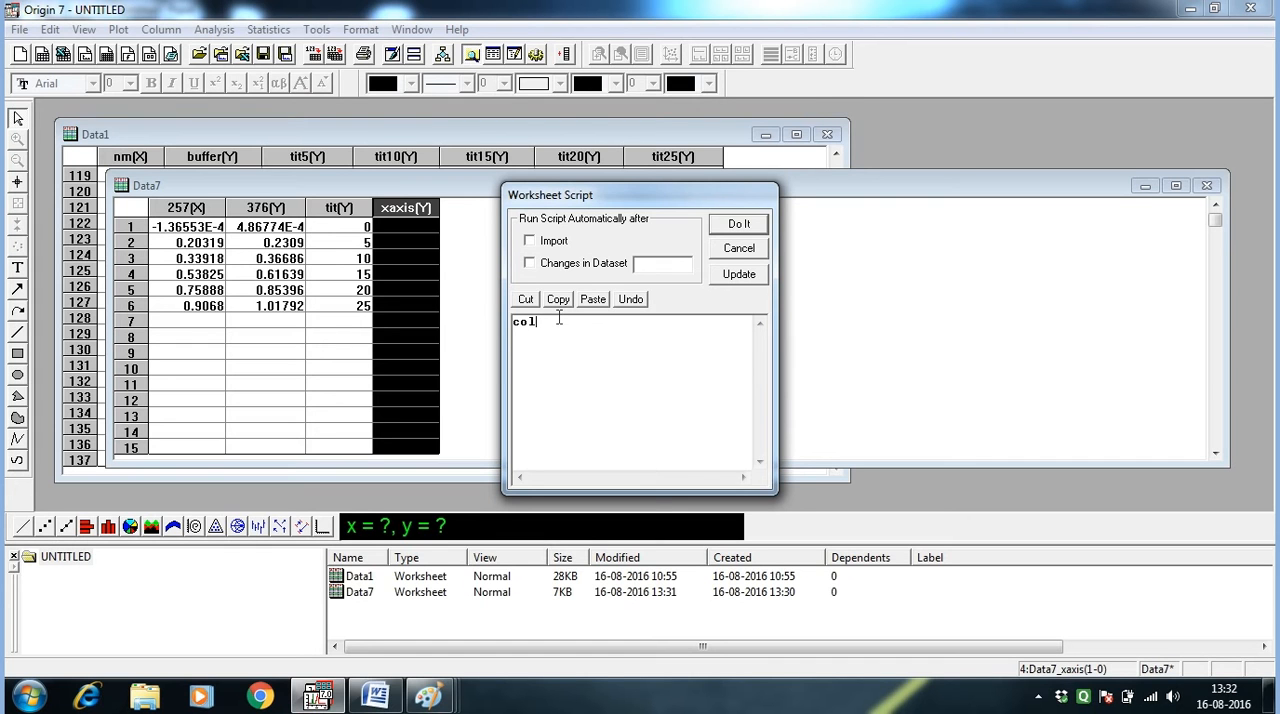
pyautogui.write('(xa')
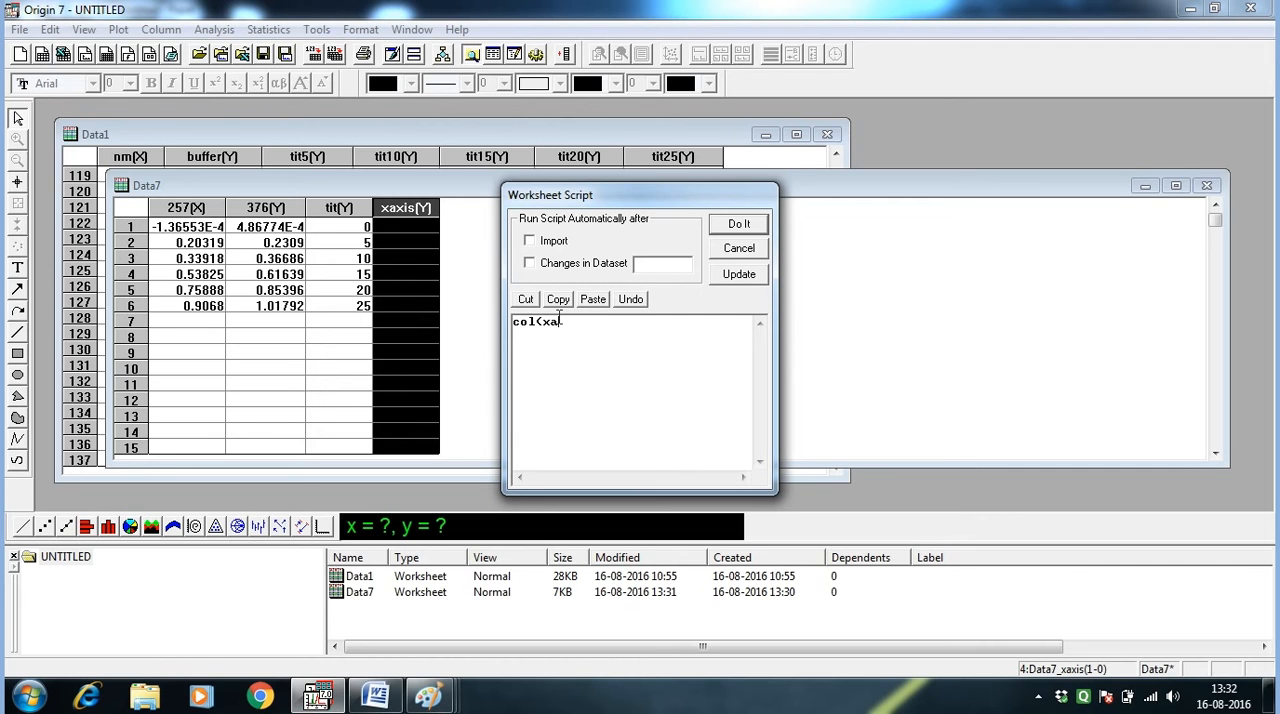
pyautogui.write('xis>')
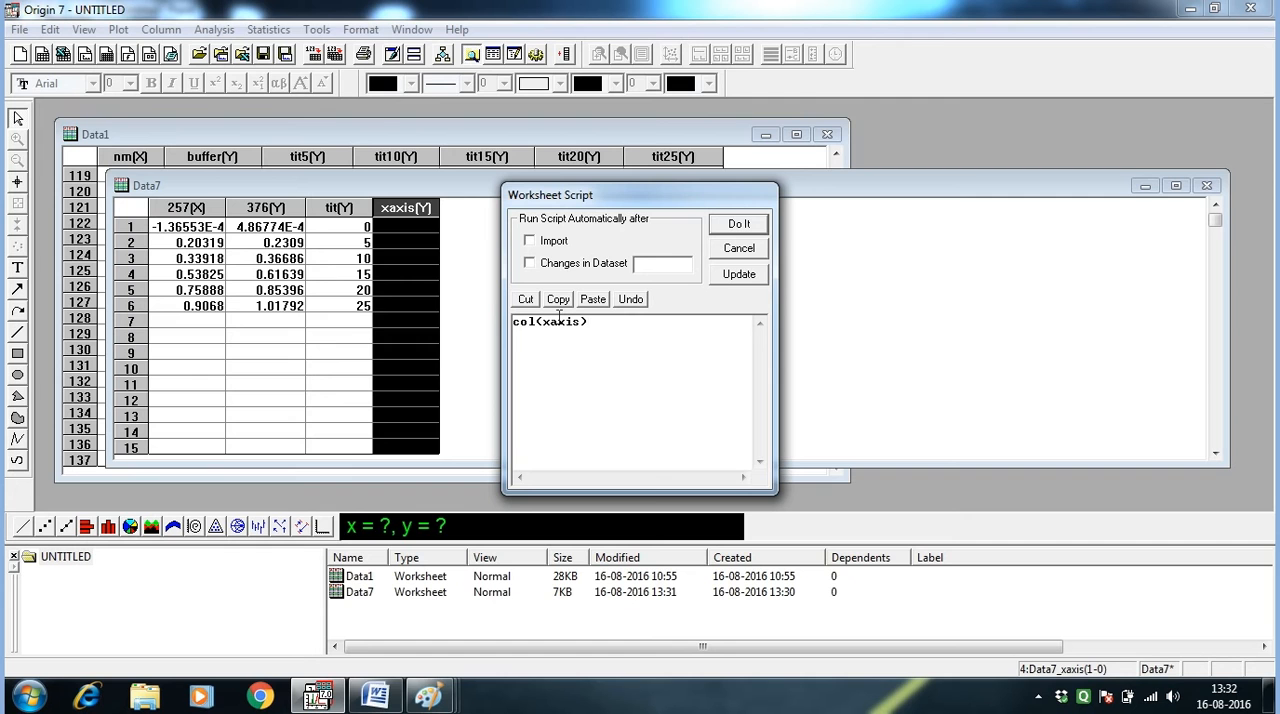
pyautogui.write('=col')
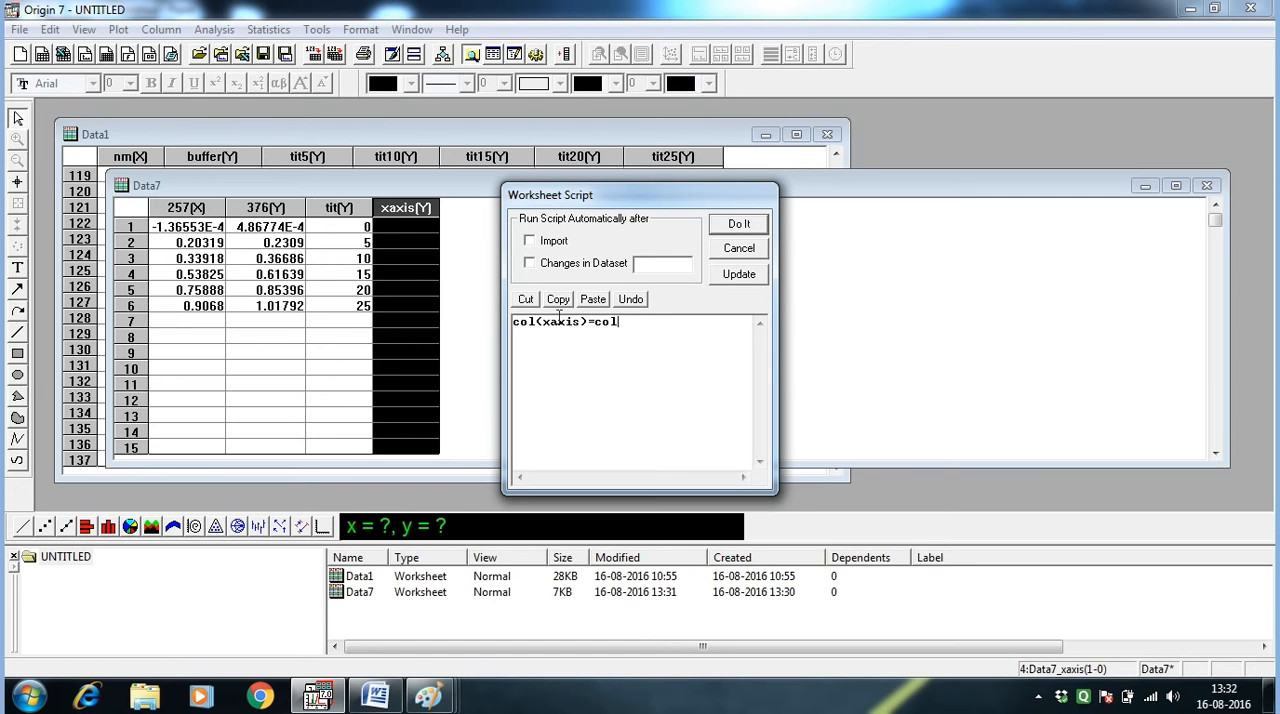
pyautogui.write('(tit')
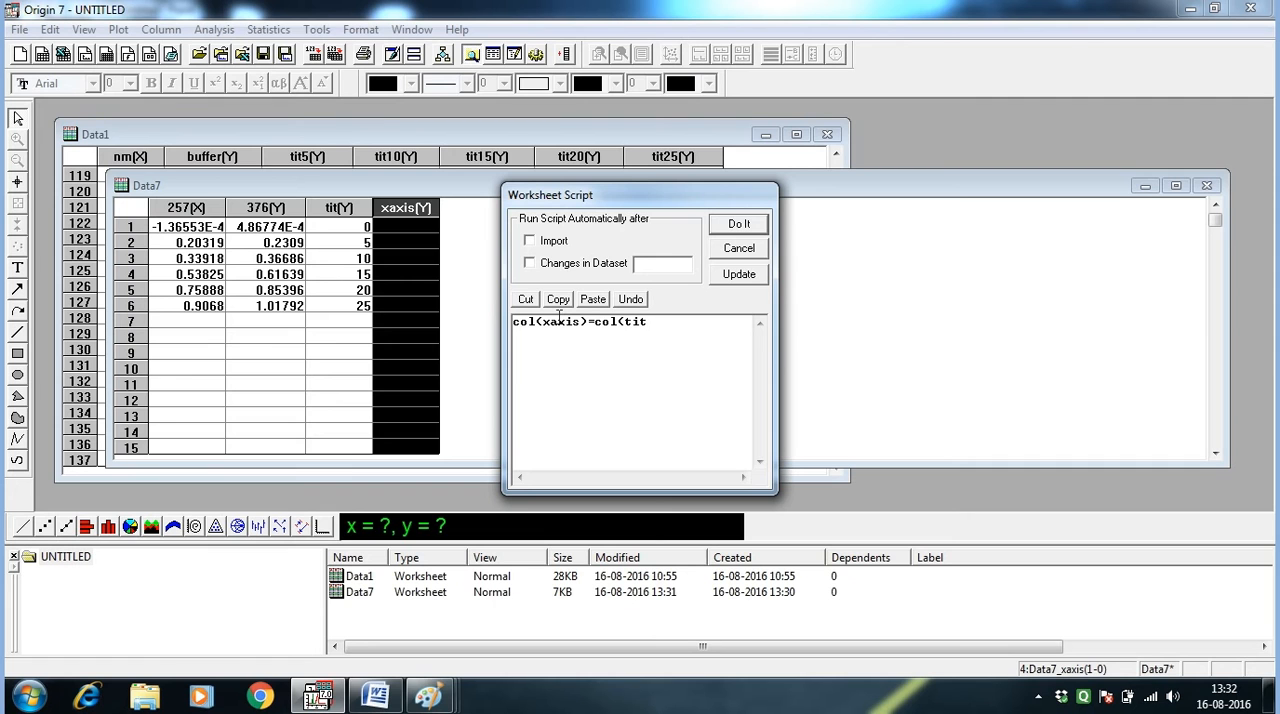
pyautogui.write(')')
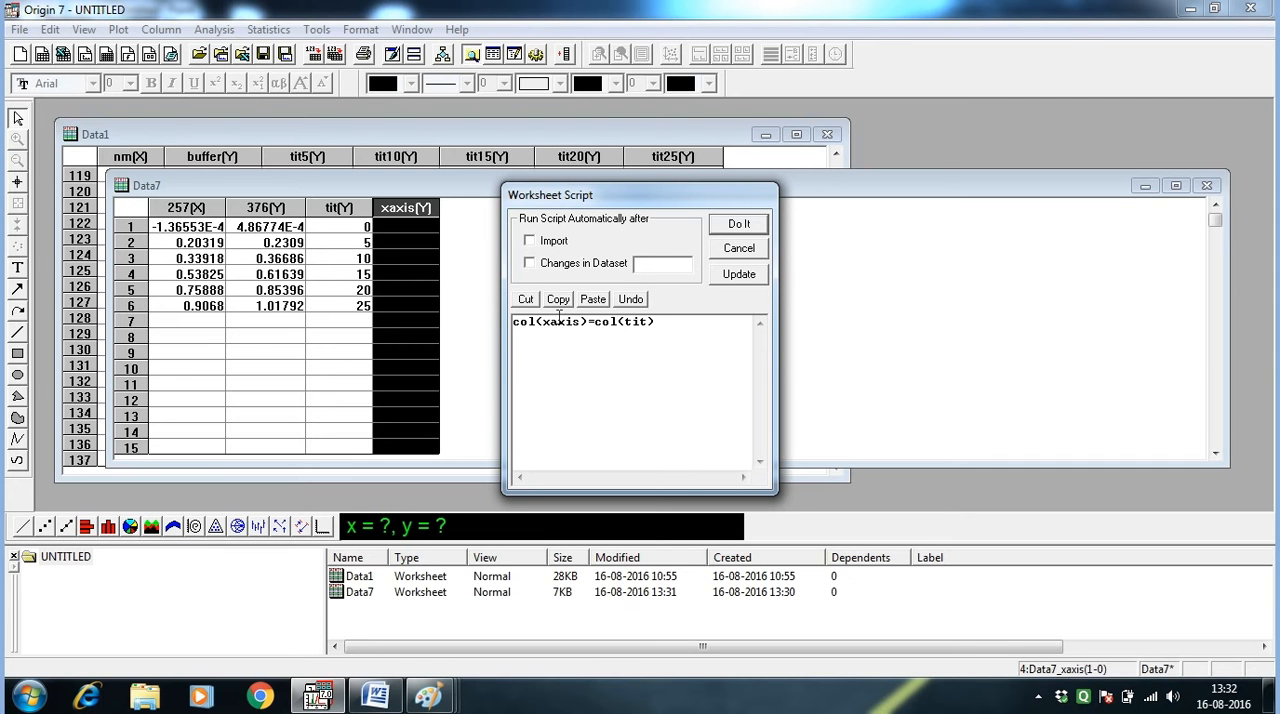
pyautogui.write('+')
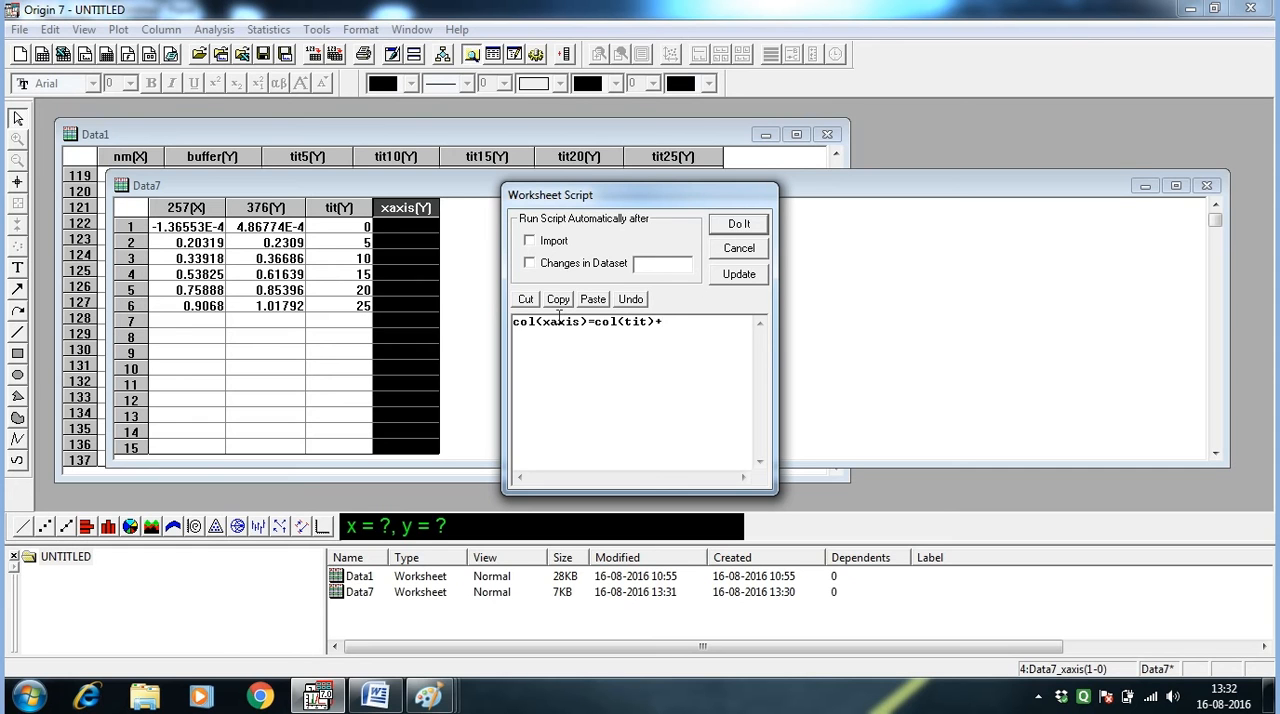
pyautogui.write('(20')
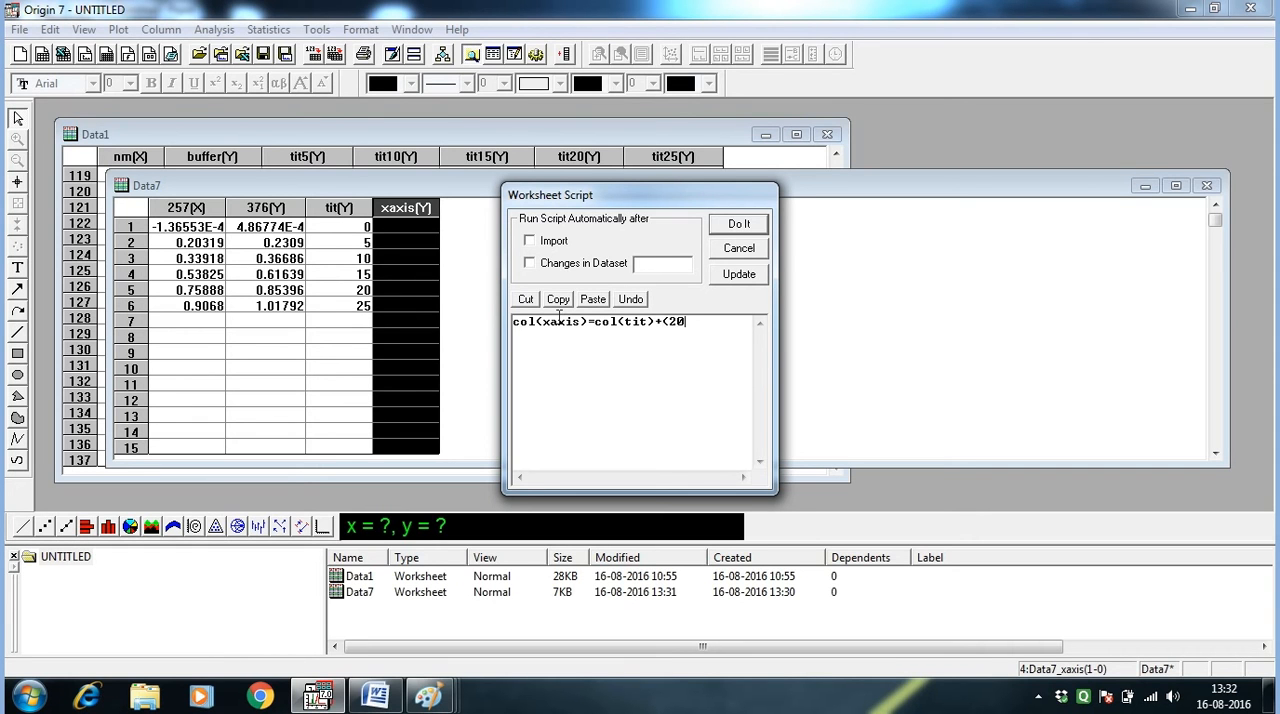
pyautogui.write('00')
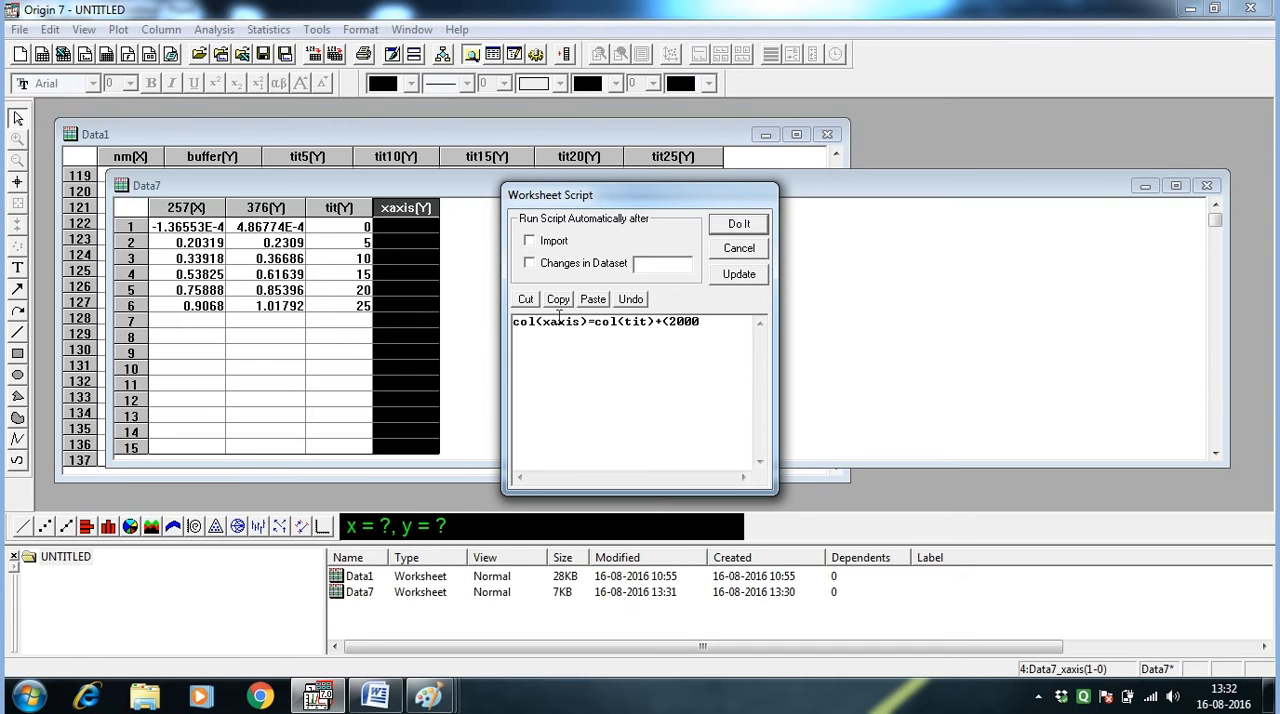
pyautogui.write('+')
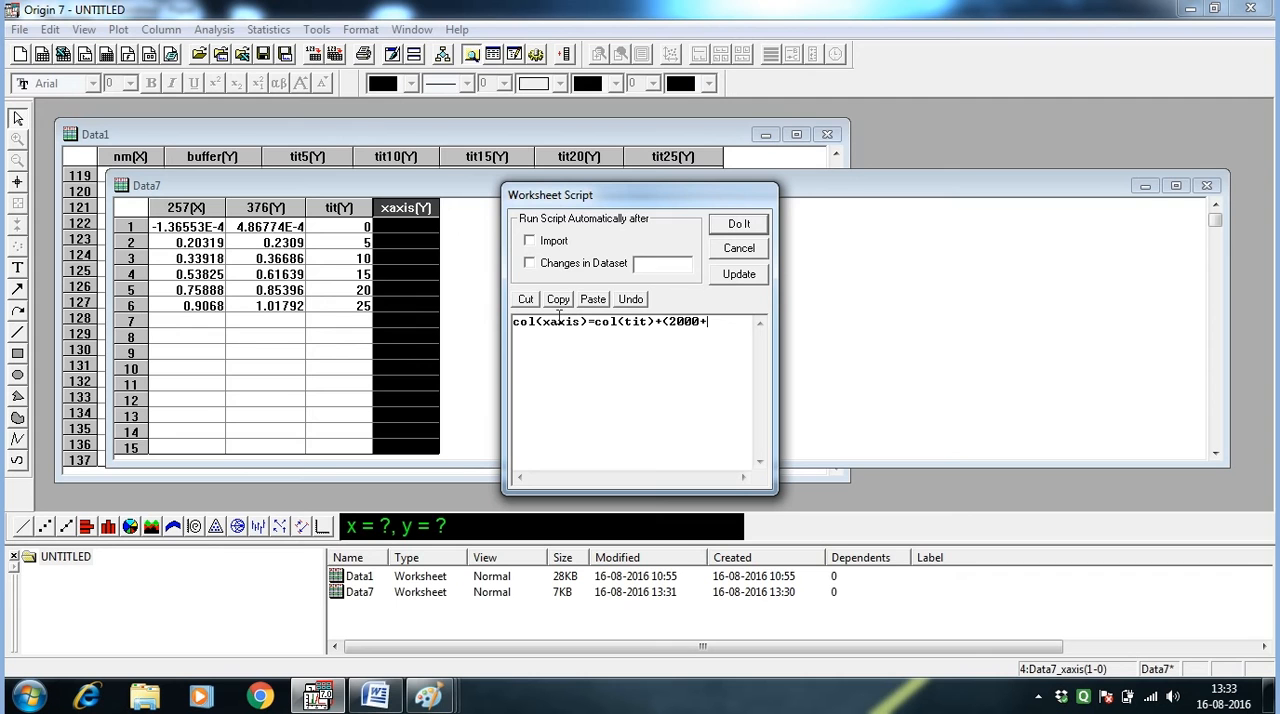
pyautogui.write('col(tit')
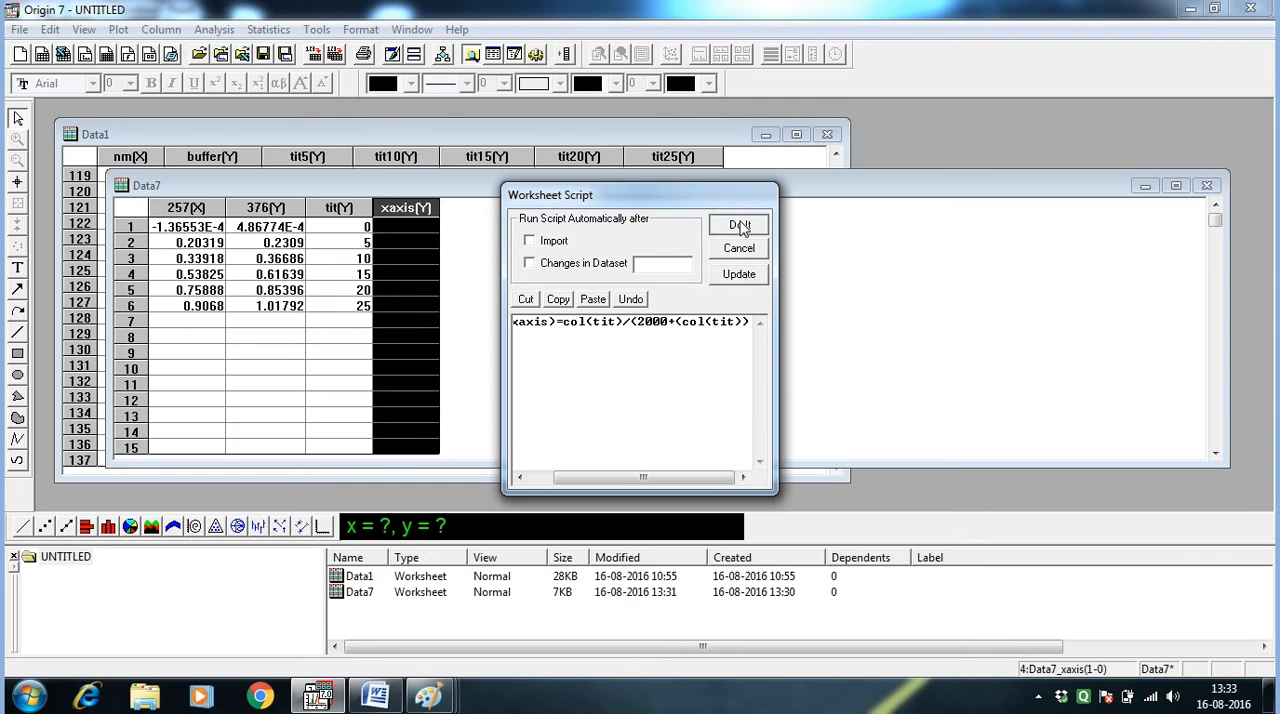
pyautogui.click(738, 224)
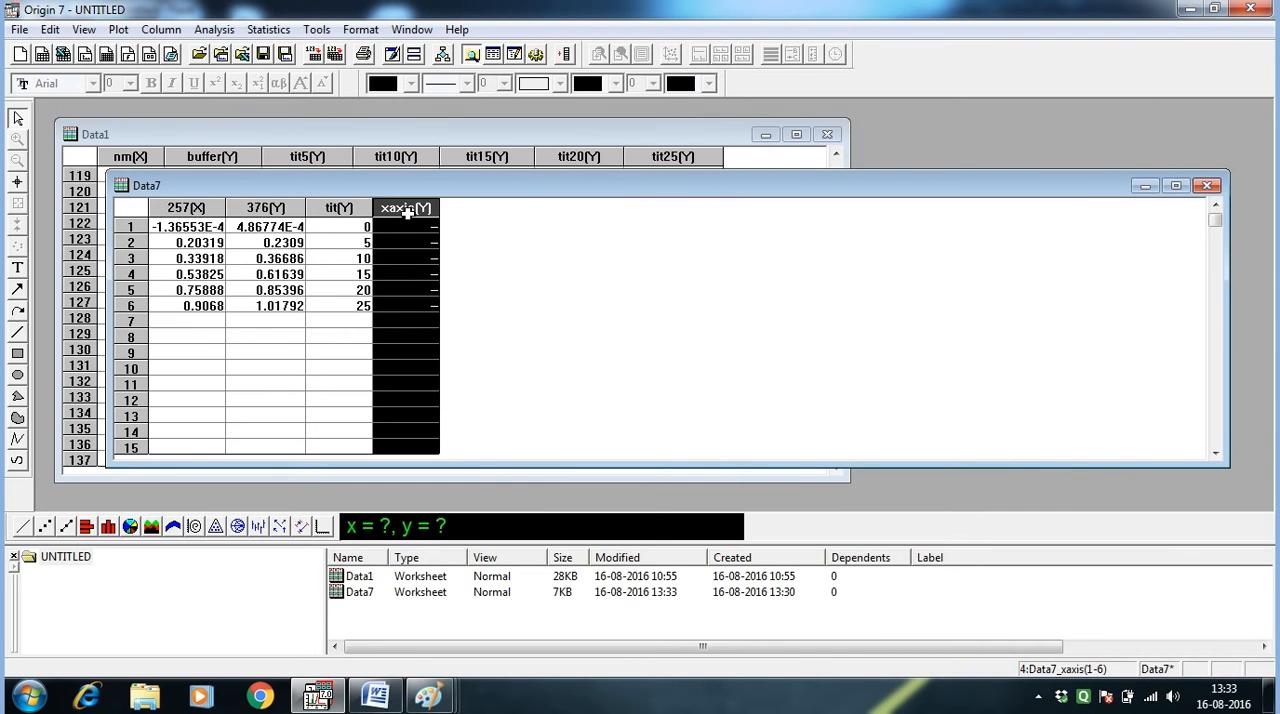
# - Rerun the corrected script col(xaxis)=col(tit)/(2000+col(tit)) from Worksheet Script
pyautogui.click(316, 29)
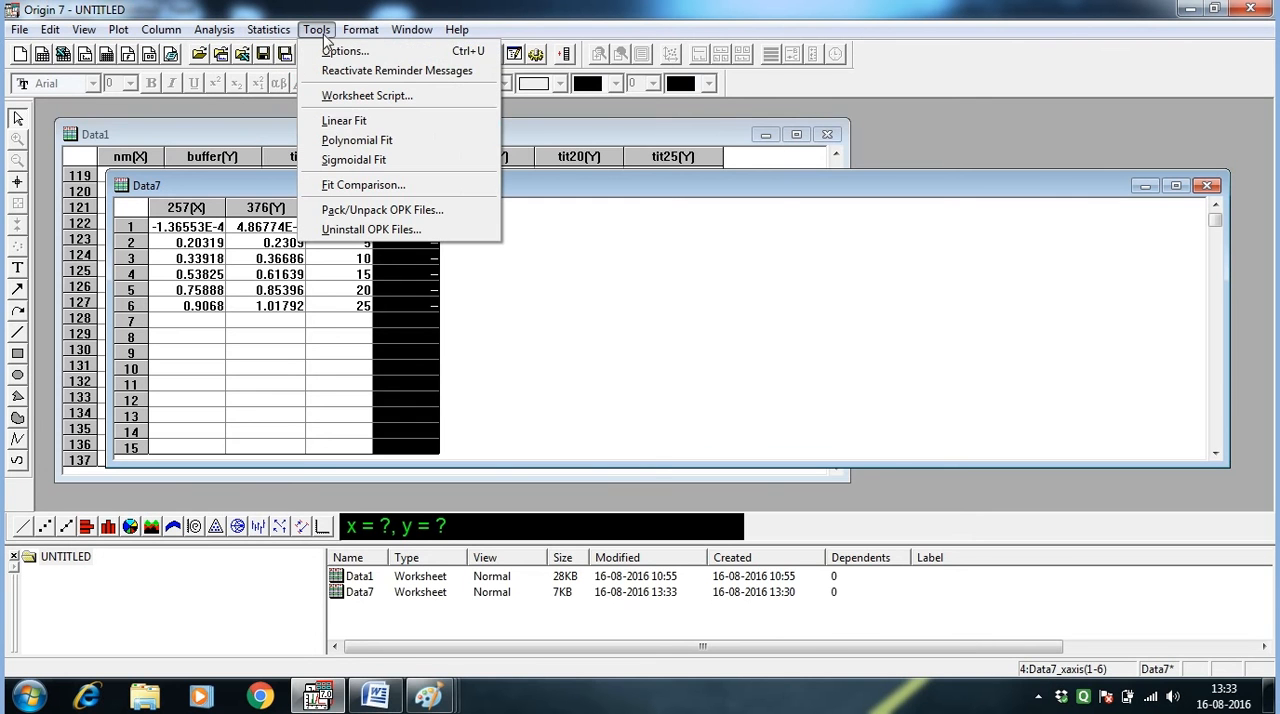
pyautogui.click(367, 95)
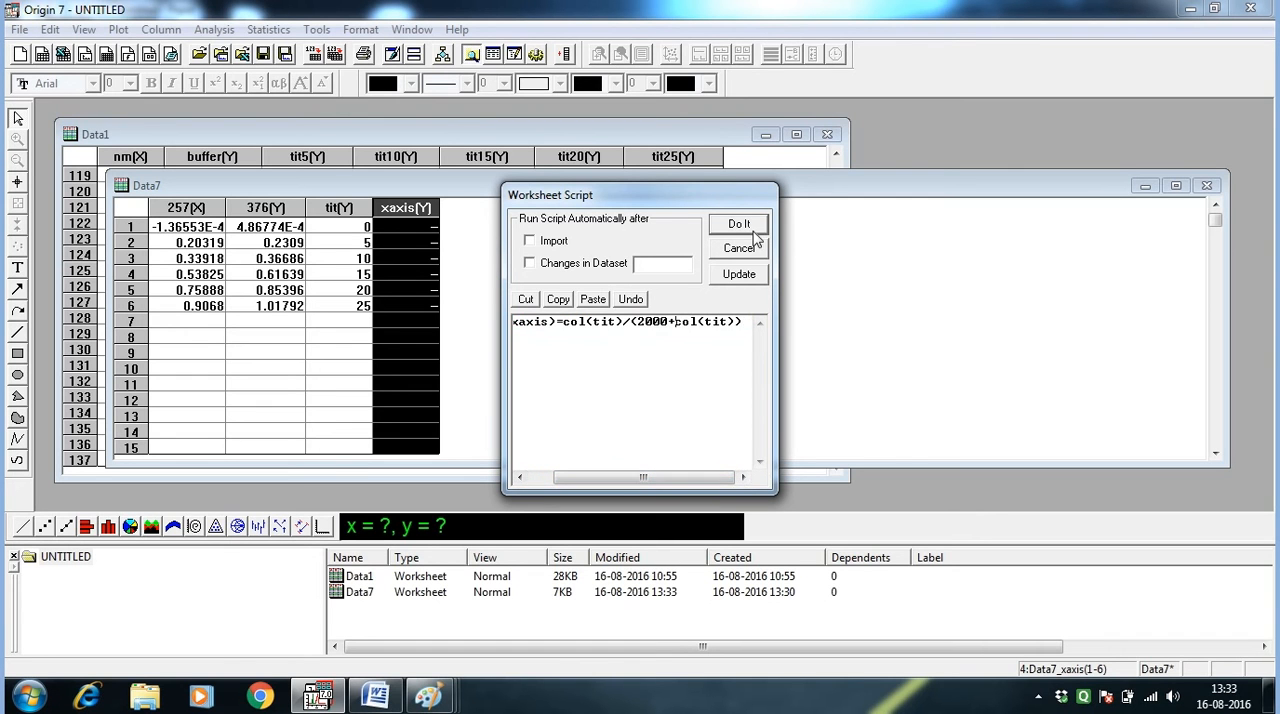
pyautogui.click(739, 223)
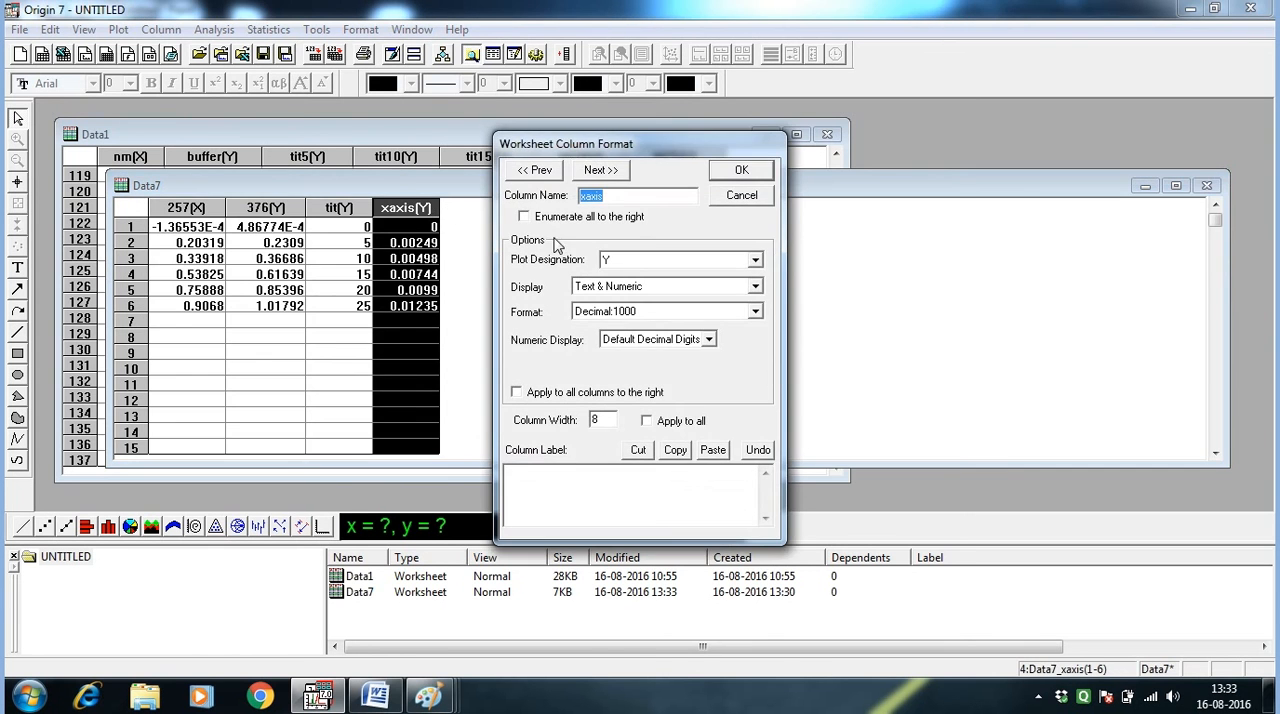
# - Designate xaxis as the X column and 257 as a Y column
pyautogui.click(754, 260)
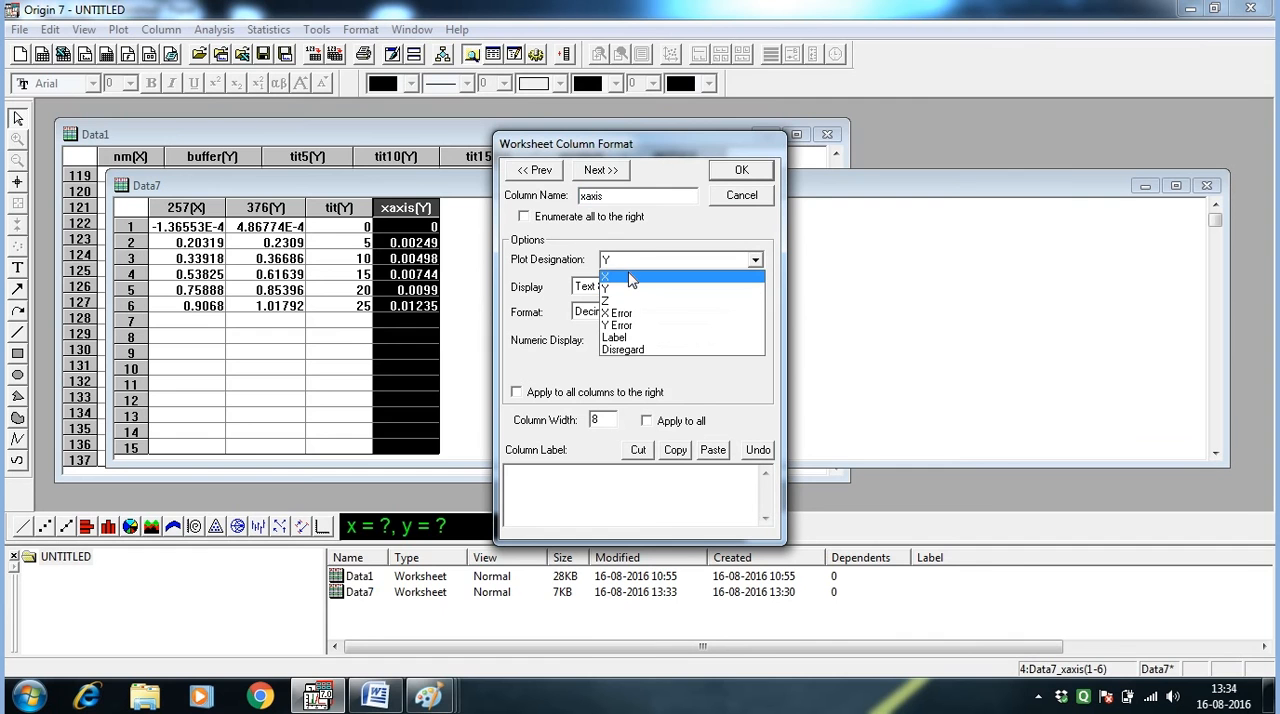
pyautogui.click(605, 276)
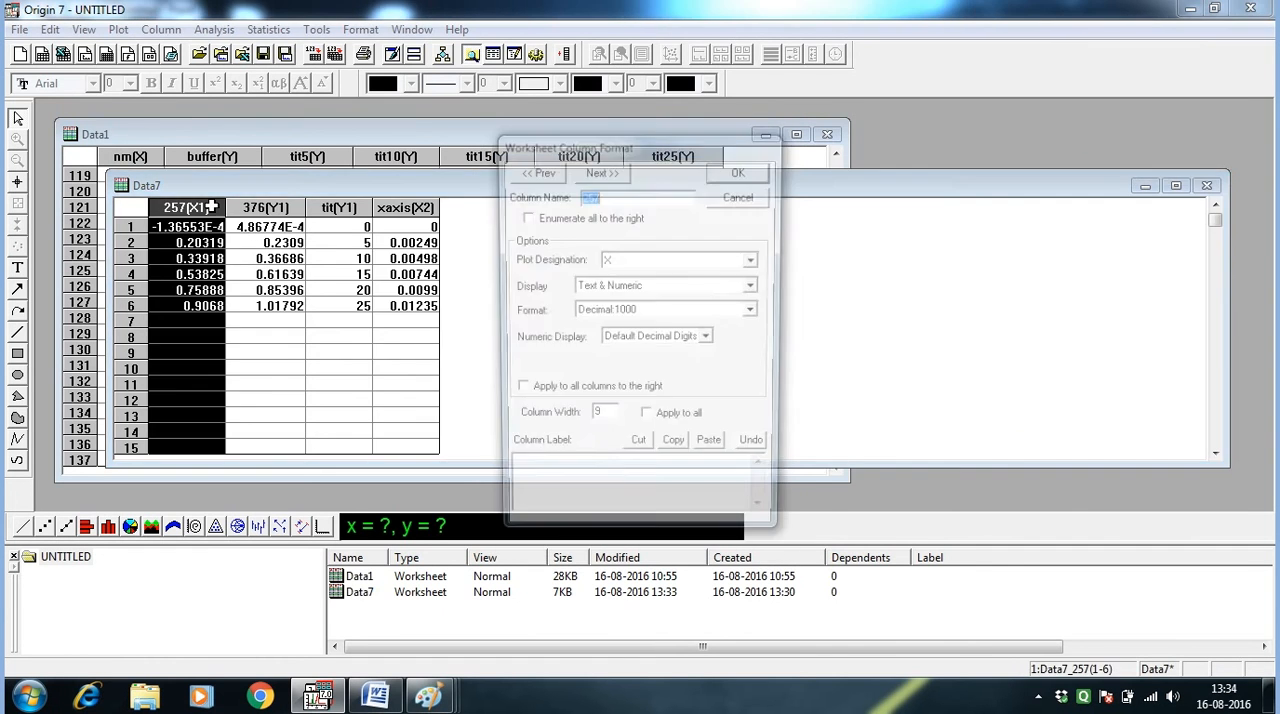
pyautogui.click(754, 259)
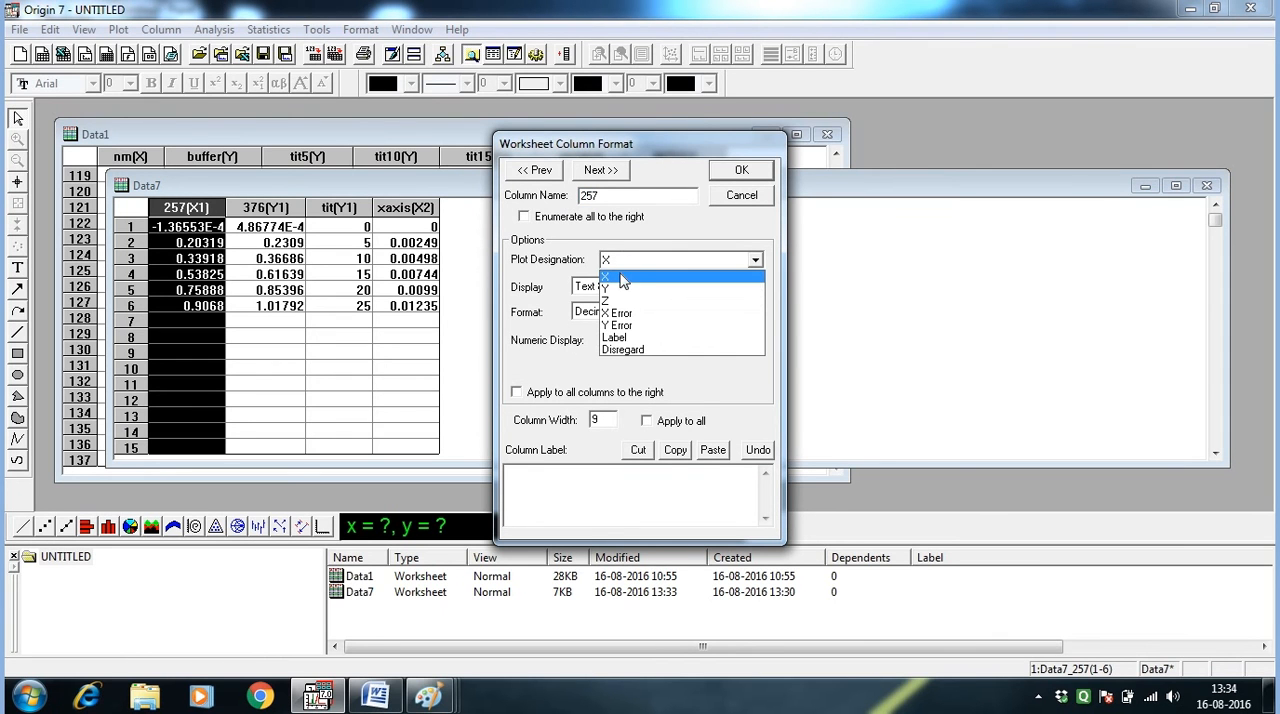
pyautogui.click(604, 289)
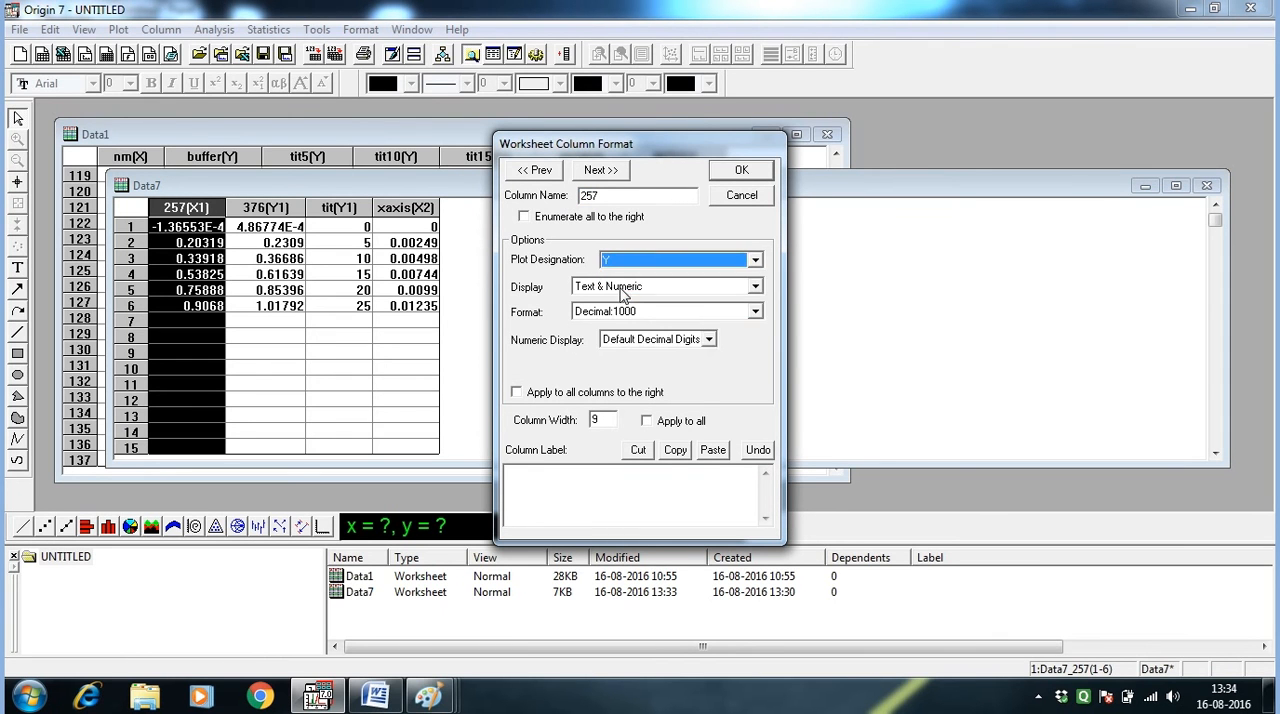
pyautogui.click(741, 169)
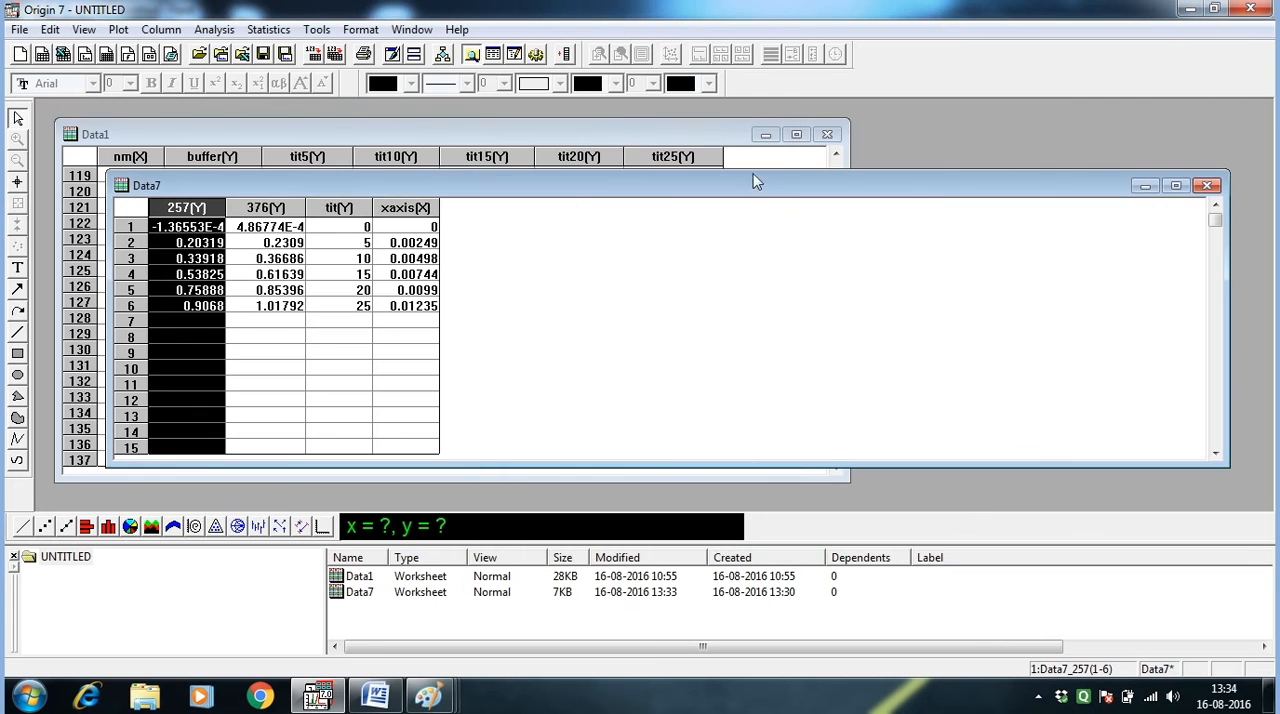
# - Scatter-plot 257 against xaxis and fit a straight line, giving slope 74.06396
pyautogui.click(405, 207)
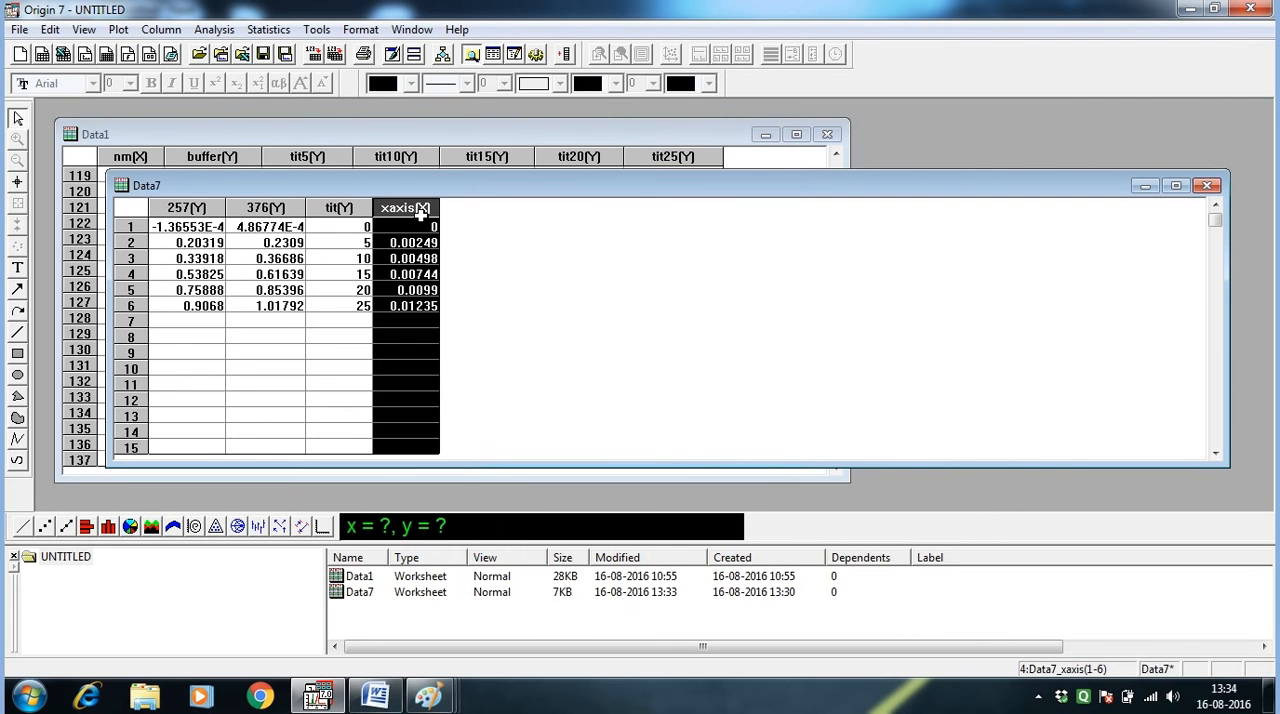
pyautogui.click(186, 207)
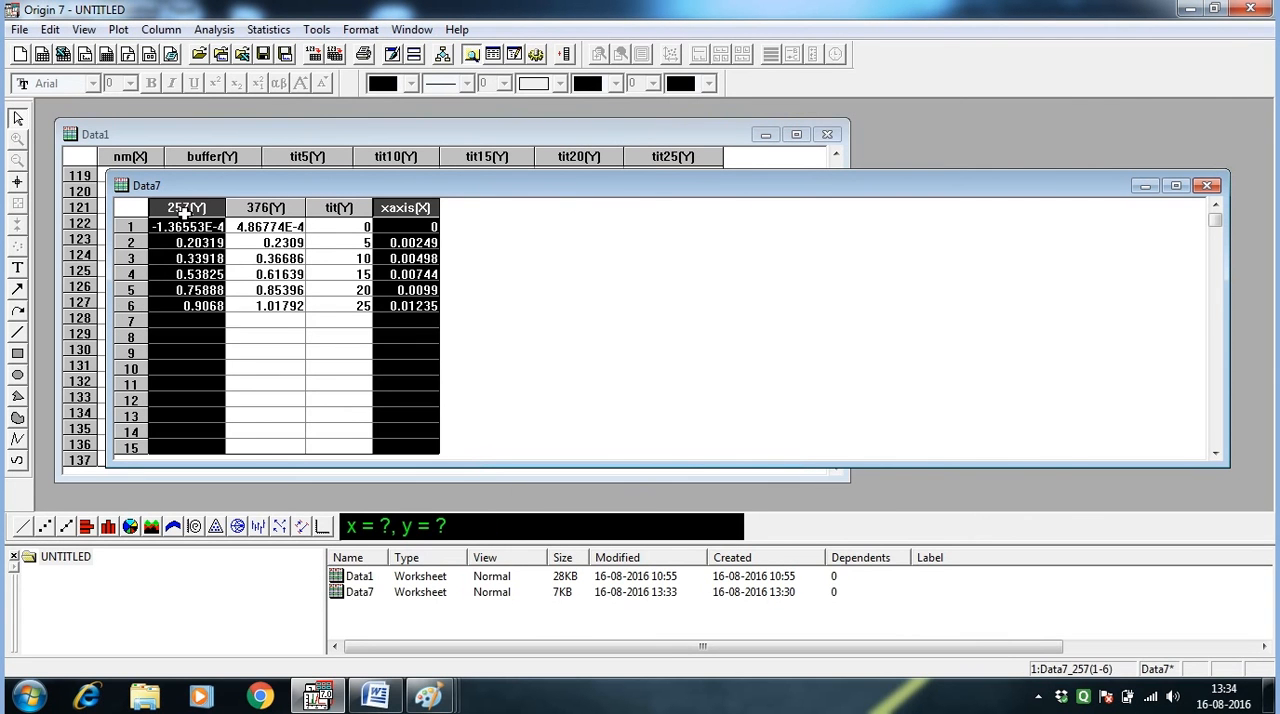
pyautogui.moveTo(46, 526)
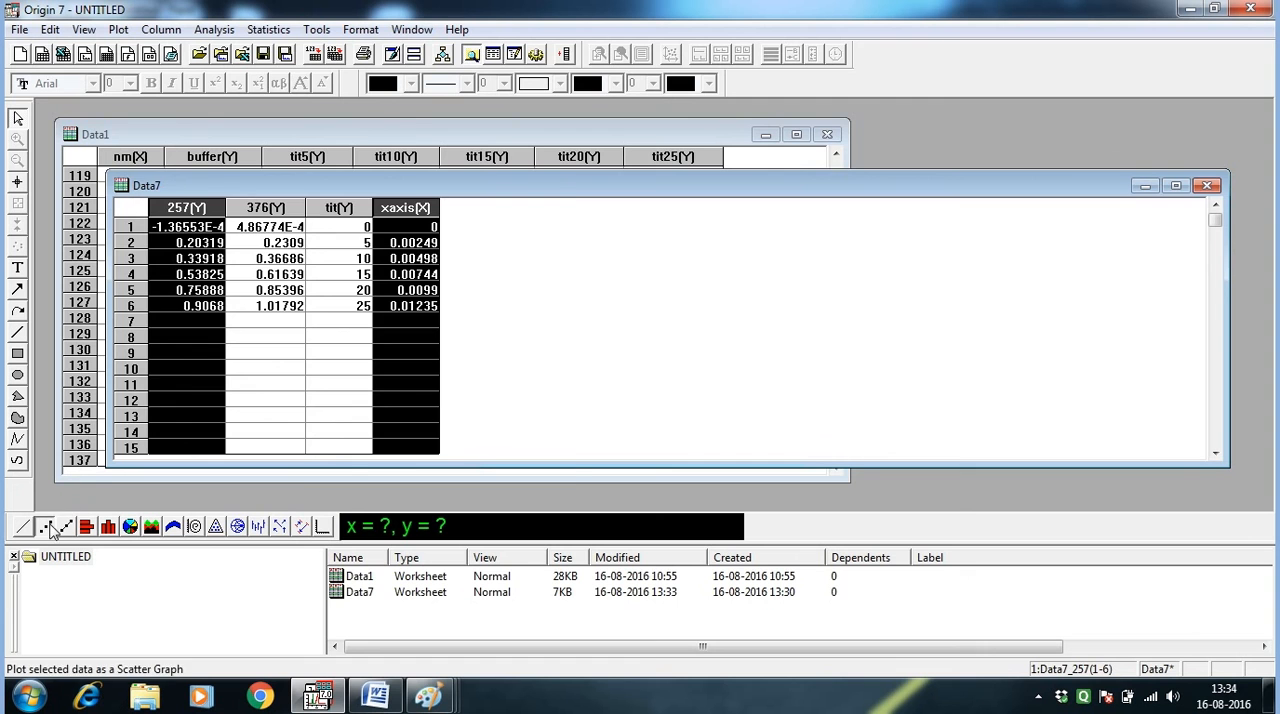
pyautogui.click(206, 29)
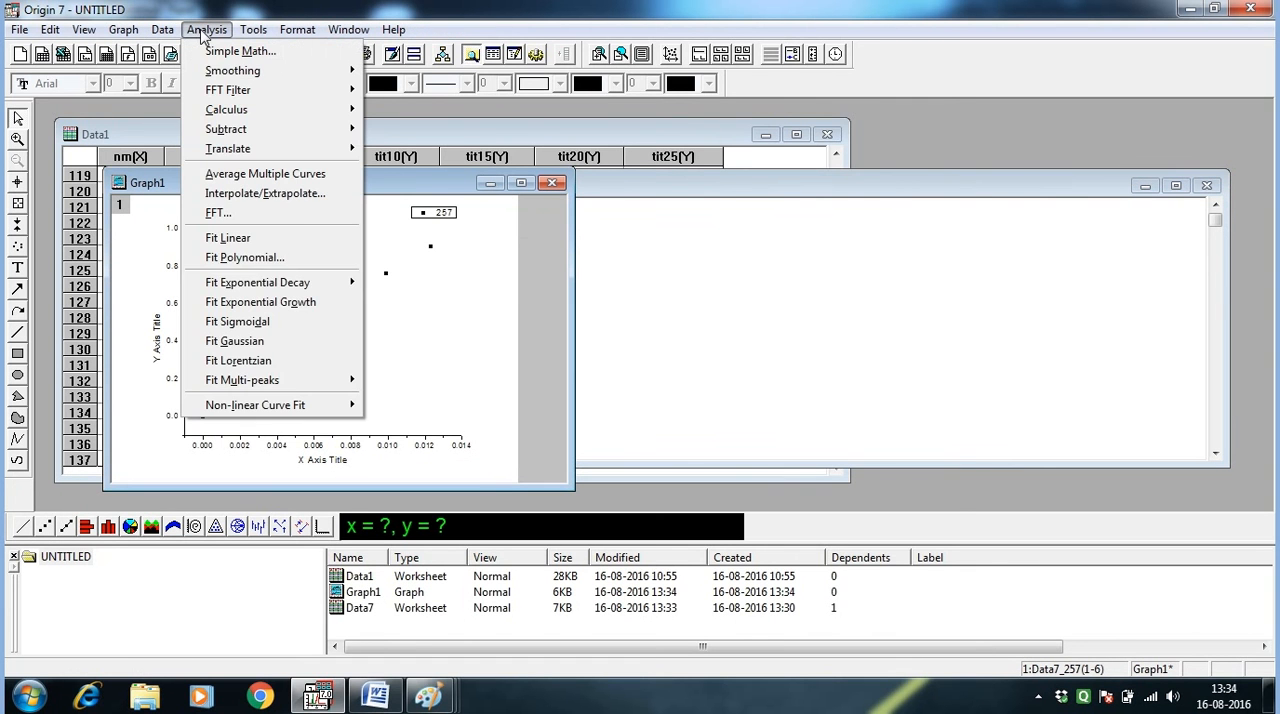
pyautogui.click(228, 237)
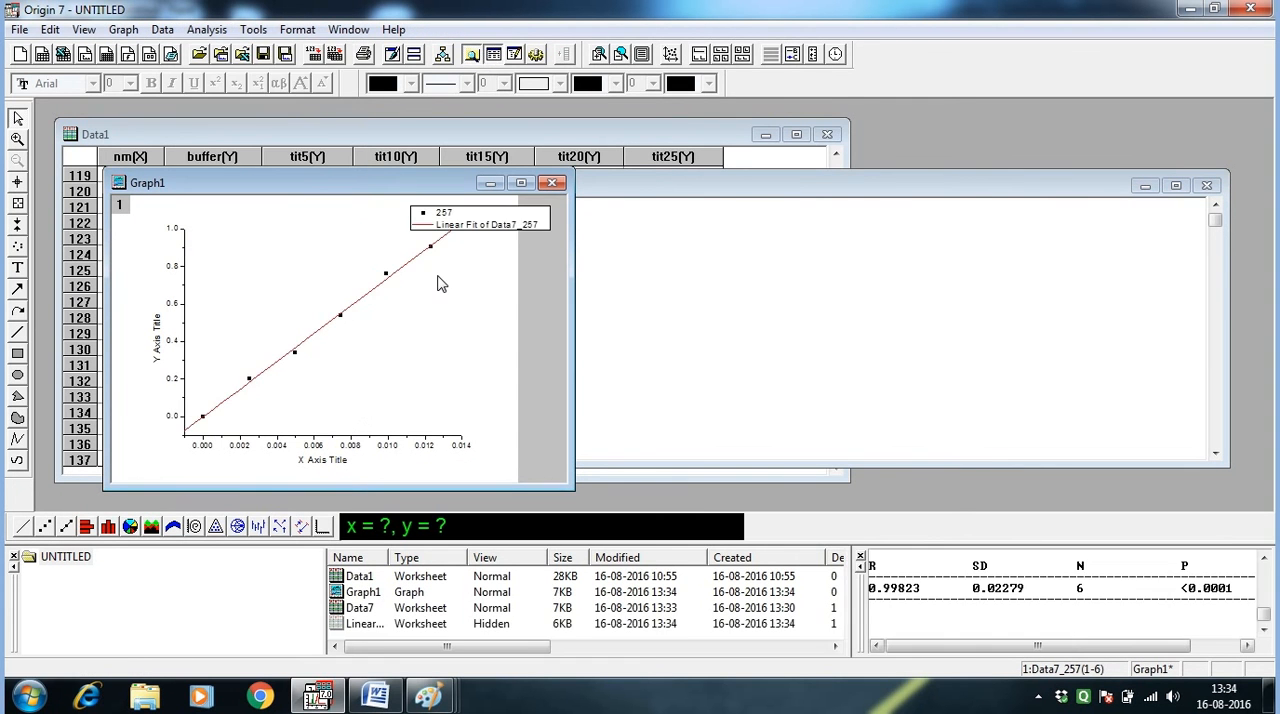
pyautogui.moveTo(864, 592)
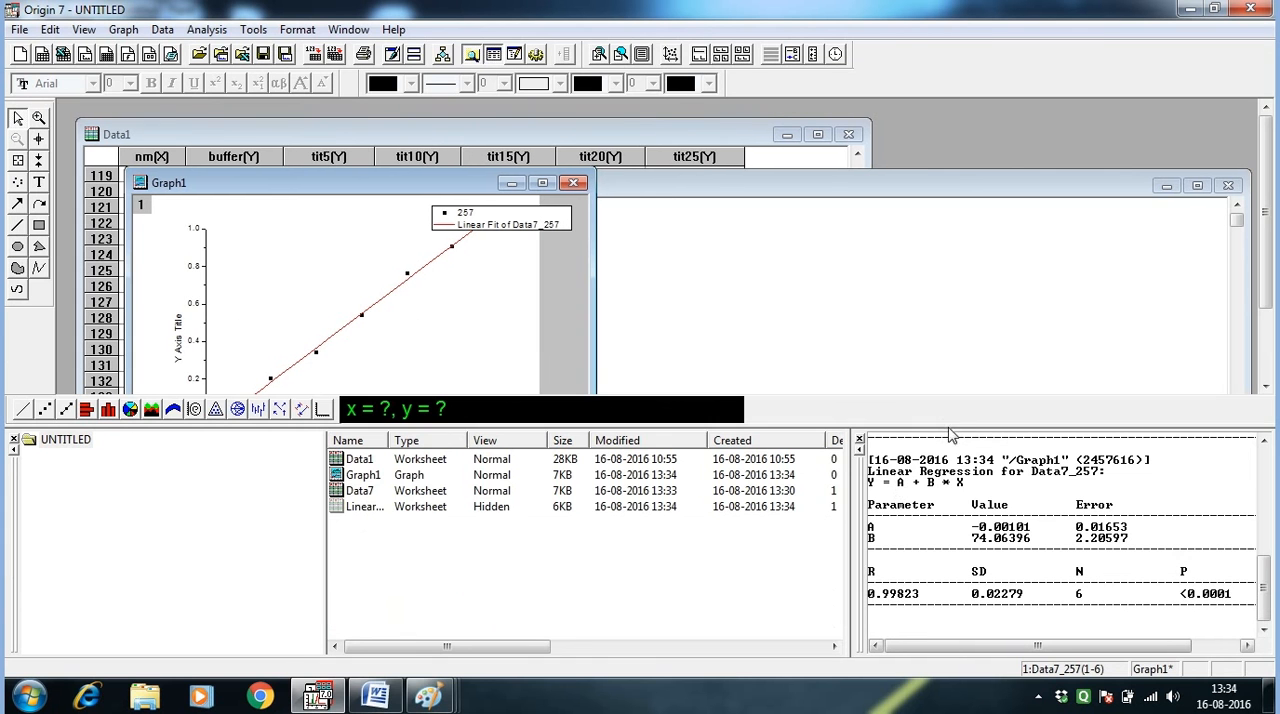
pyautogui.moveTo(855, 451)
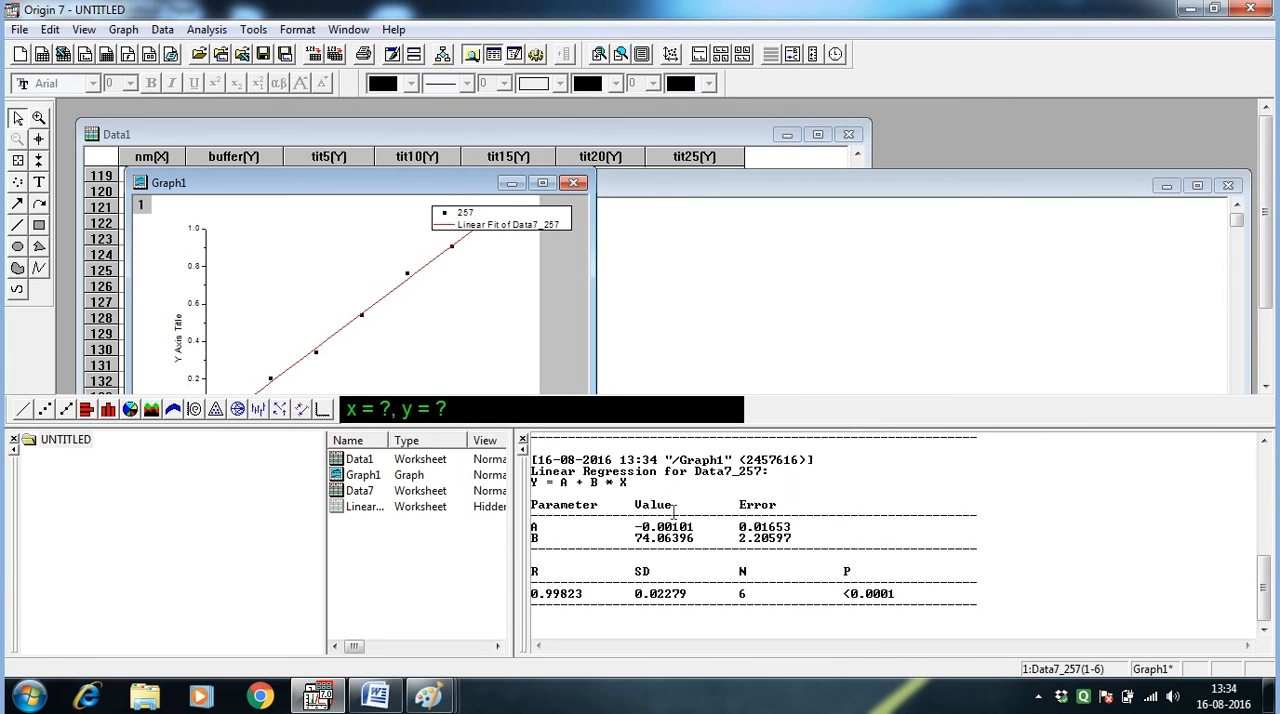
pyautogui.doubleClick(663, 538)
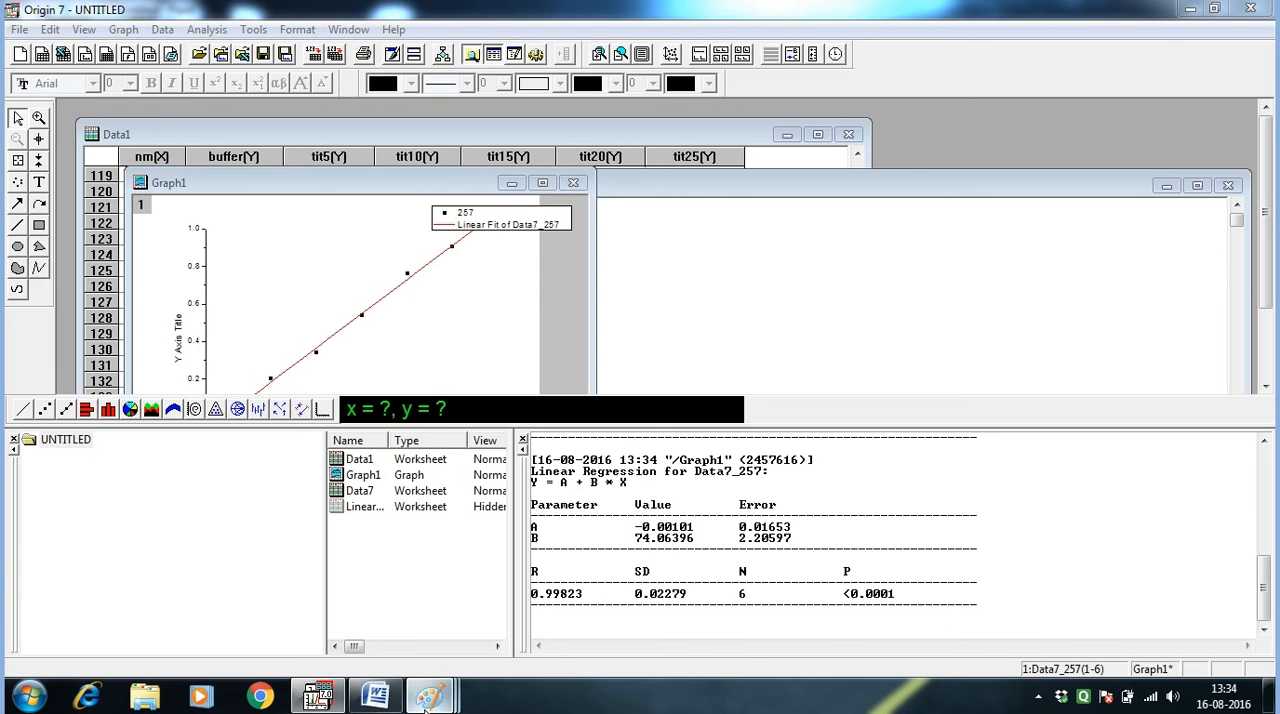
pyautogui.click(431, 694)
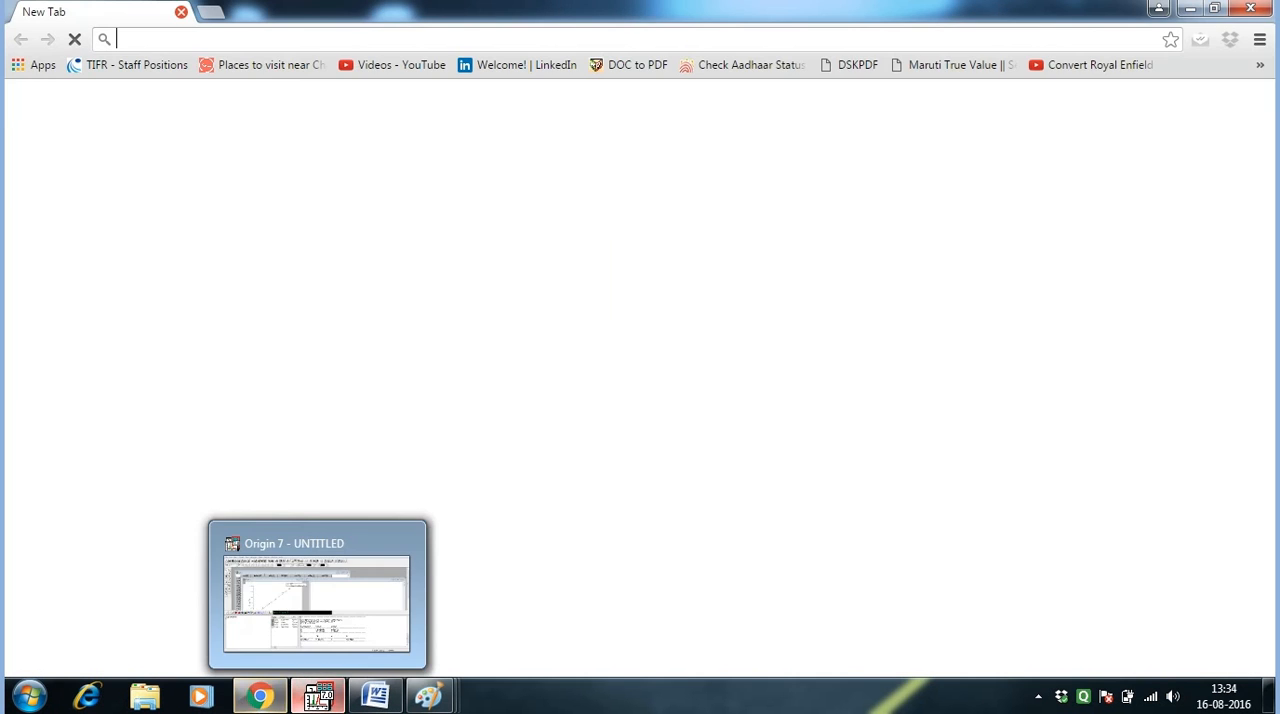
# - Return from Chrome to the Origin 7 project showing the Data7 worksheet
pyautogui.click(317, 595)
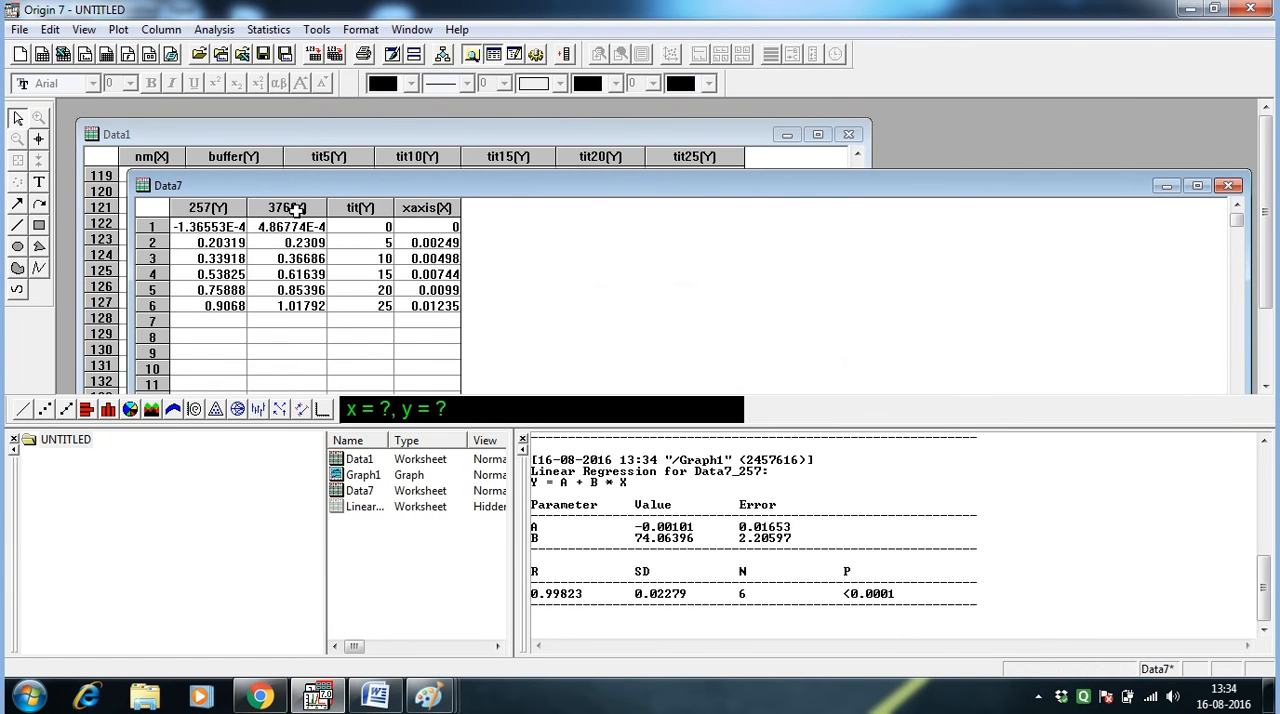
# - Scatter-plot column 376 and fit a line, giving slope 83.37866 and R 0.99747
pyautogui.click(287, 207)
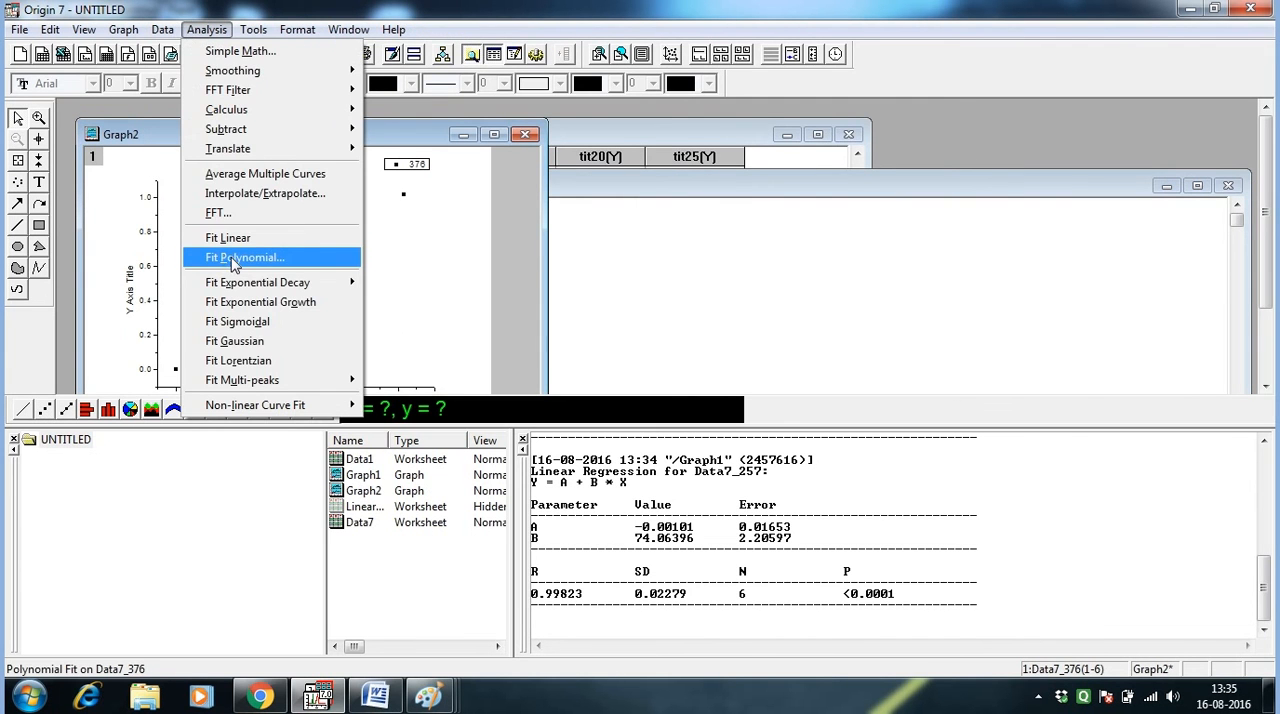
pyautogui.click(227, 237)
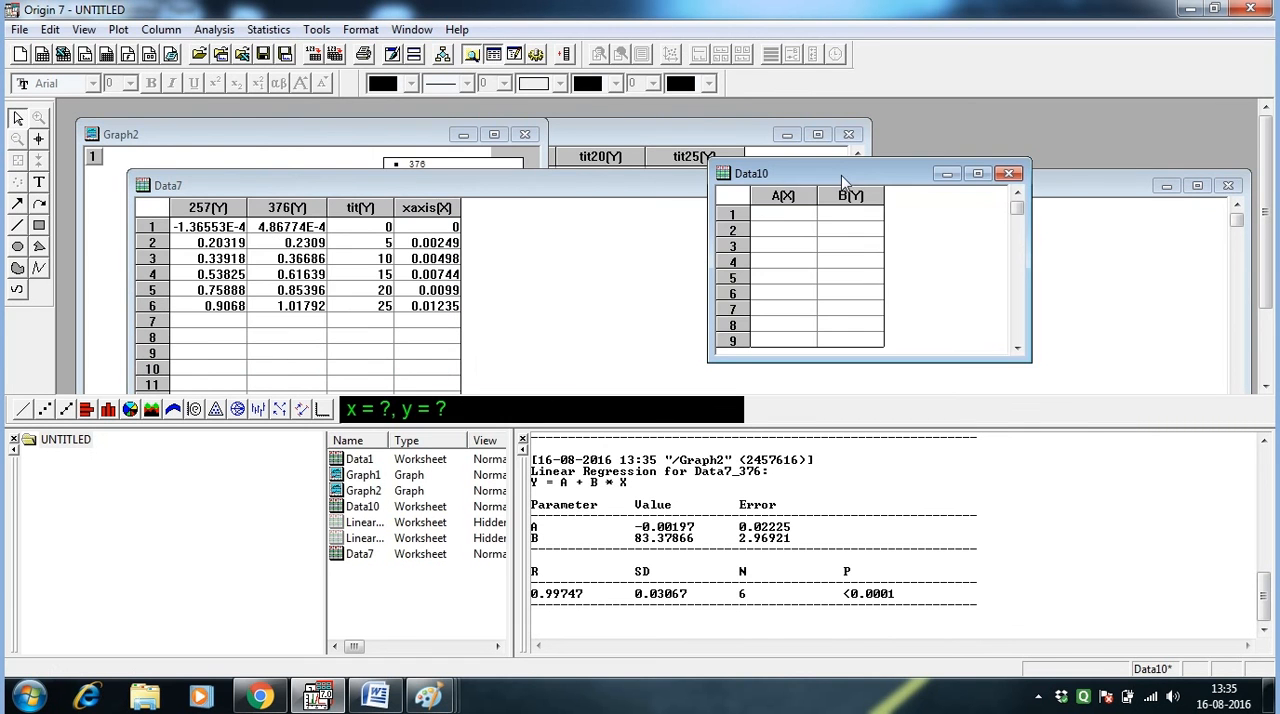
# - Enter wavelength 257 in column A and paste slope 83.37866 into column B row 2
pyautogui.click(783, 214)
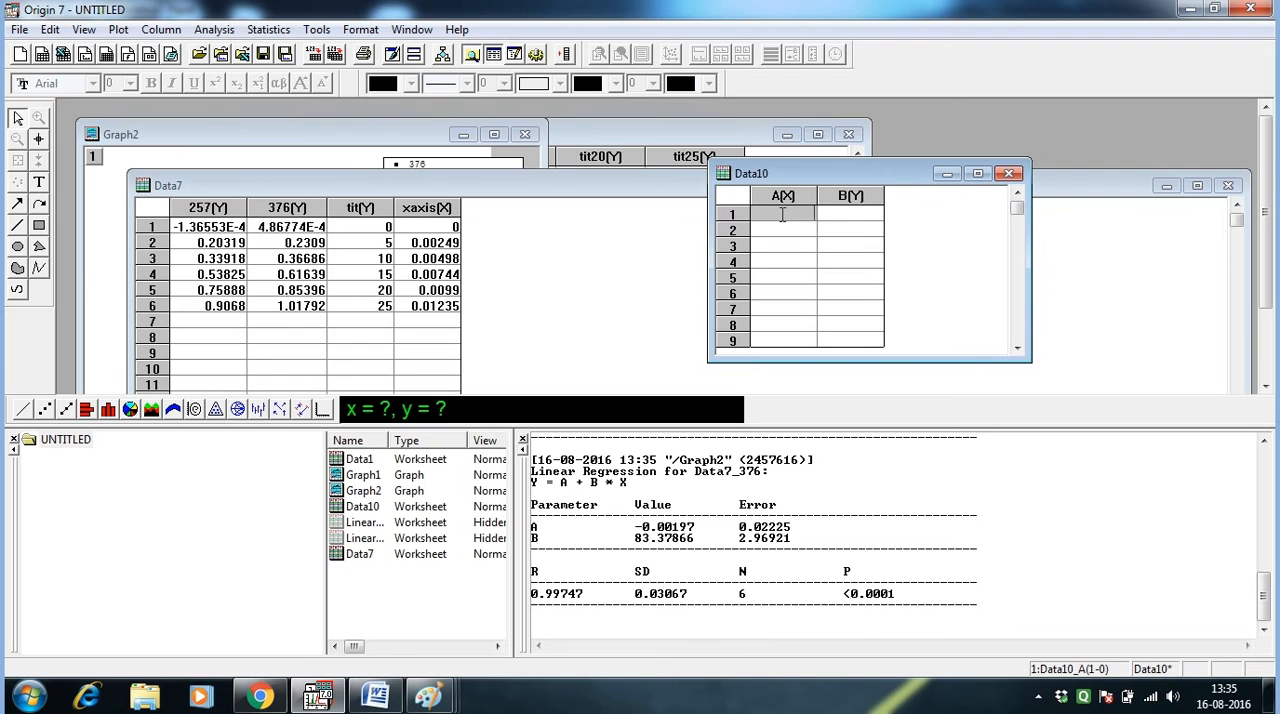
pyautogui.write('257')
pyautogui.click(784, 230)
pyautogui.write('376')
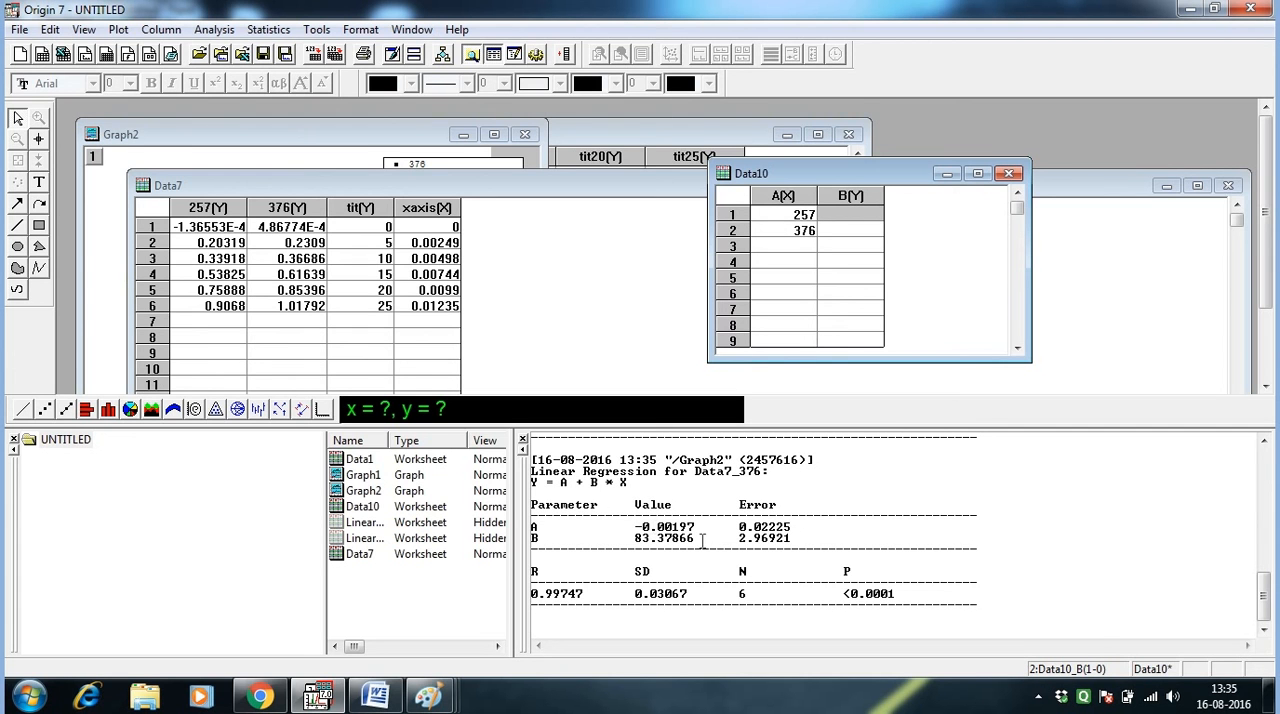
pyautogui.doubleClick(655, 538)
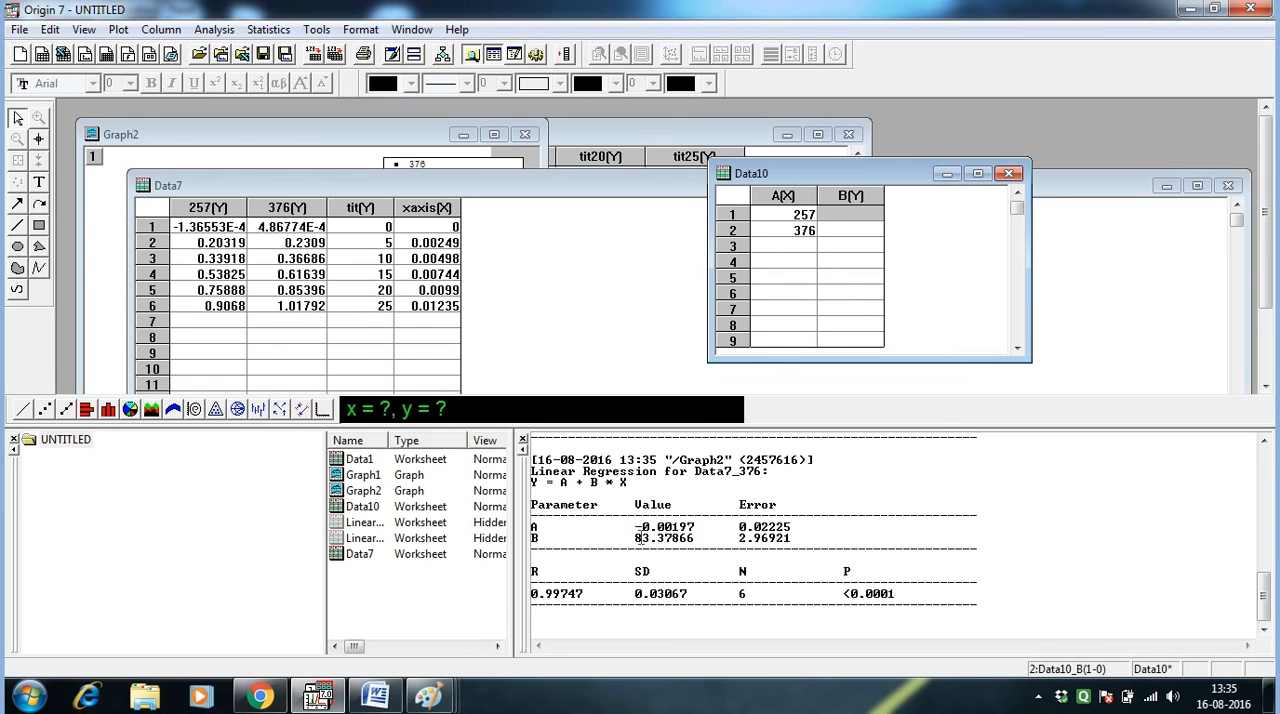
pyautogui.doubleClick(663, 538)
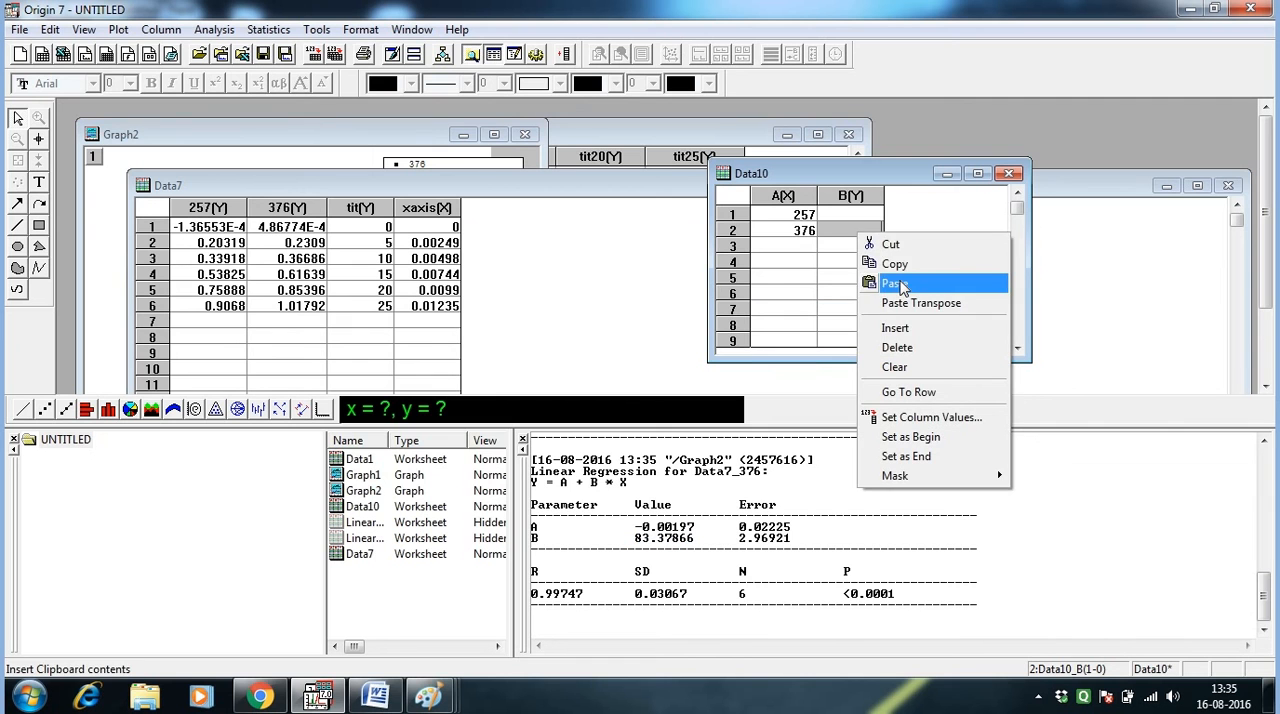
pyautogui.click(892, 283)
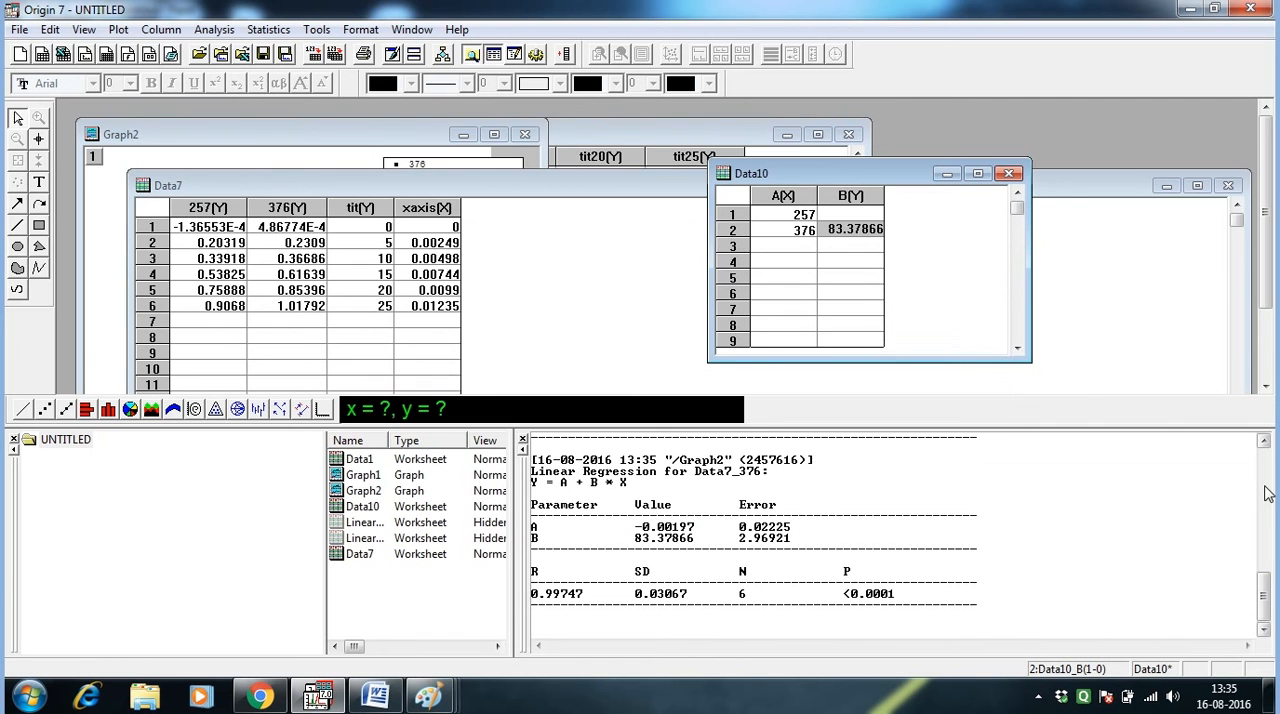
# - Copy the 257 fit slope 74.06396 into Data10 and maximize the worksheet
pyautogui.scroll(-3)
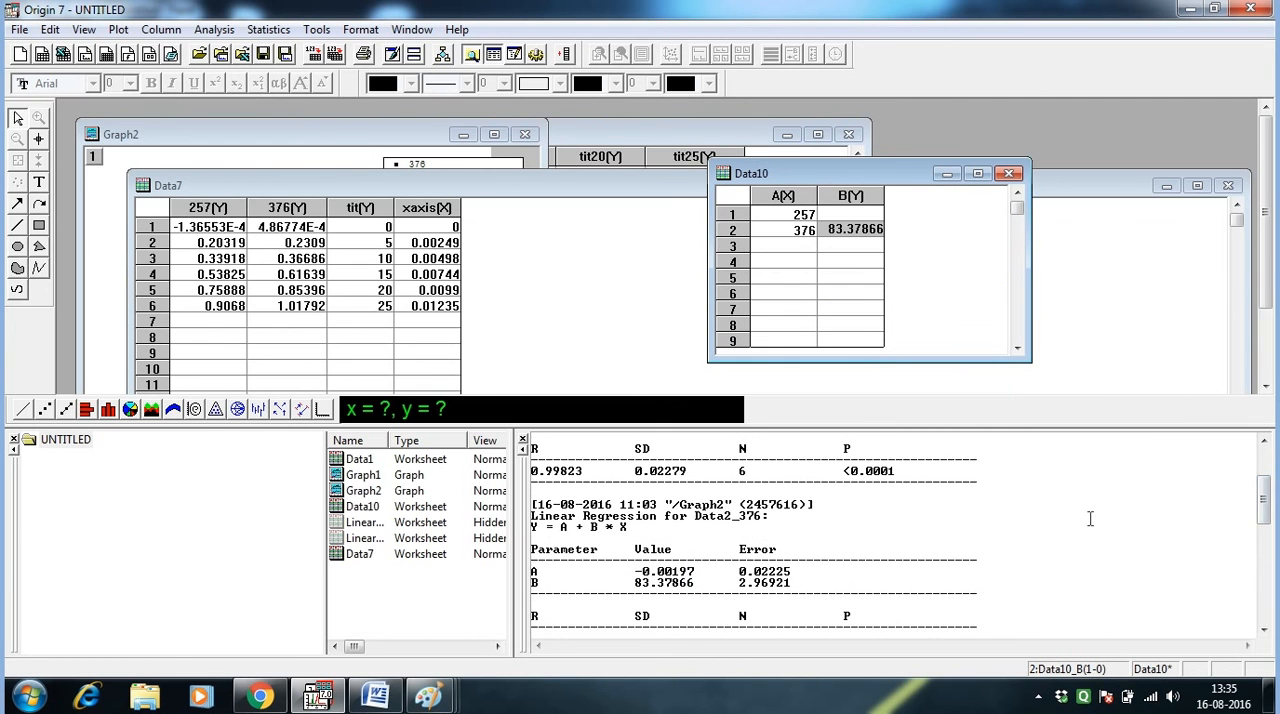
pyautogui.scroll(-3)
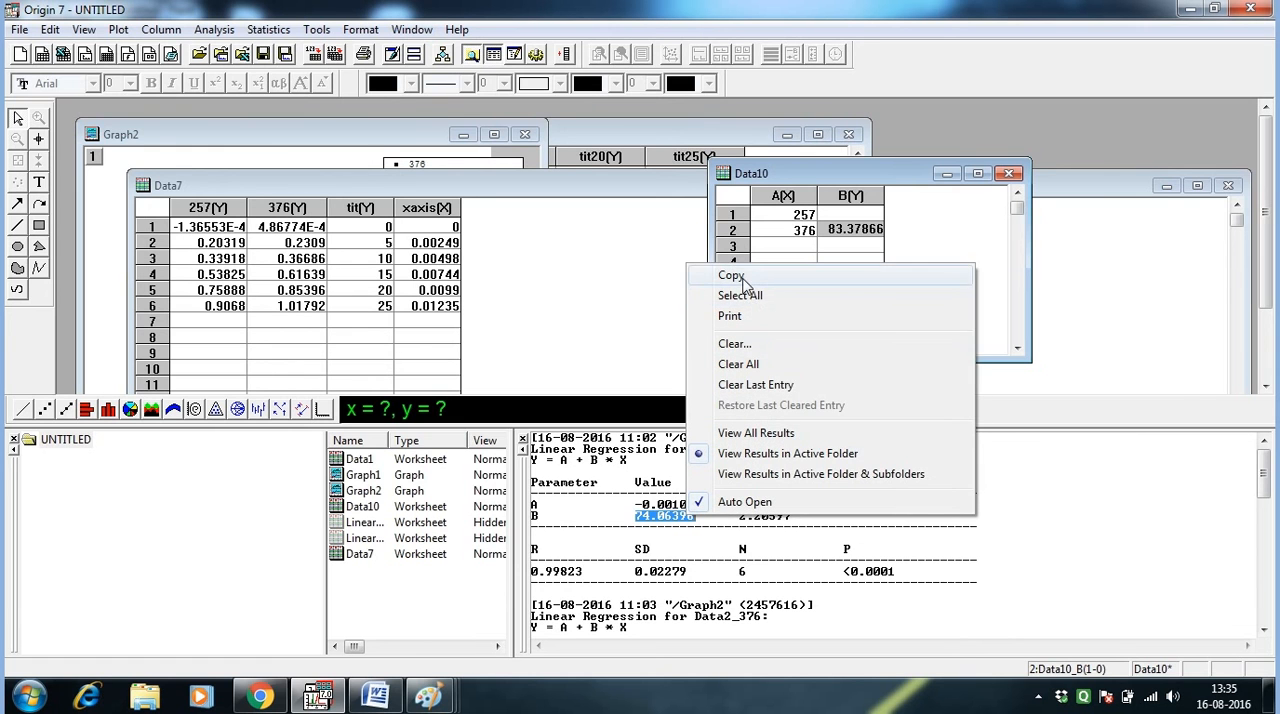
pyautogui.click(733, 275)
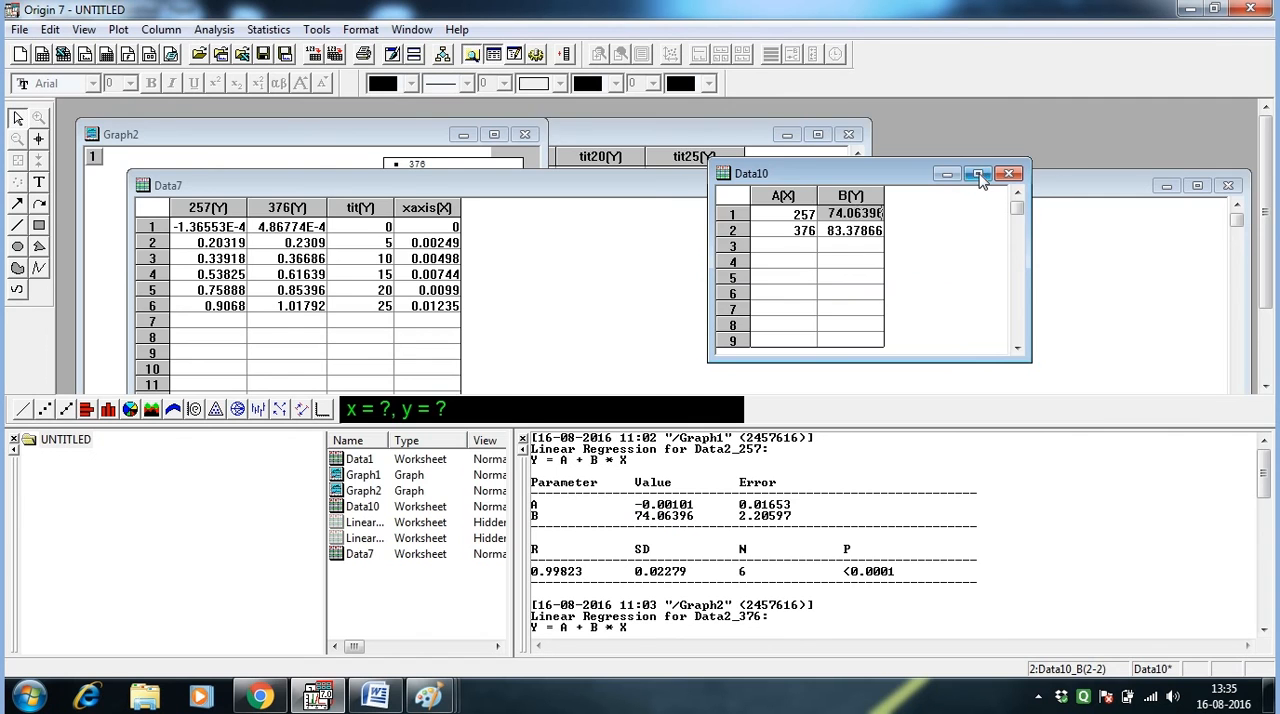
pyautogui.click(978, 173)
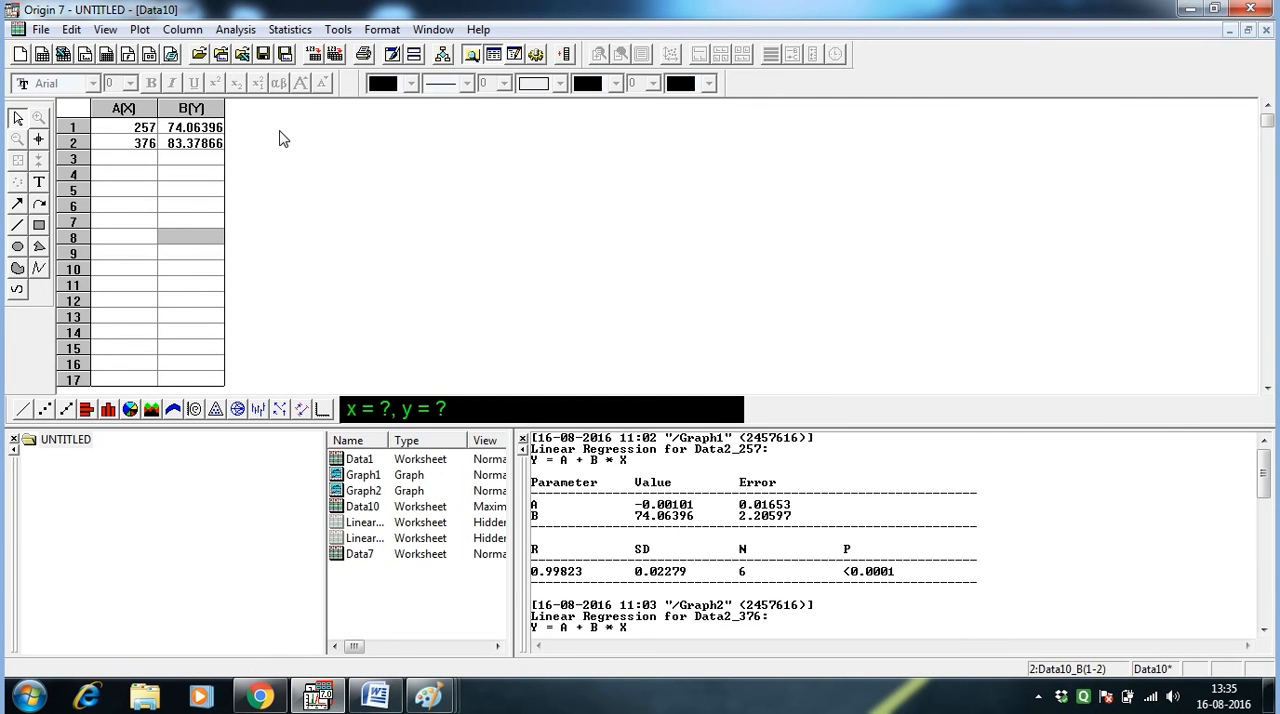
pyautogui.moveTo(182, 29)
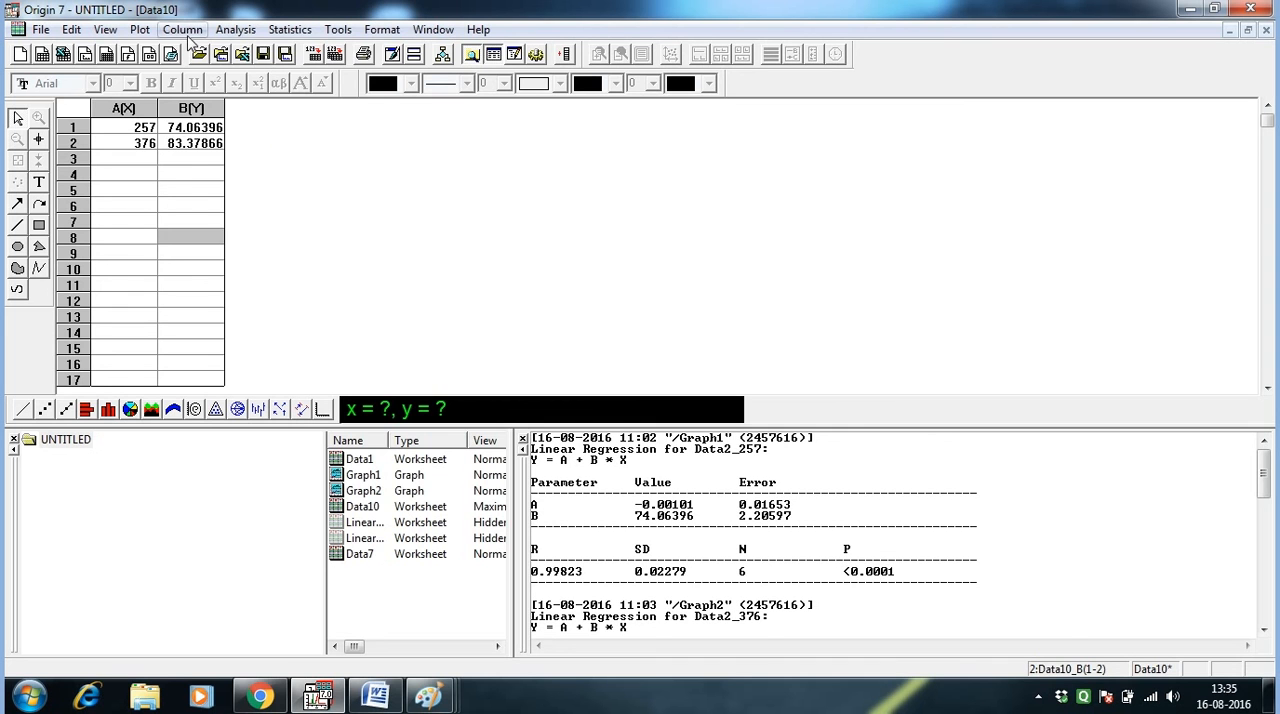
# - Add 2 new columns to the Data10 worksheet
pyautogui.click(182, 29)
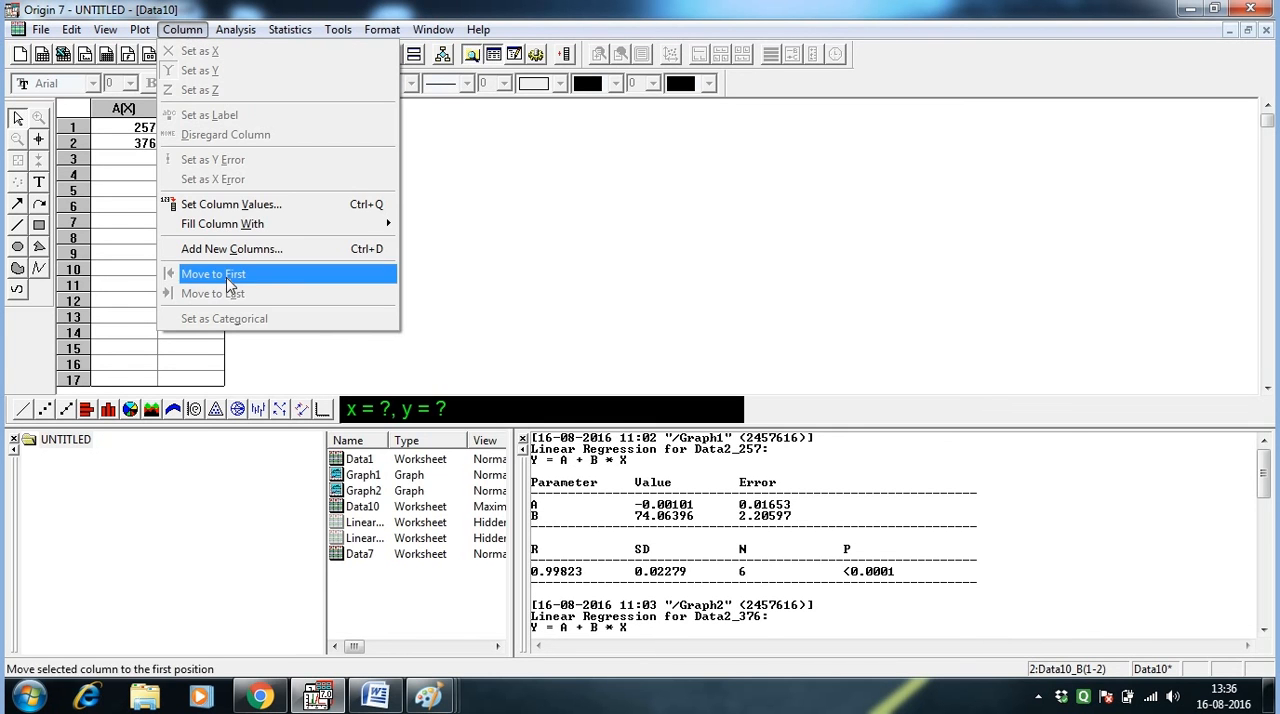
pyautogui.click(231, 248)
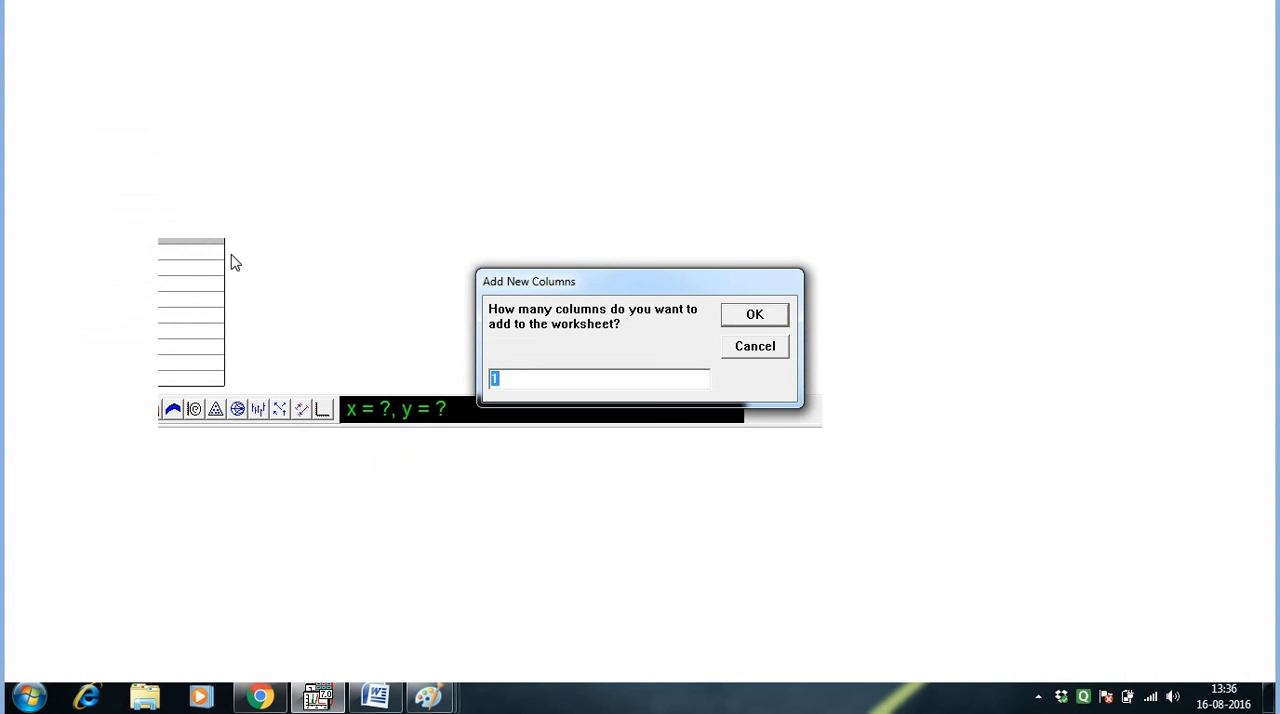
pyautogui.write('2')
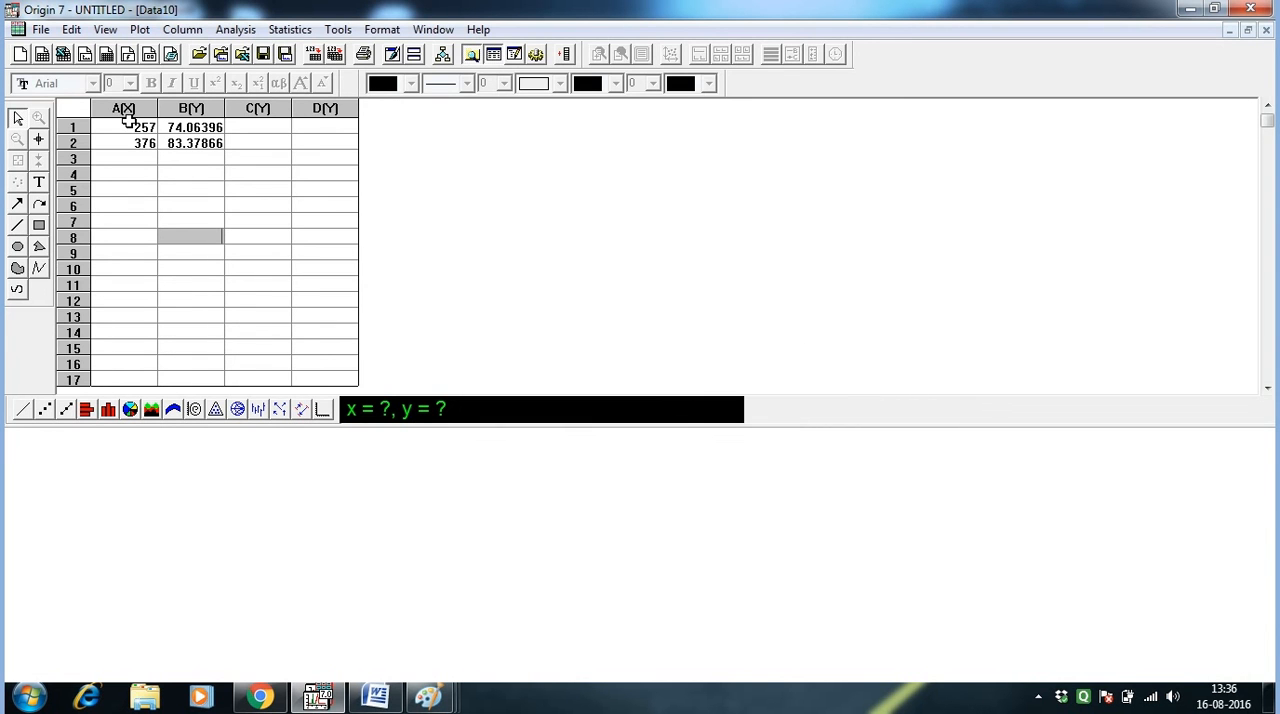
# - Rename the four columns nm, ecl, ext and c in Worksheet Column Format
pyautogui.doubleClick(123, 108)
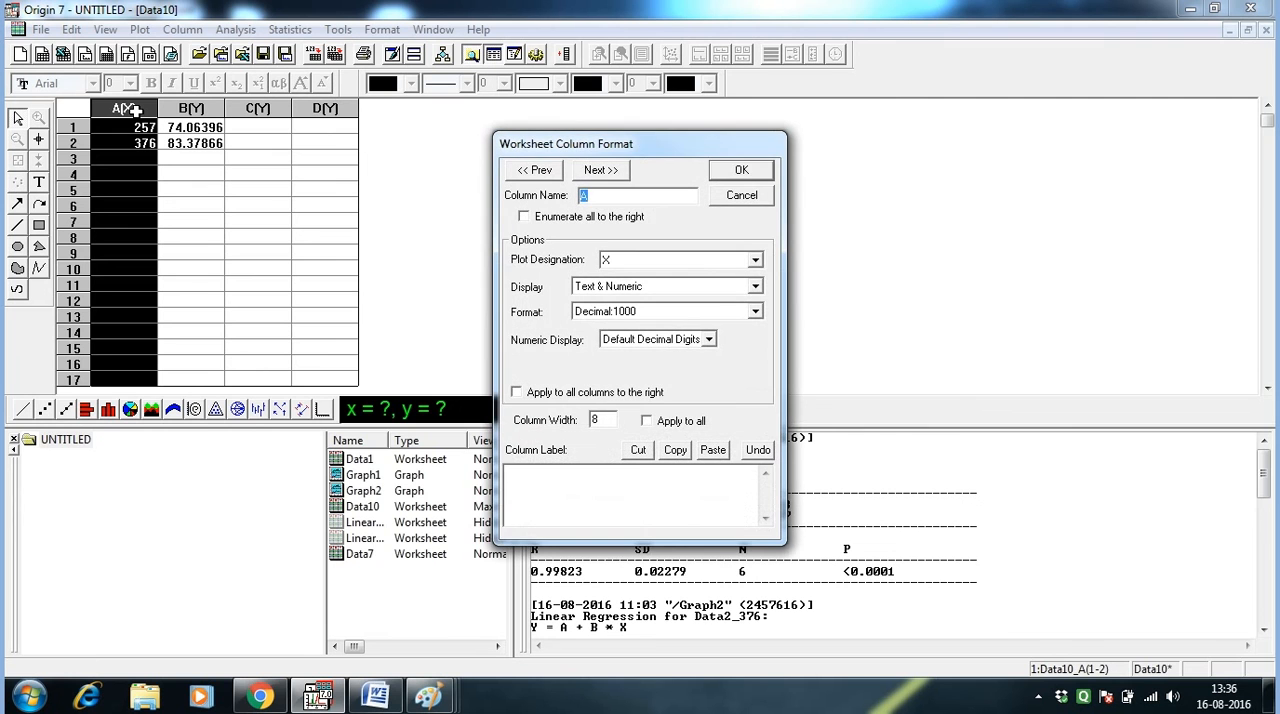
pyautogui.write('nm')
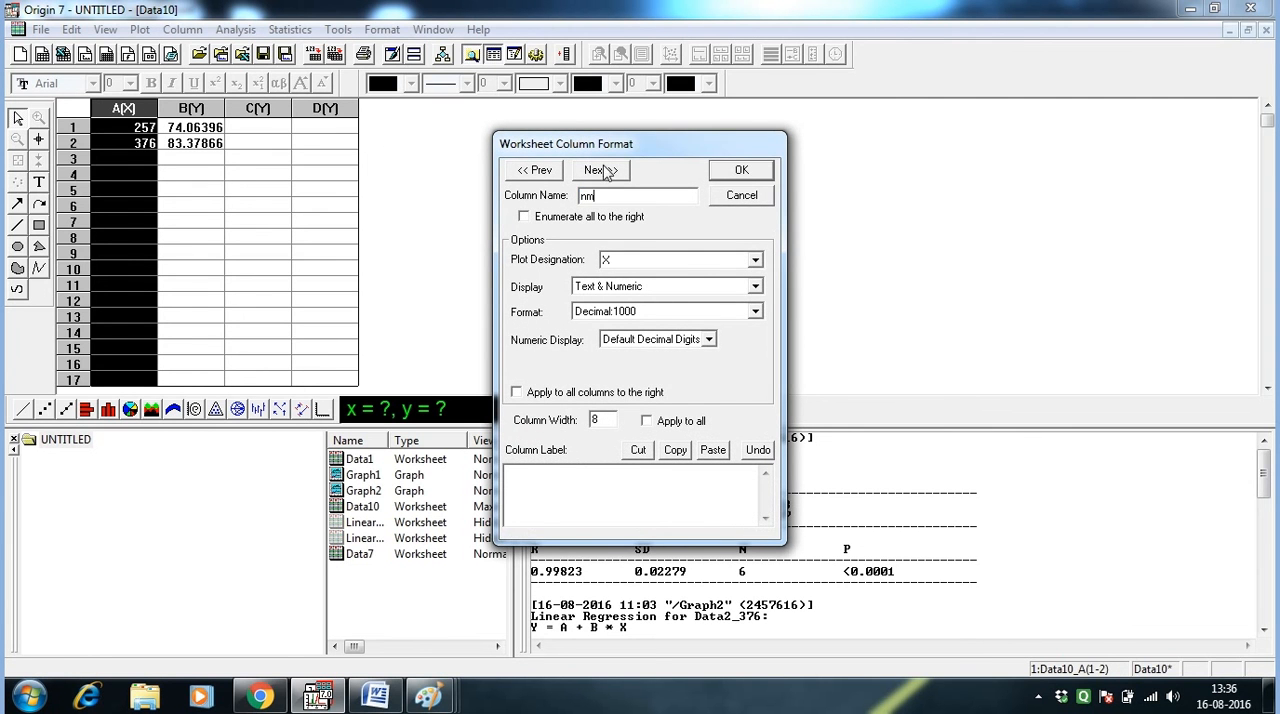
pyautogui.click(597, 169)
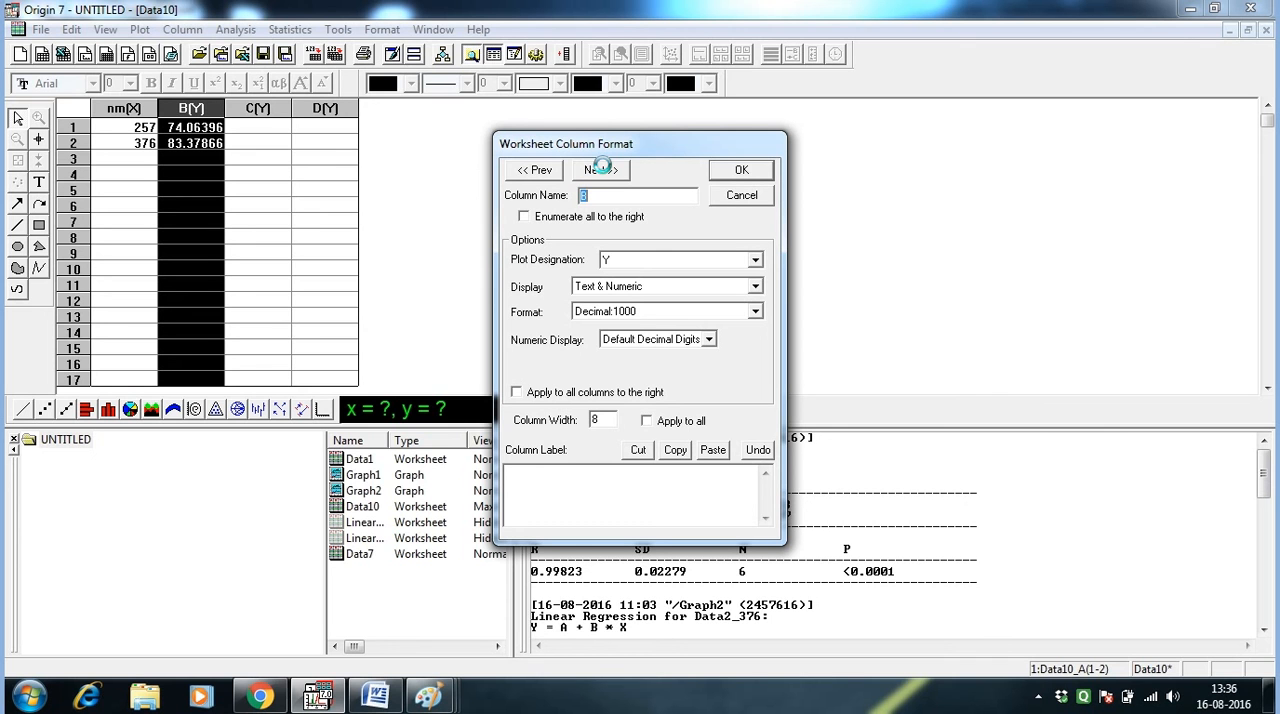
pyautogui.write('ec')
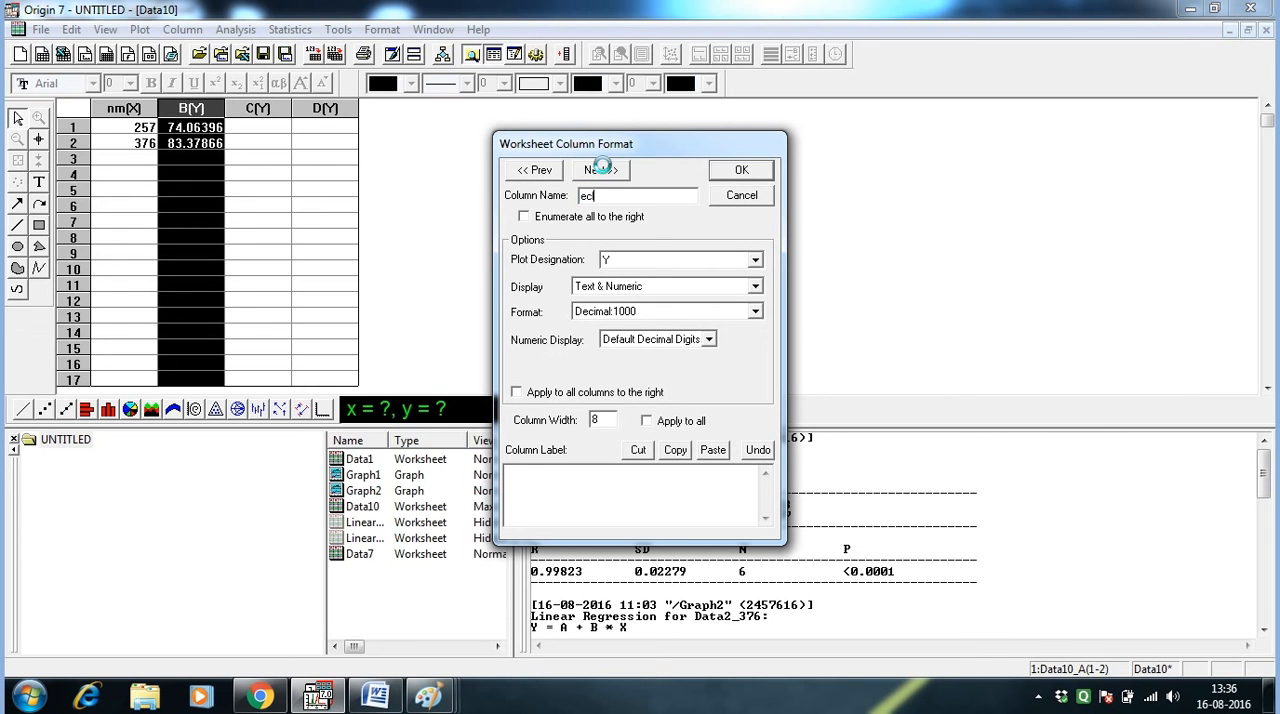
pyautogui.click(596, 169)
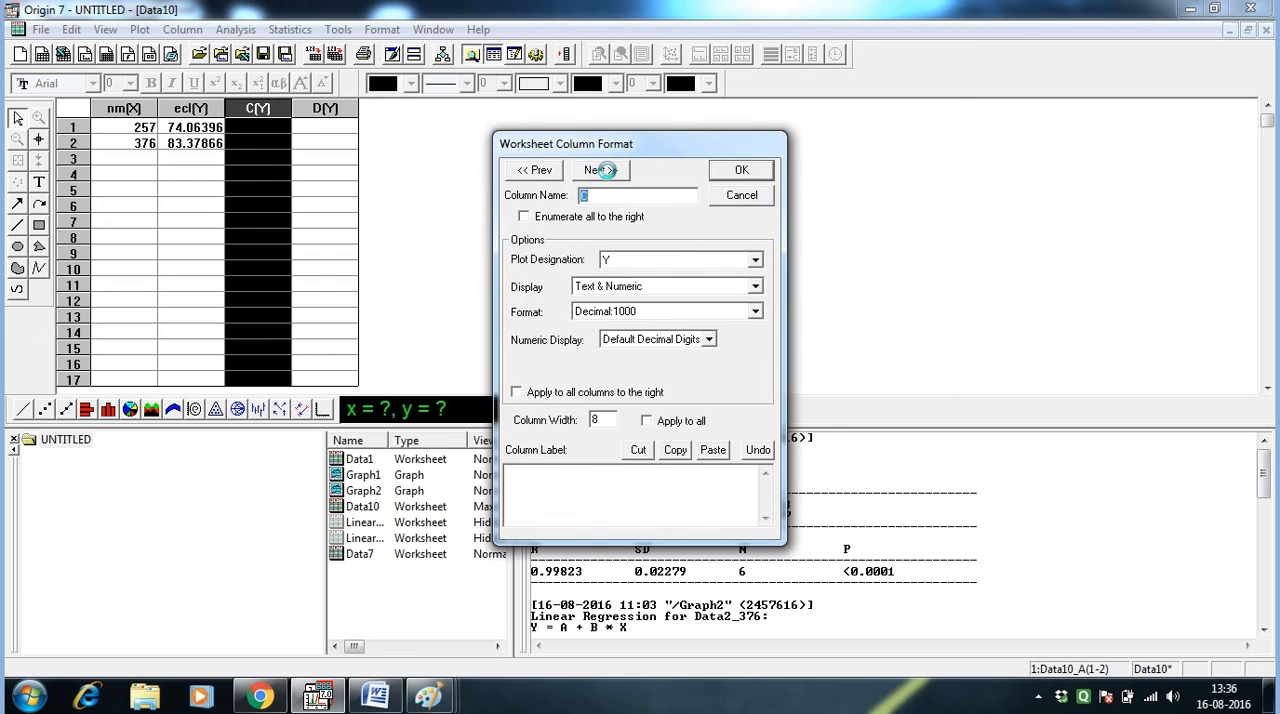
pyautogui.write('ext')
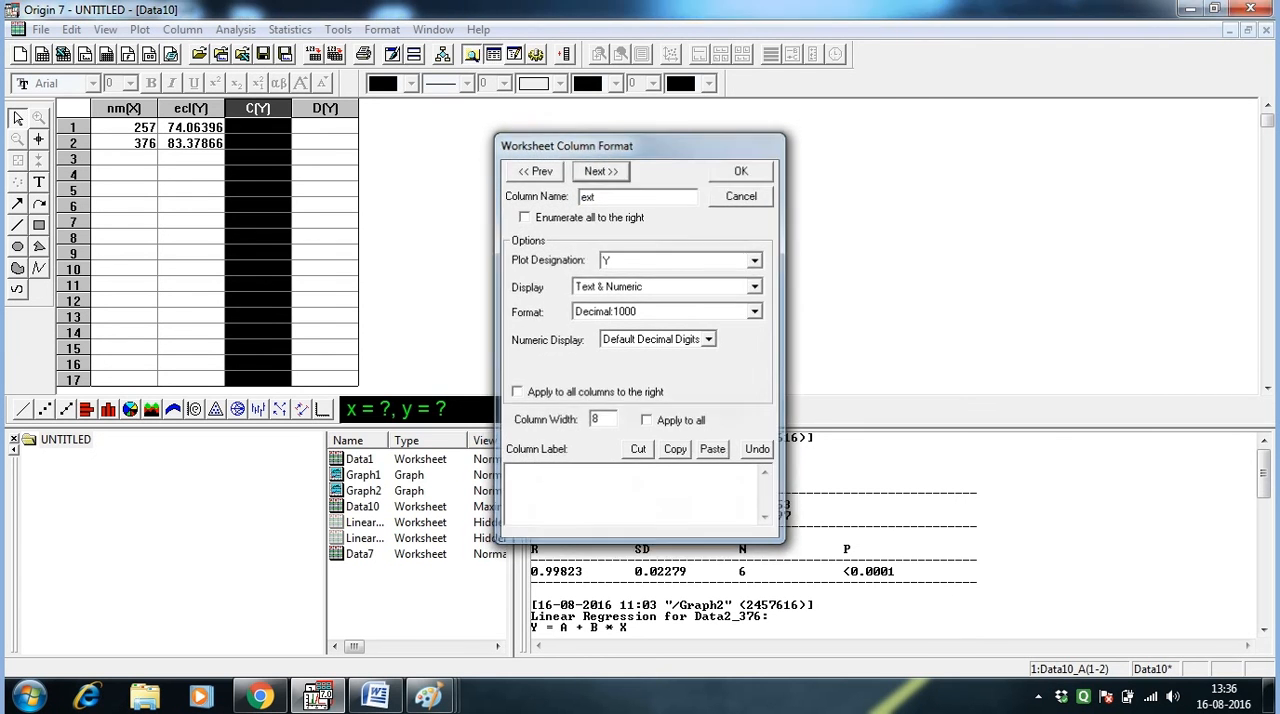
pyautogui.click(595, 170)
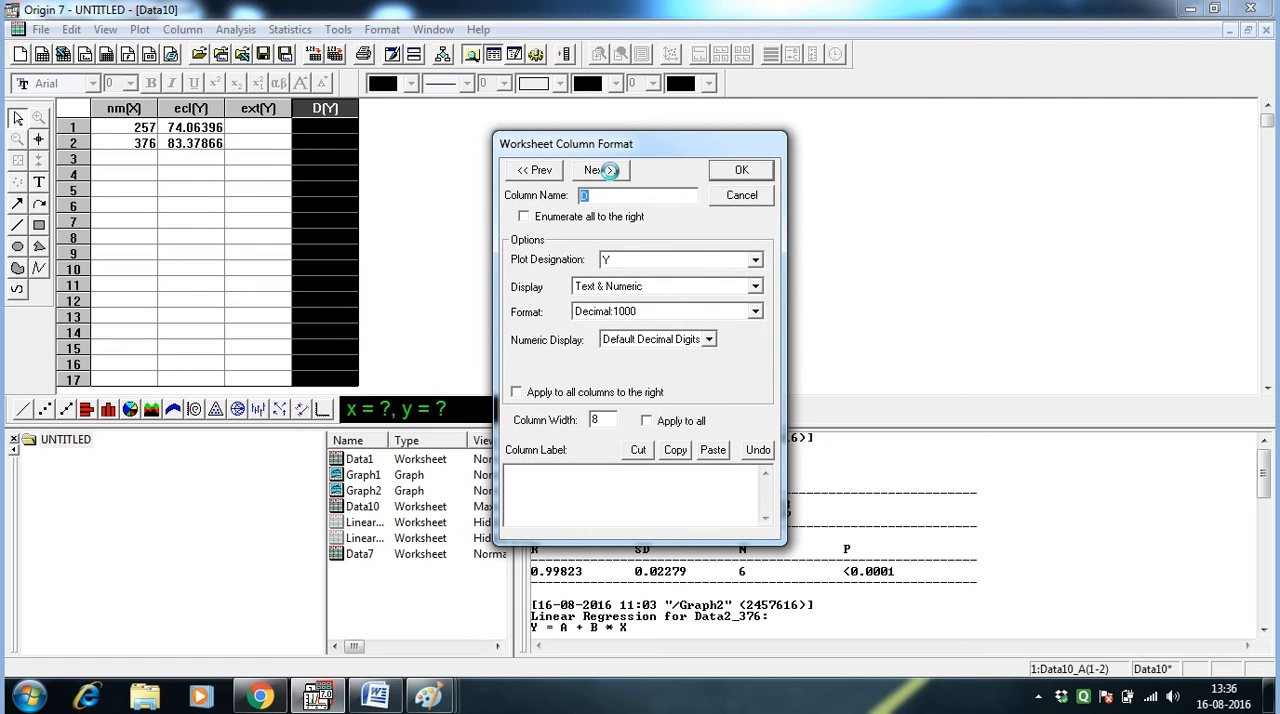
pyautogui.click(741, 169)
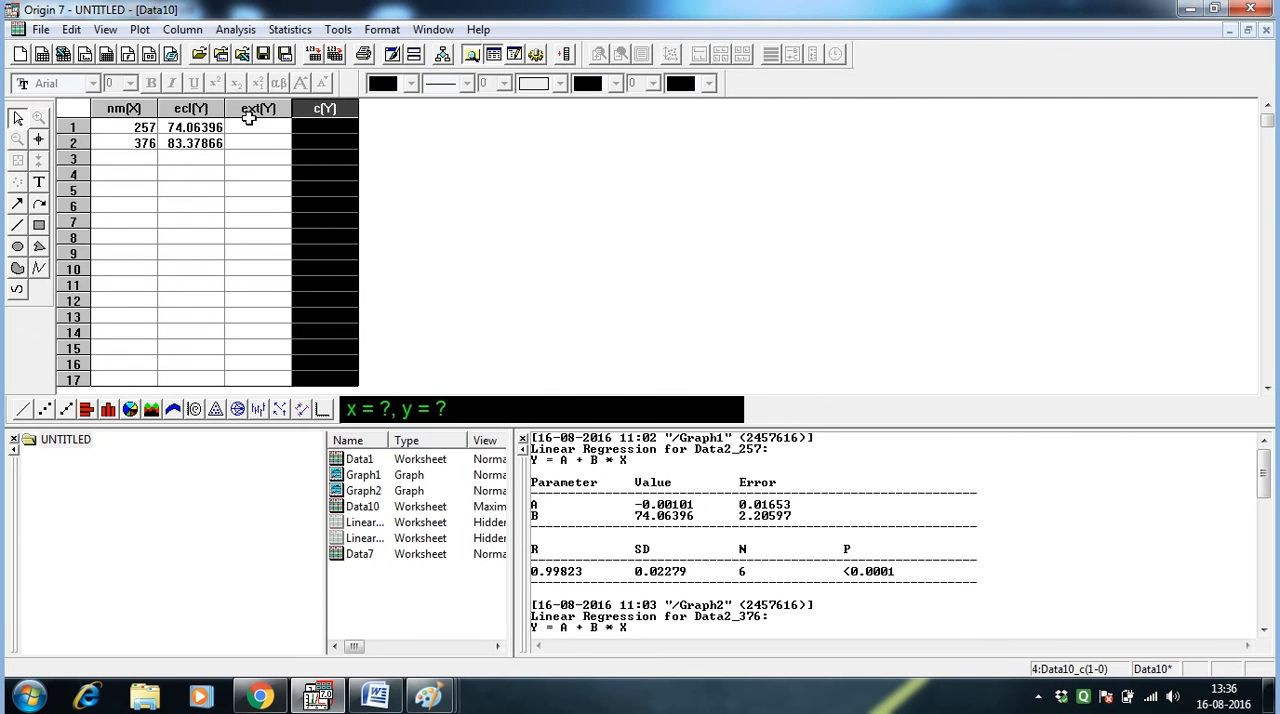
# - Enter extinction coefficients 19.95 and 21.88 in the ext column, checking the Quercetin note
pyautogui.click(375, 693)
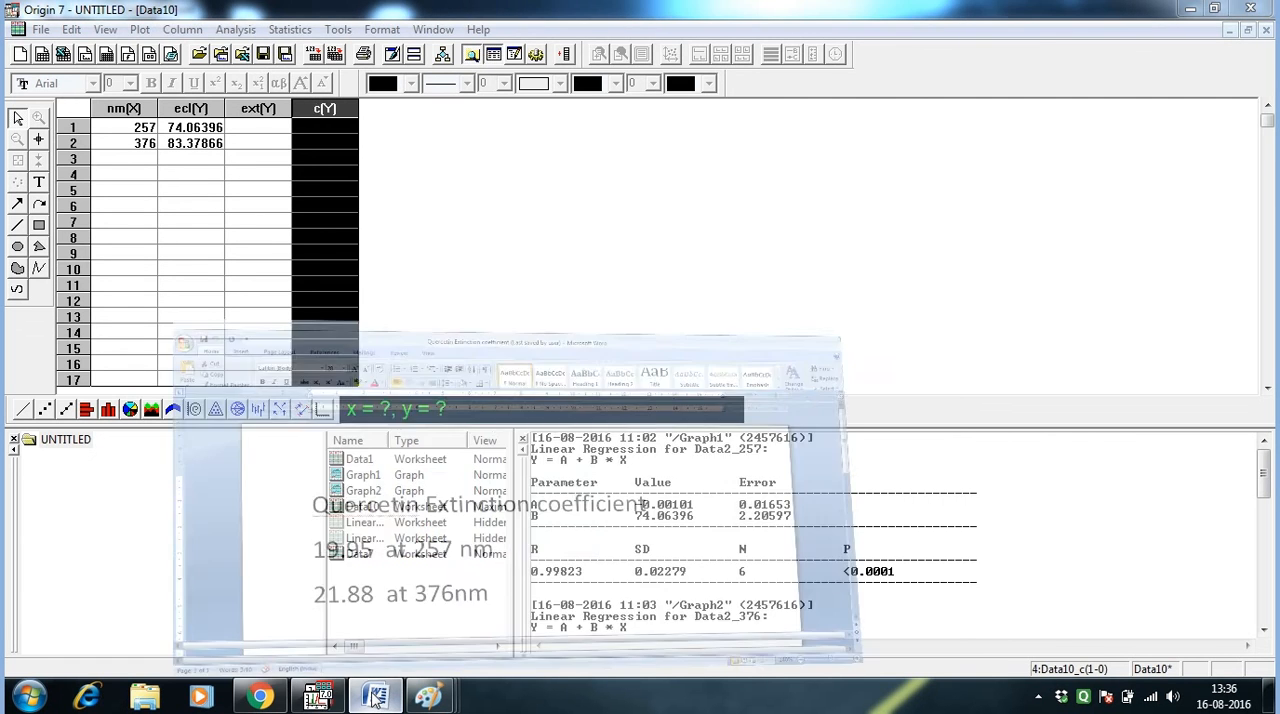
pyautogui.click(374, 694)
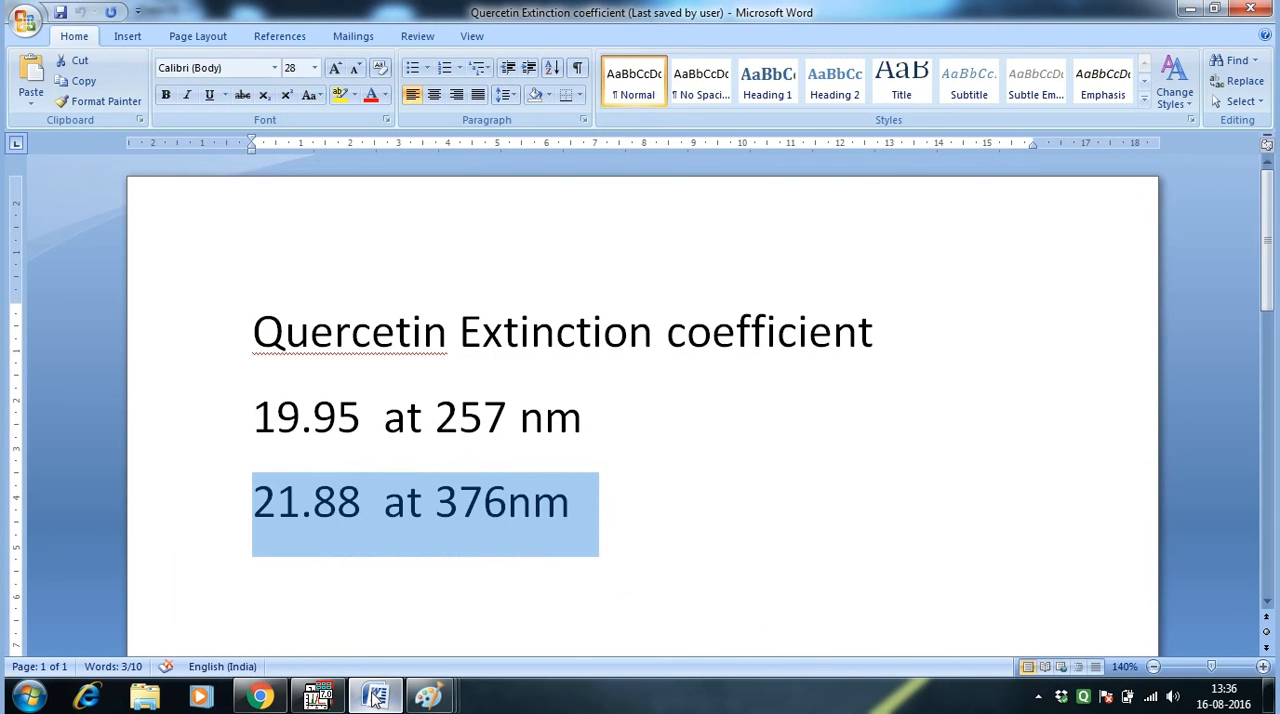
pyautogui.click(318, 695)
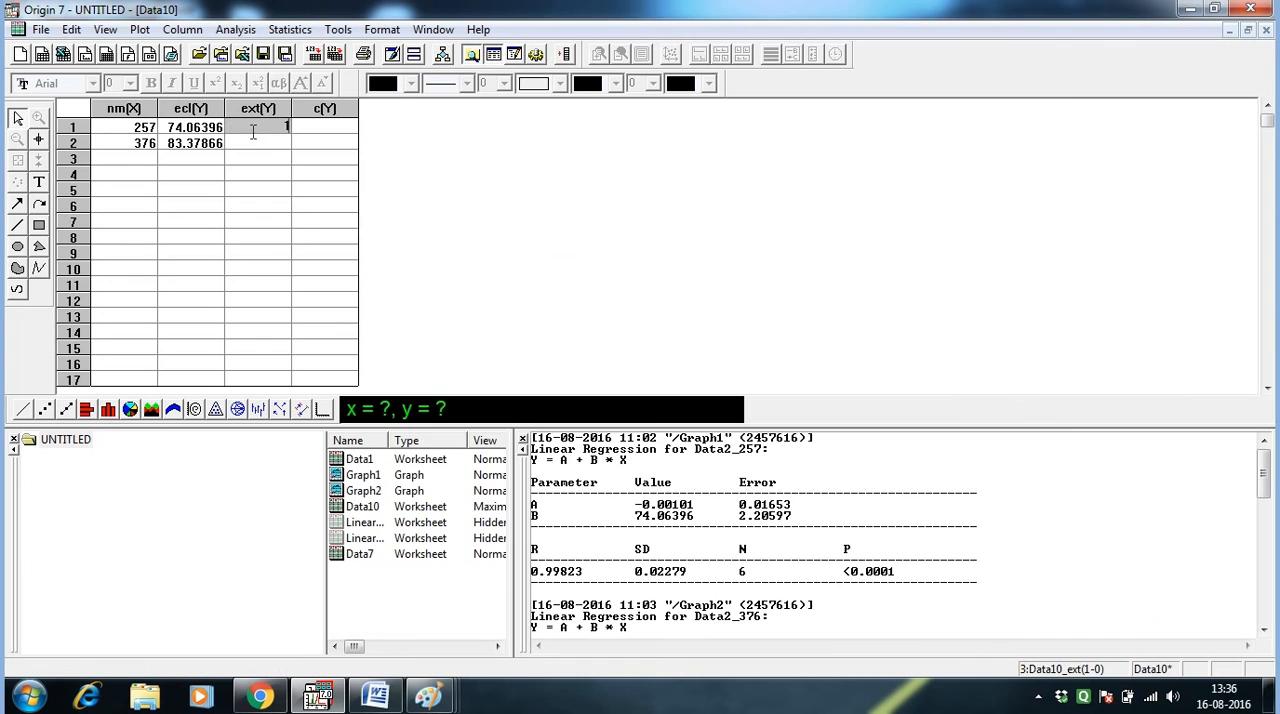
pyautogui.write('19.95')
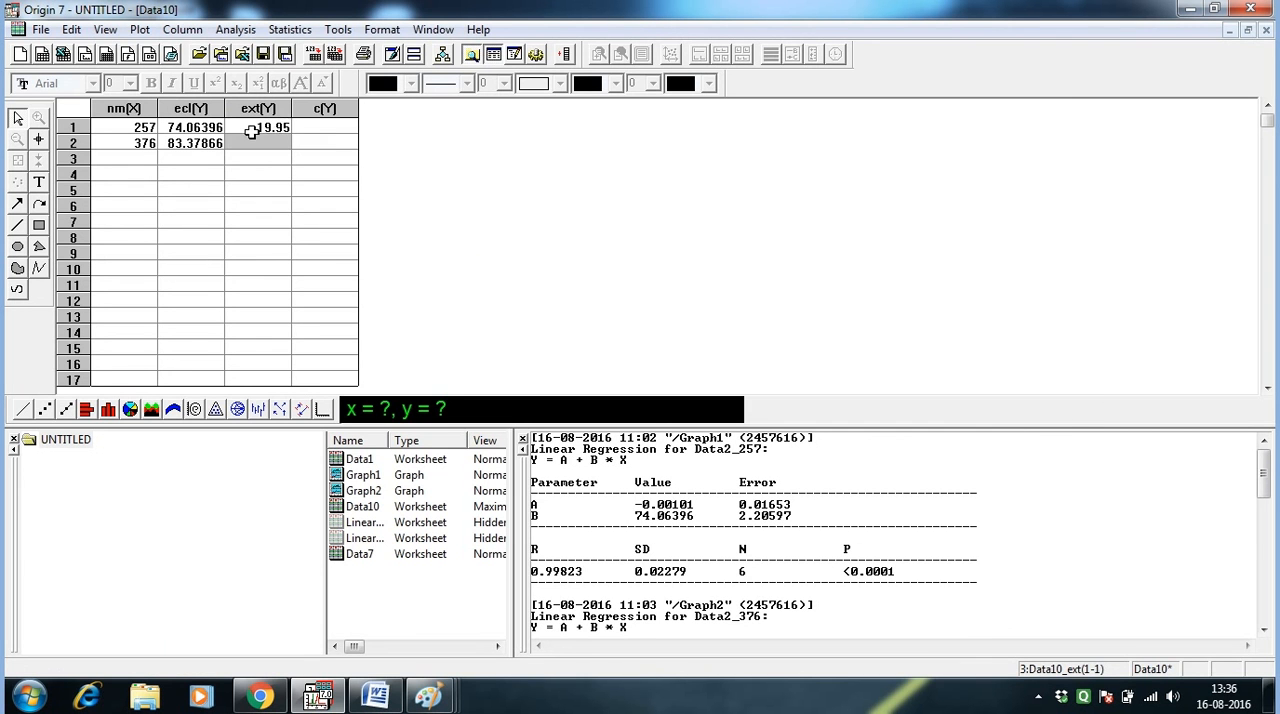
pyautogui.write('21.88')
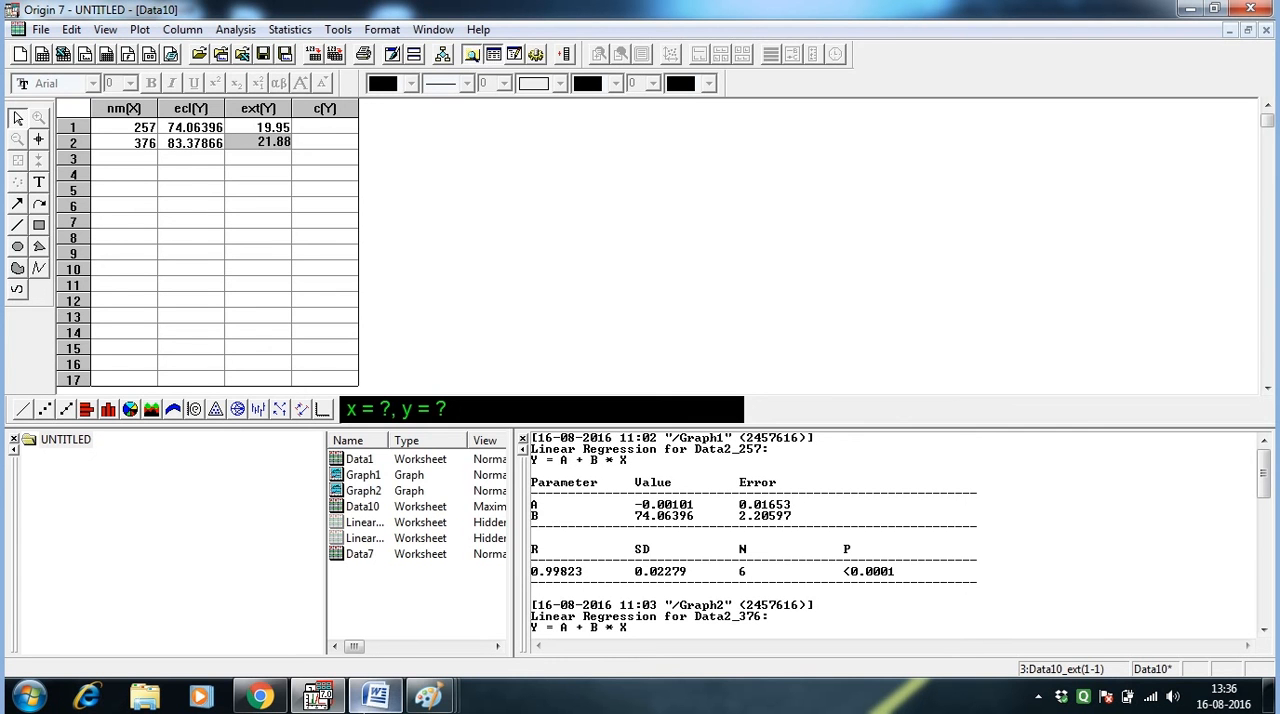
pyautogui.click(375, 694)
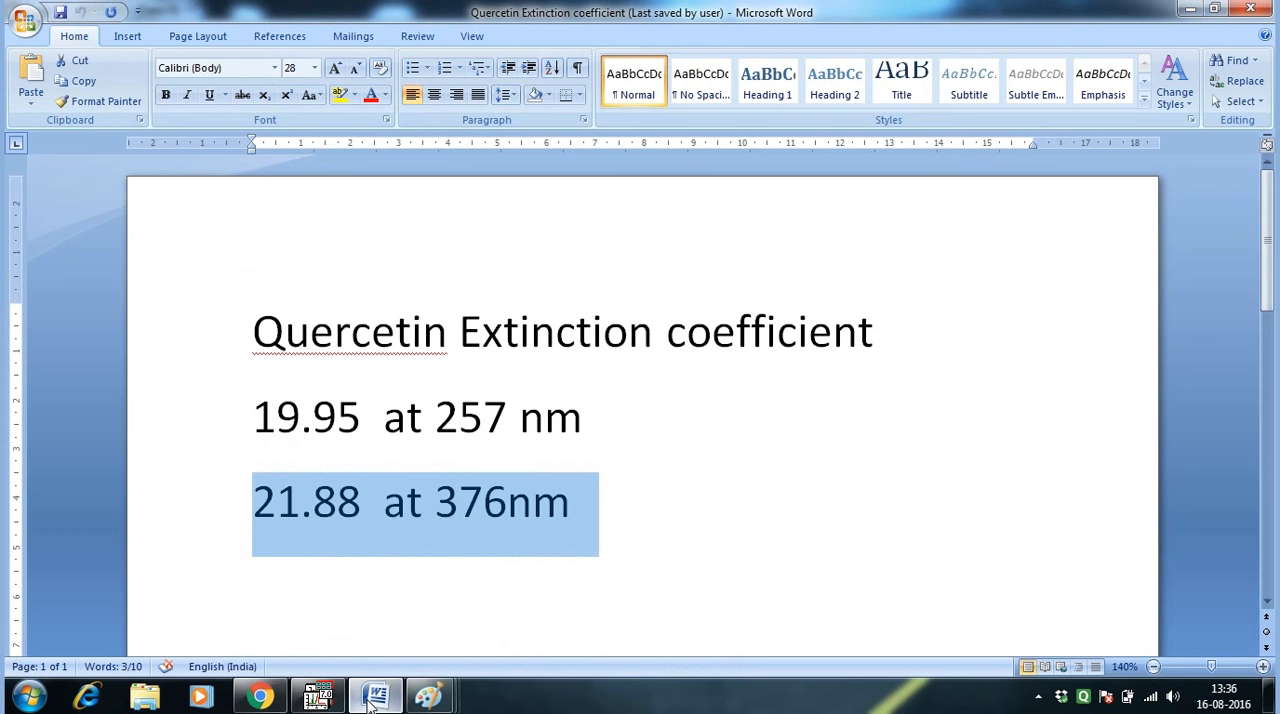
pyautogui.click(317, 695)
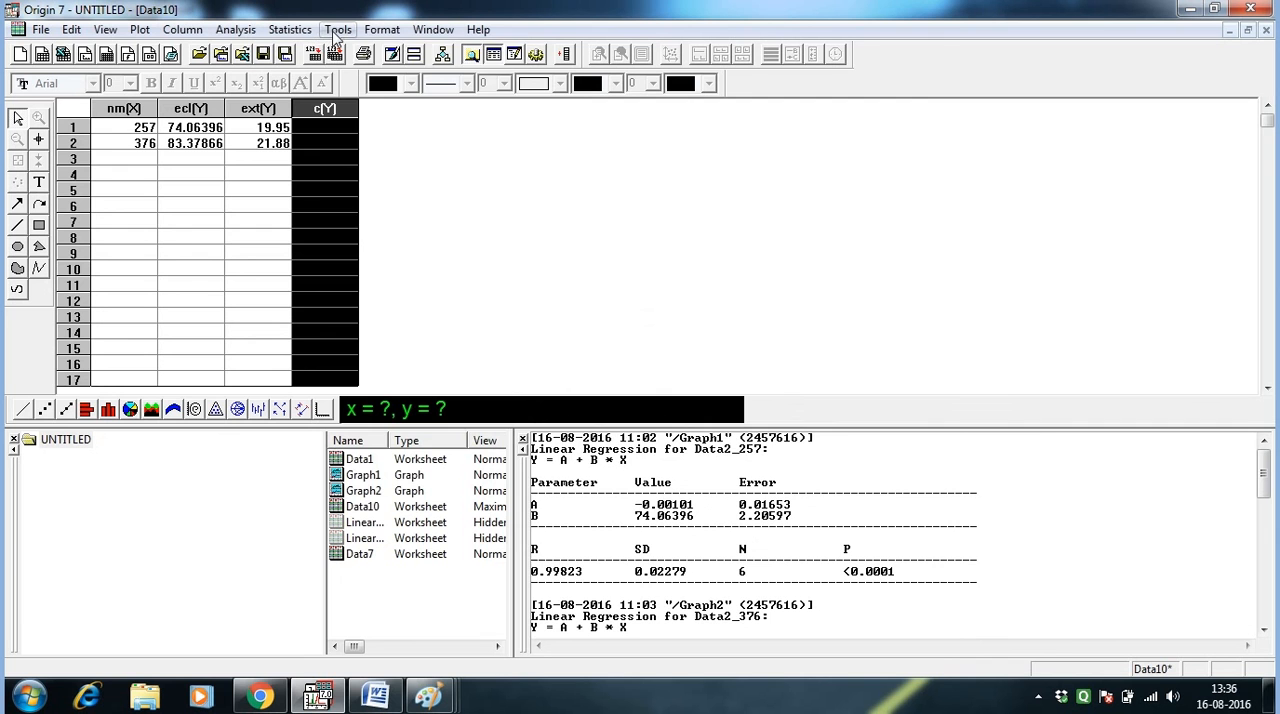
# - Run the worksheet script col(c)=col(ecl)/col(ext), giving 3.71248 and 3.81072
pyautogui.click(338, 29)
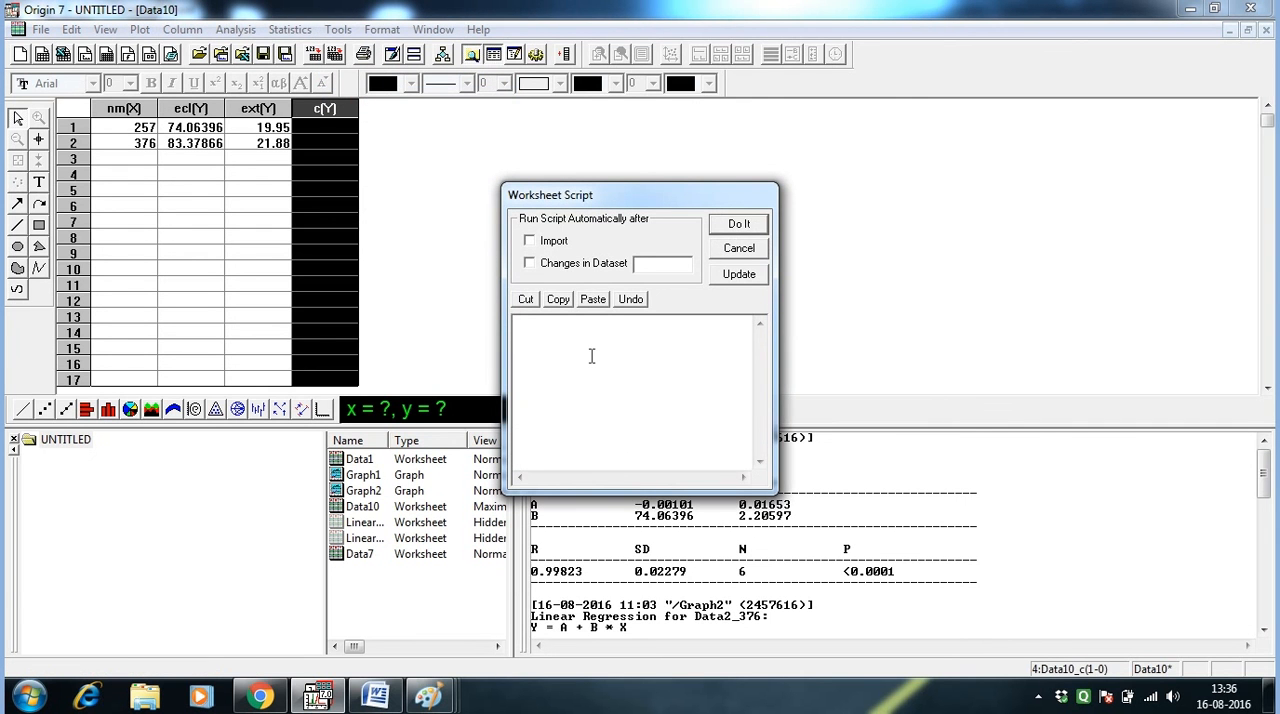
pyautogui.write('col')
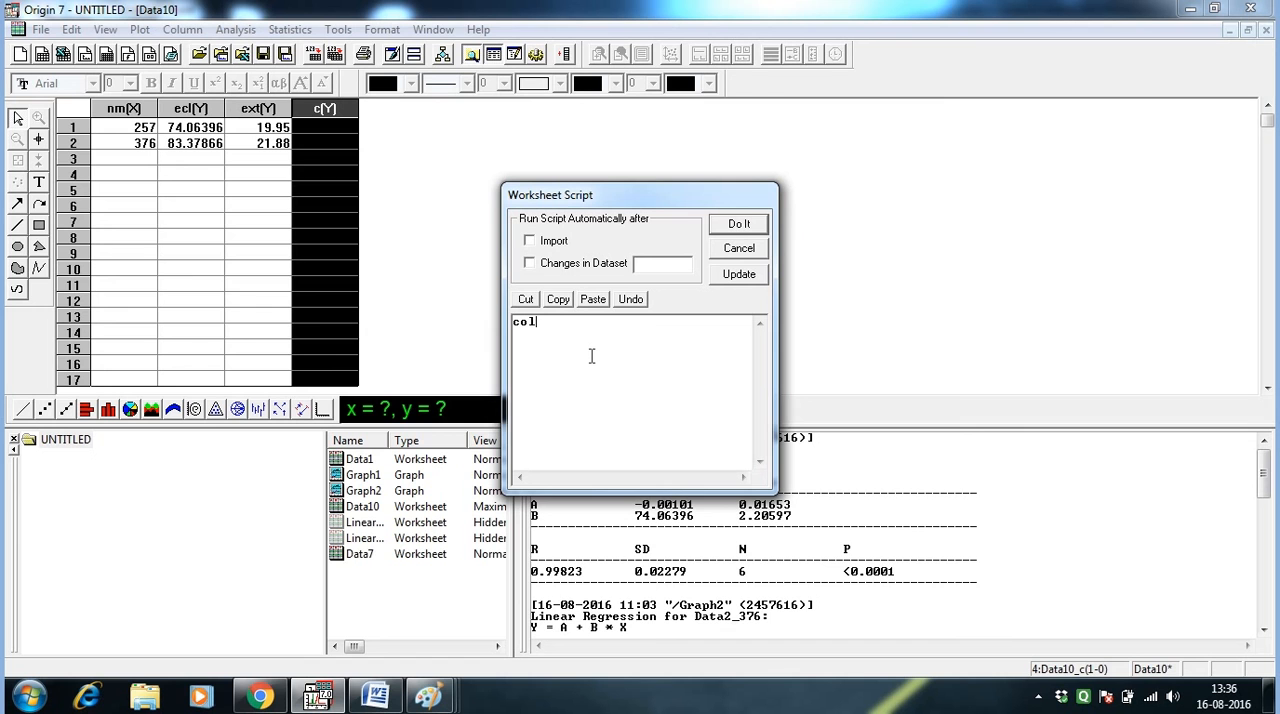
pyautogui.write('(c)')
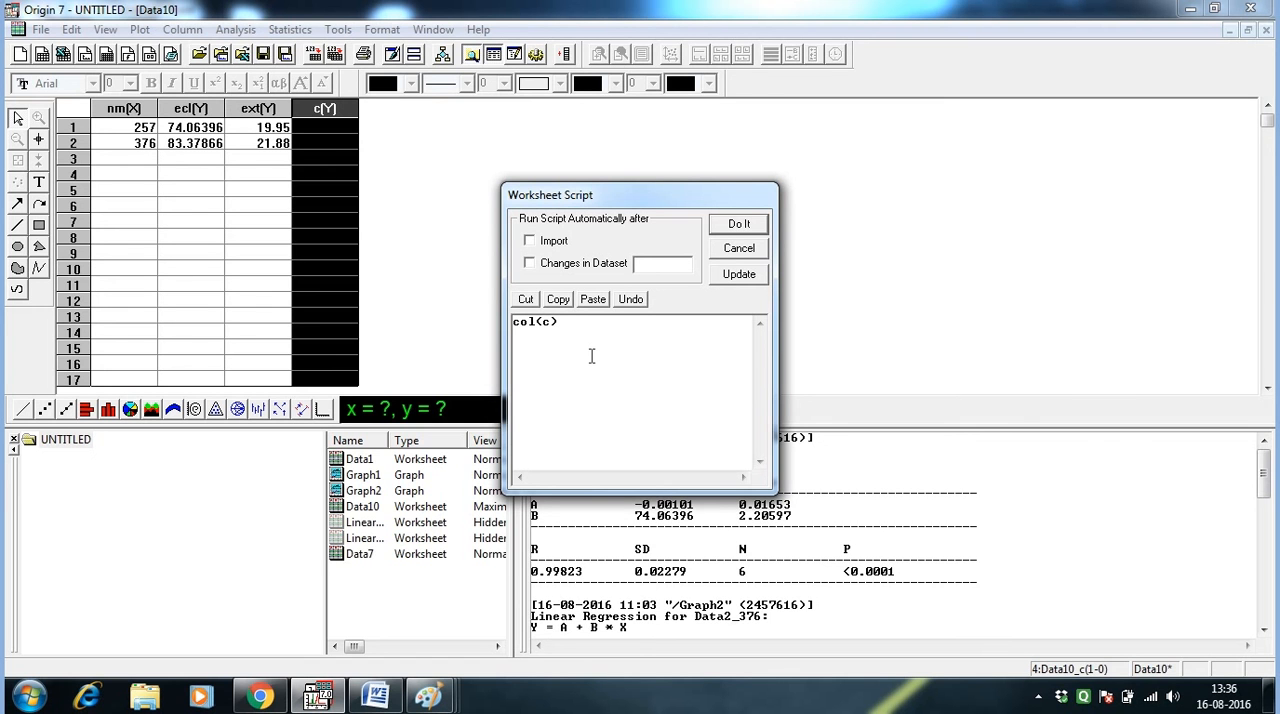
pyautogui.write('=')
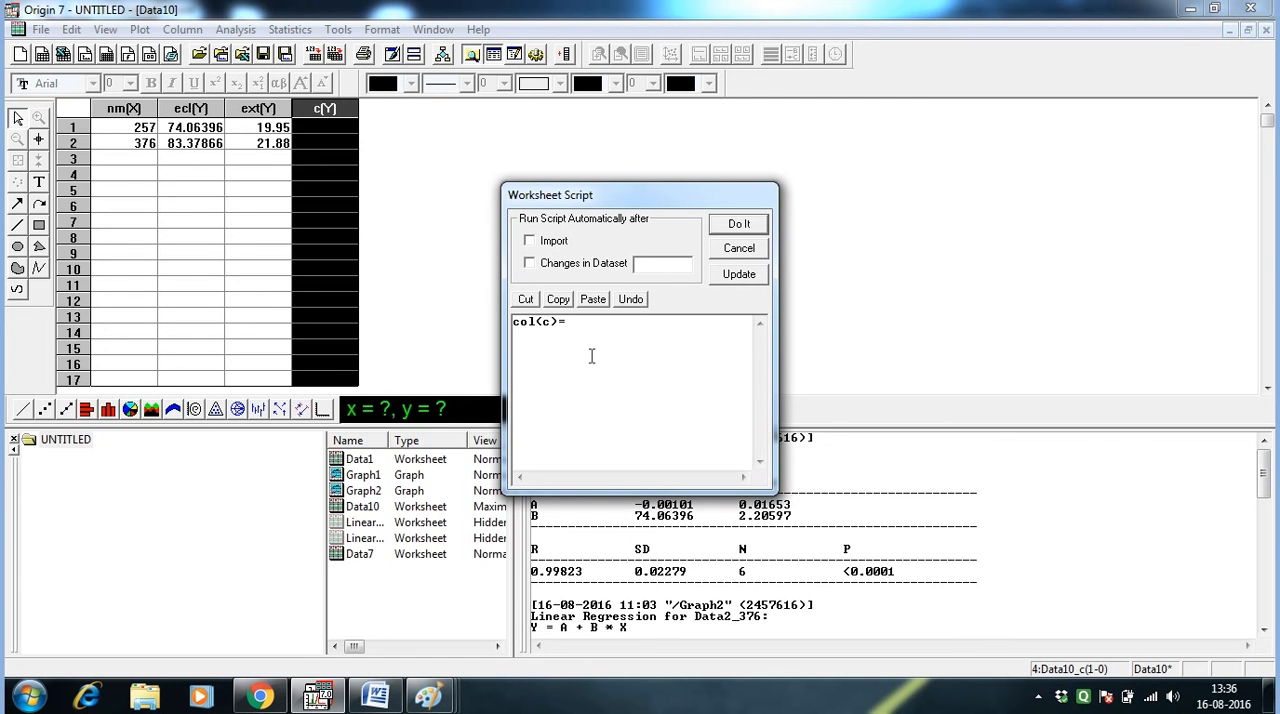
pyautogui.write('col')
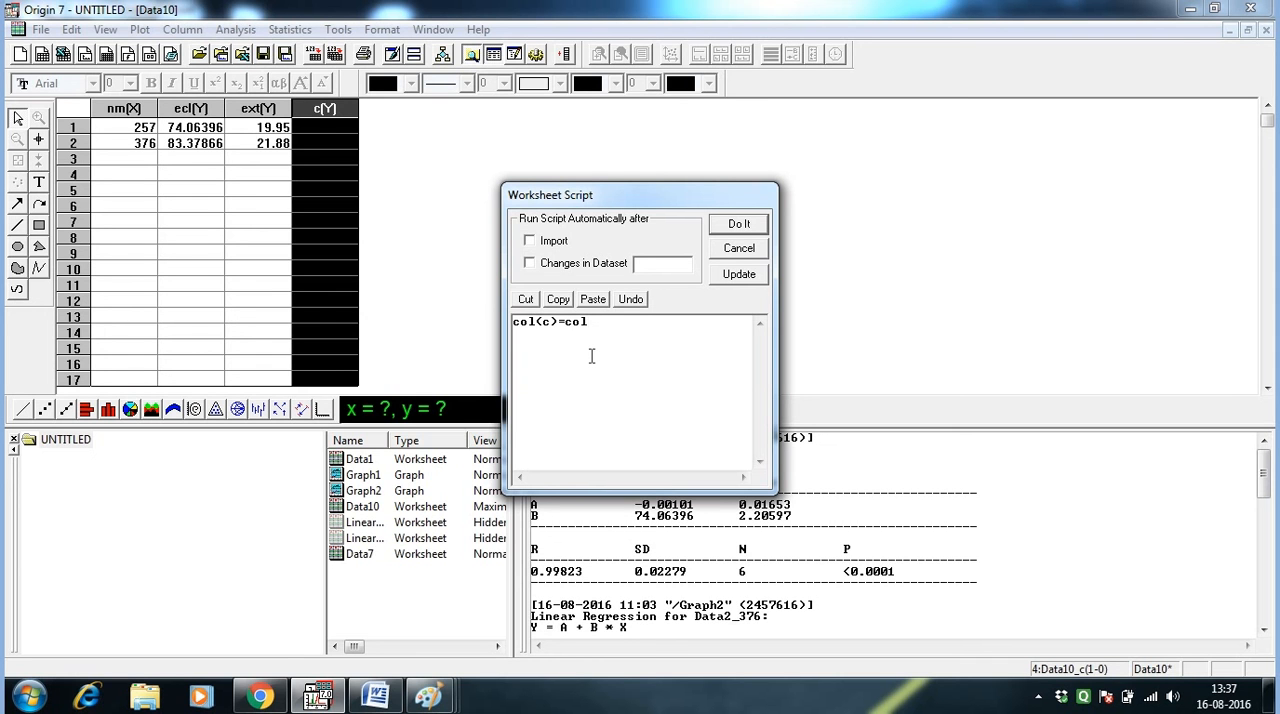
pyautogui.write('(')
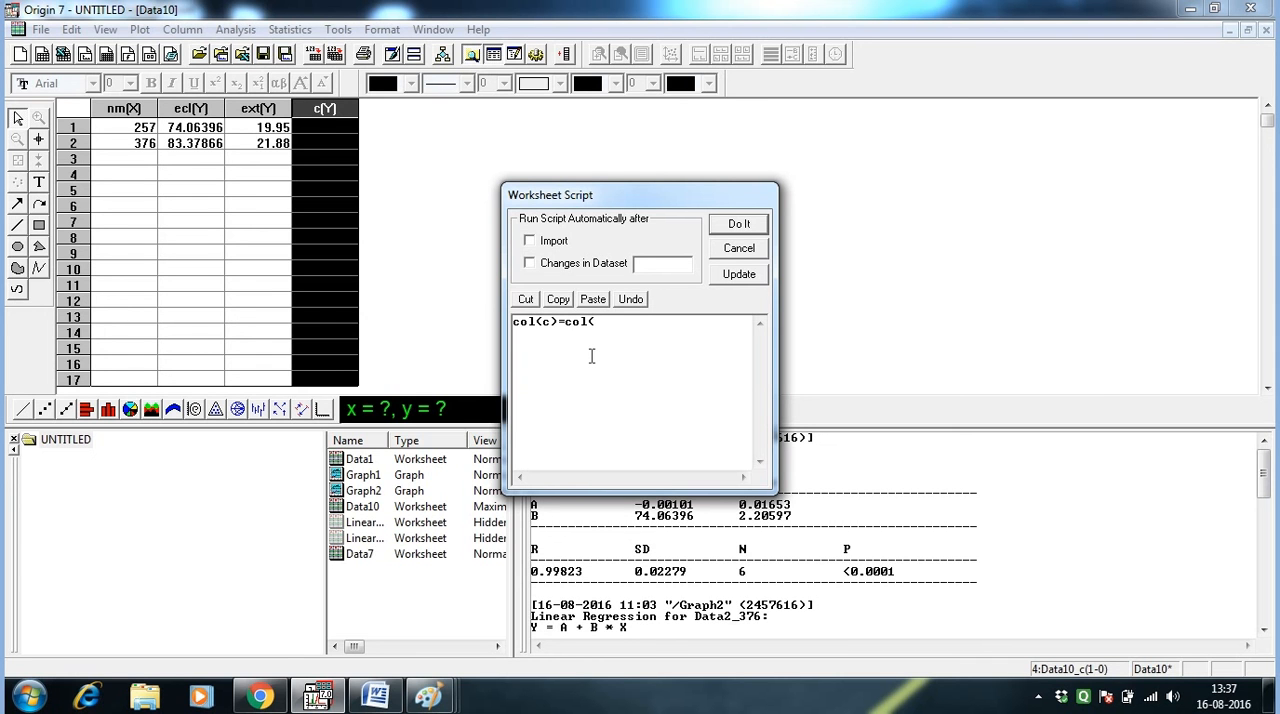
pyautogui.write('ecl')
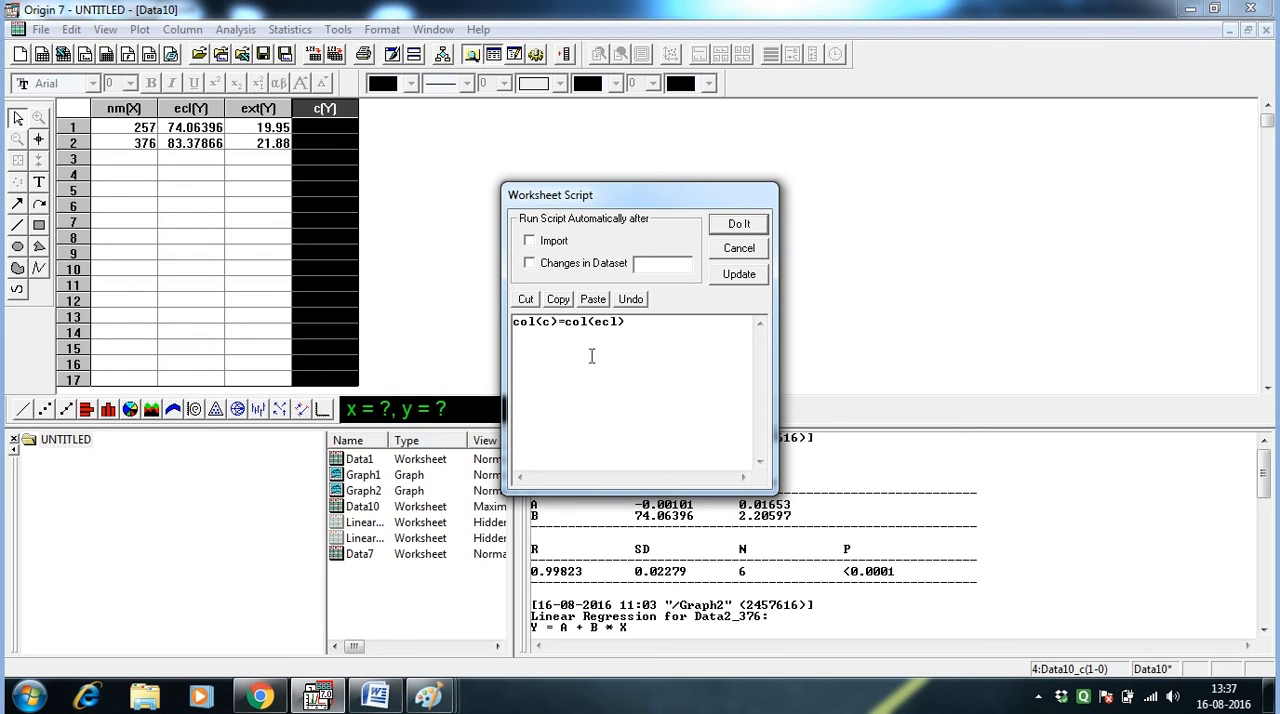
pyautogui.write('/col(ext')
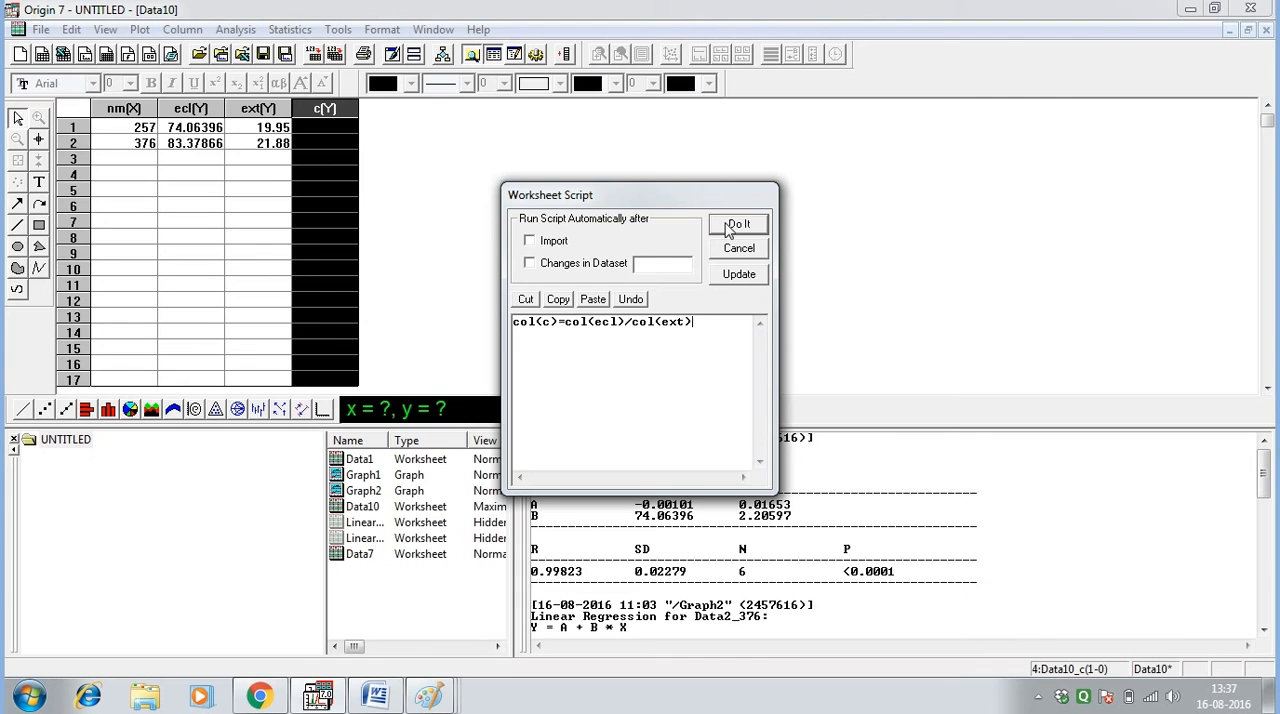
pyautogui.click(739, 224)
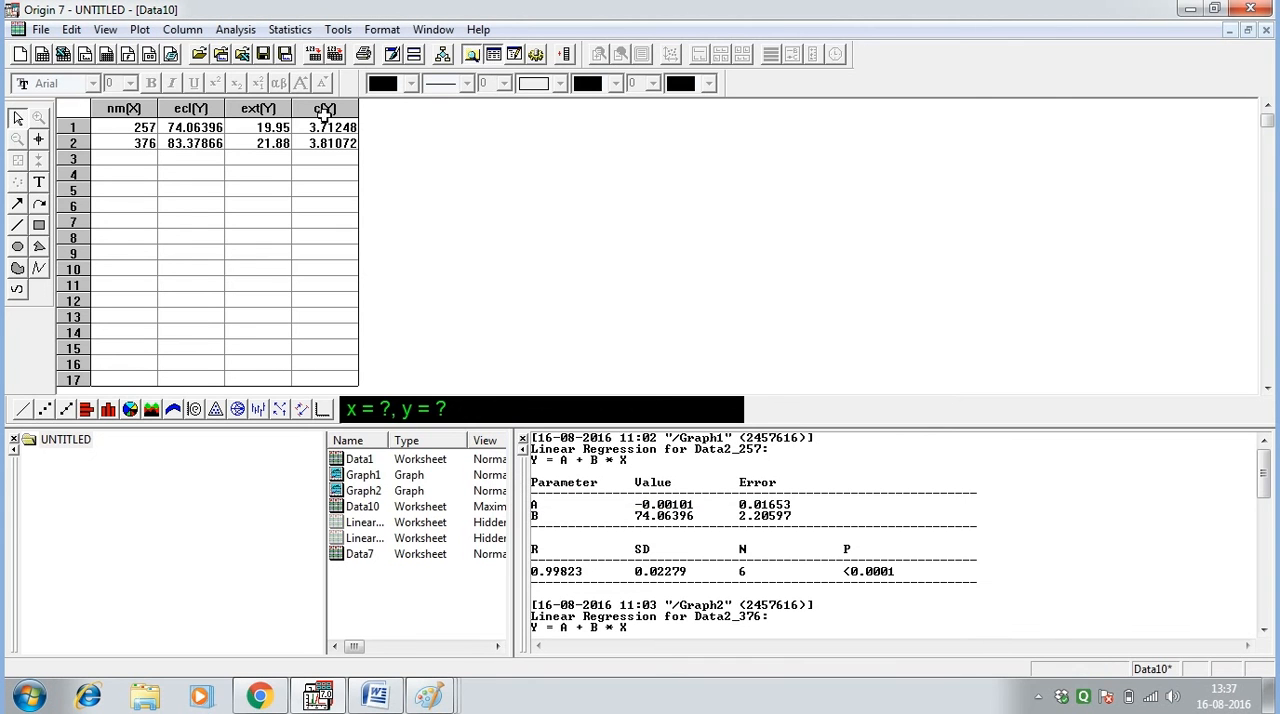
pyautogui.moveTo(370, 155)
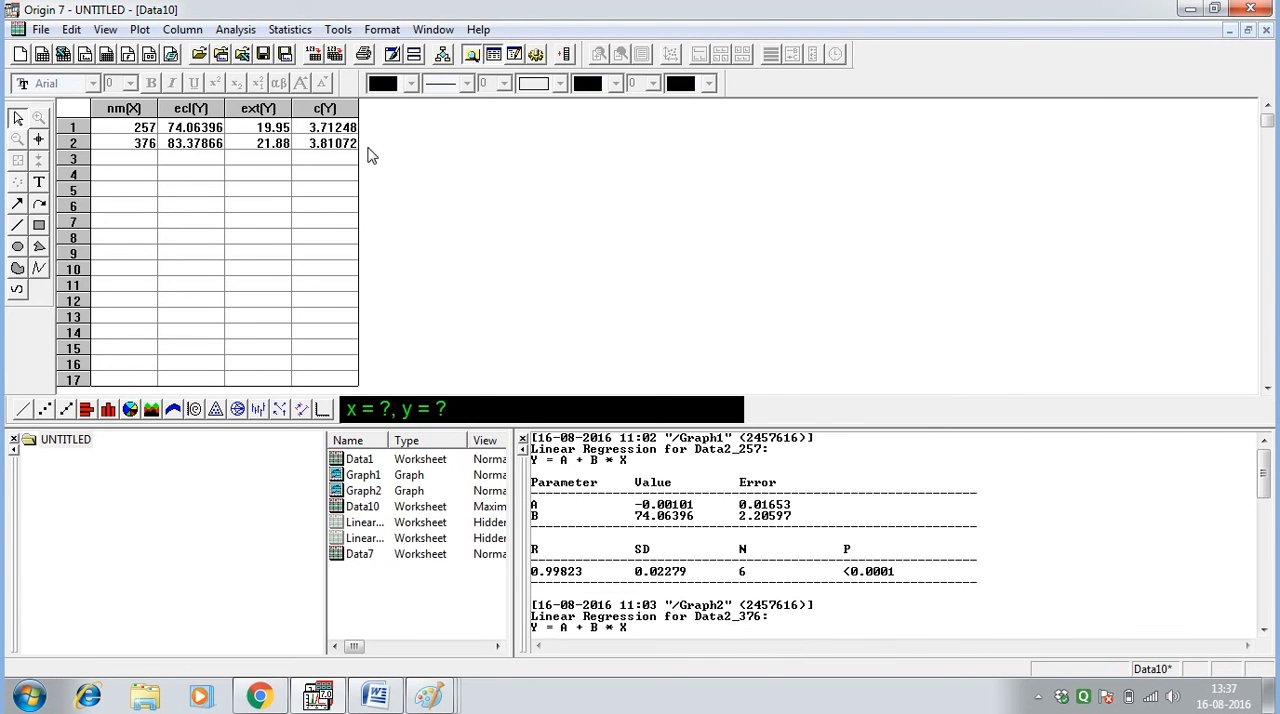
pyautogui.moveTo(125, 651)
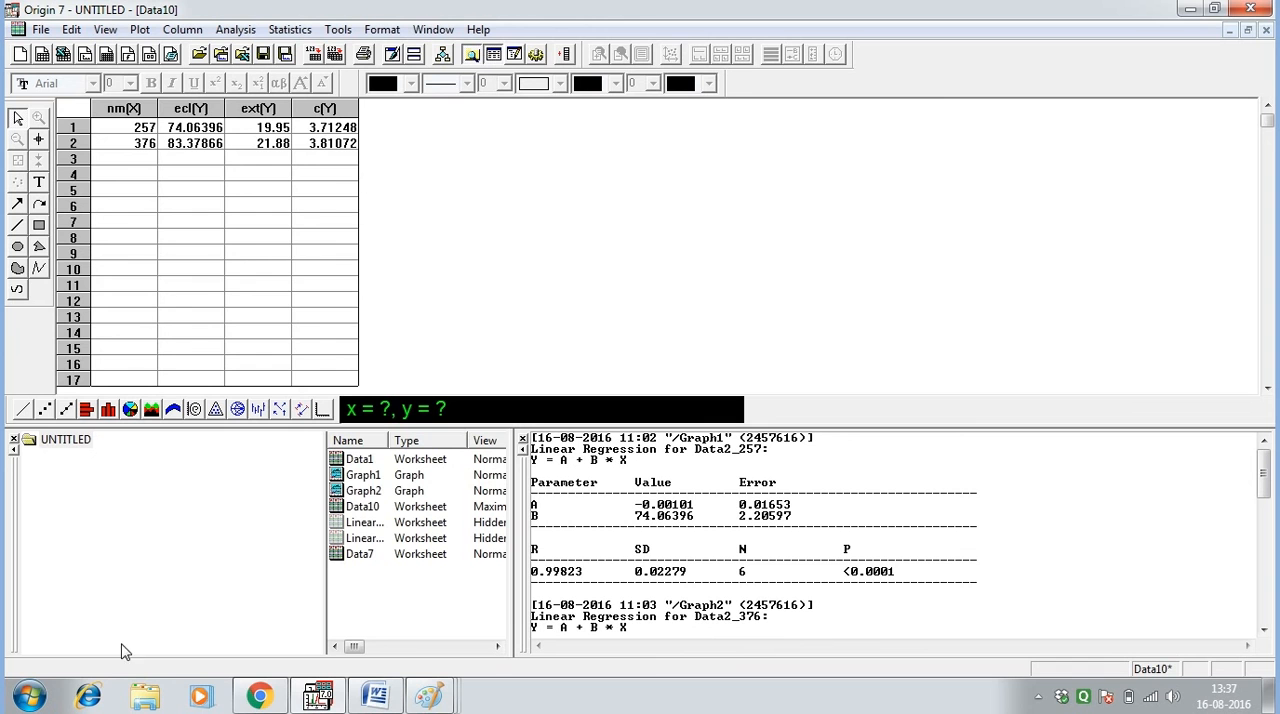
# - Launch Calculator and average 3.71248 and 3.81072 to get 3.7616
pyautogui.click(28, 694)
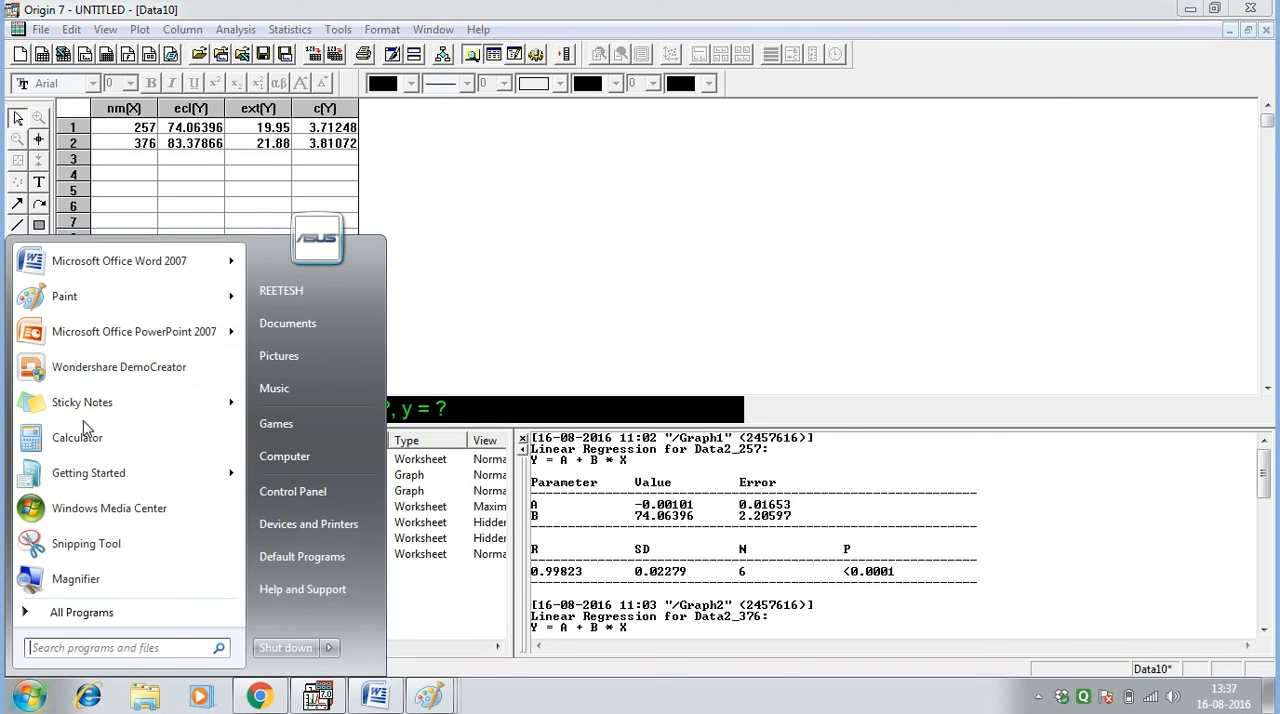
pyautogui.click(77, 437)
pyautogui.write('3.')
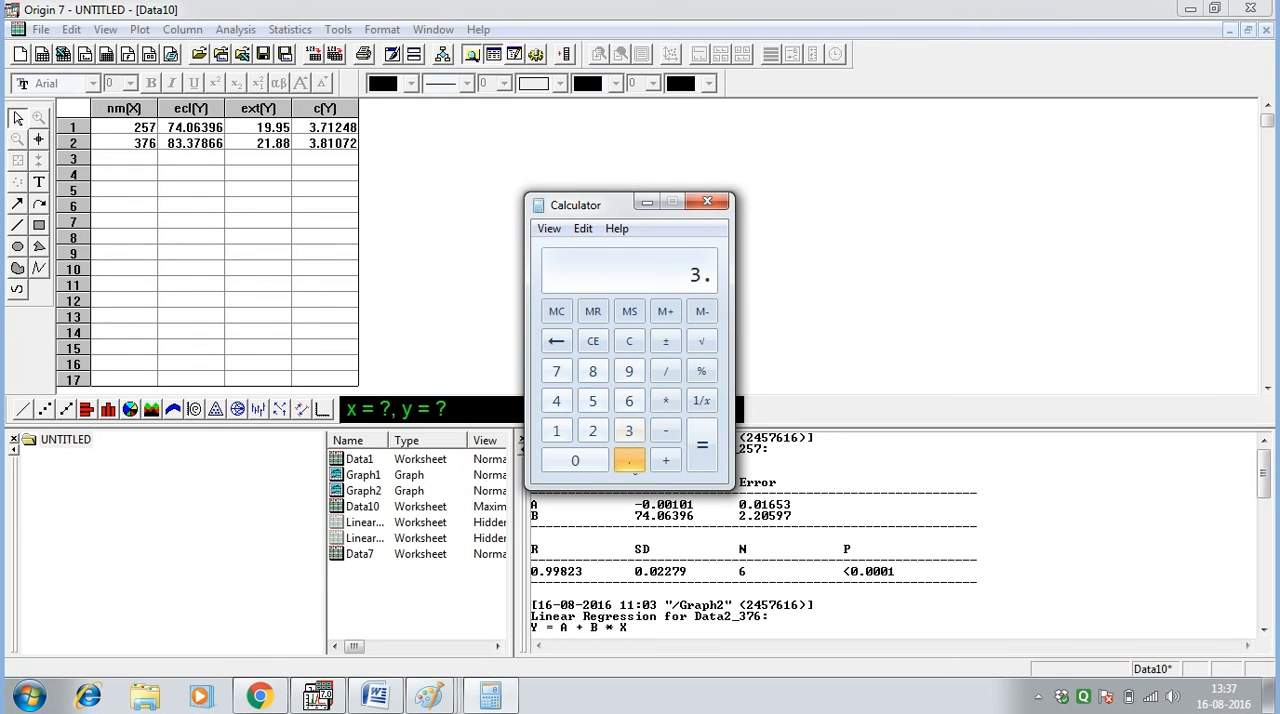
pyautogui.click(556, 371)
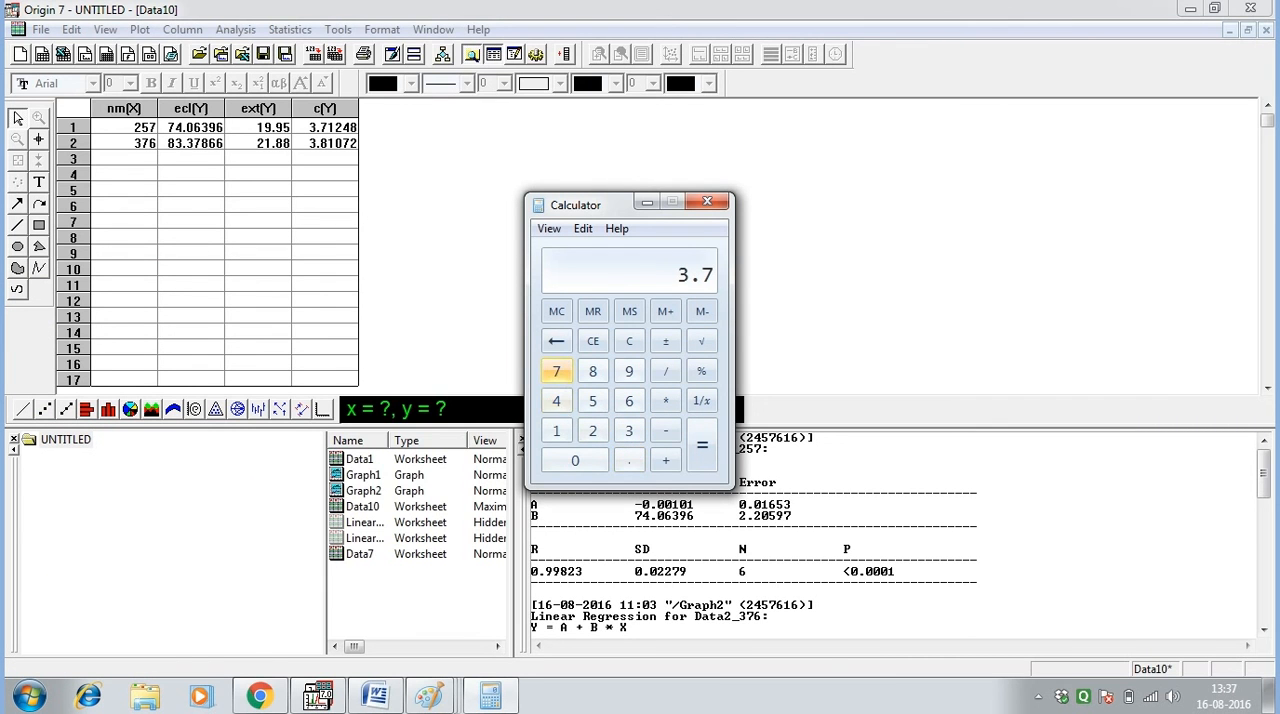
pyautogui.click(592, 430)
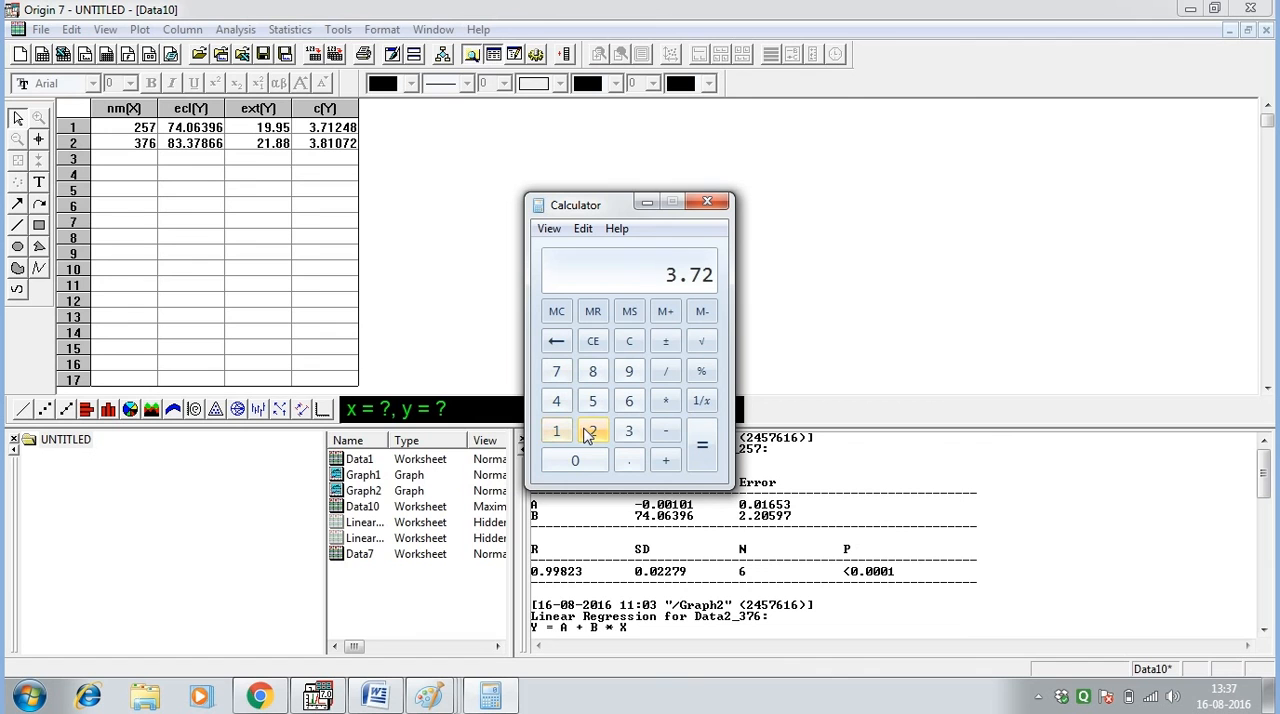
pyautogui.click(557, 341)
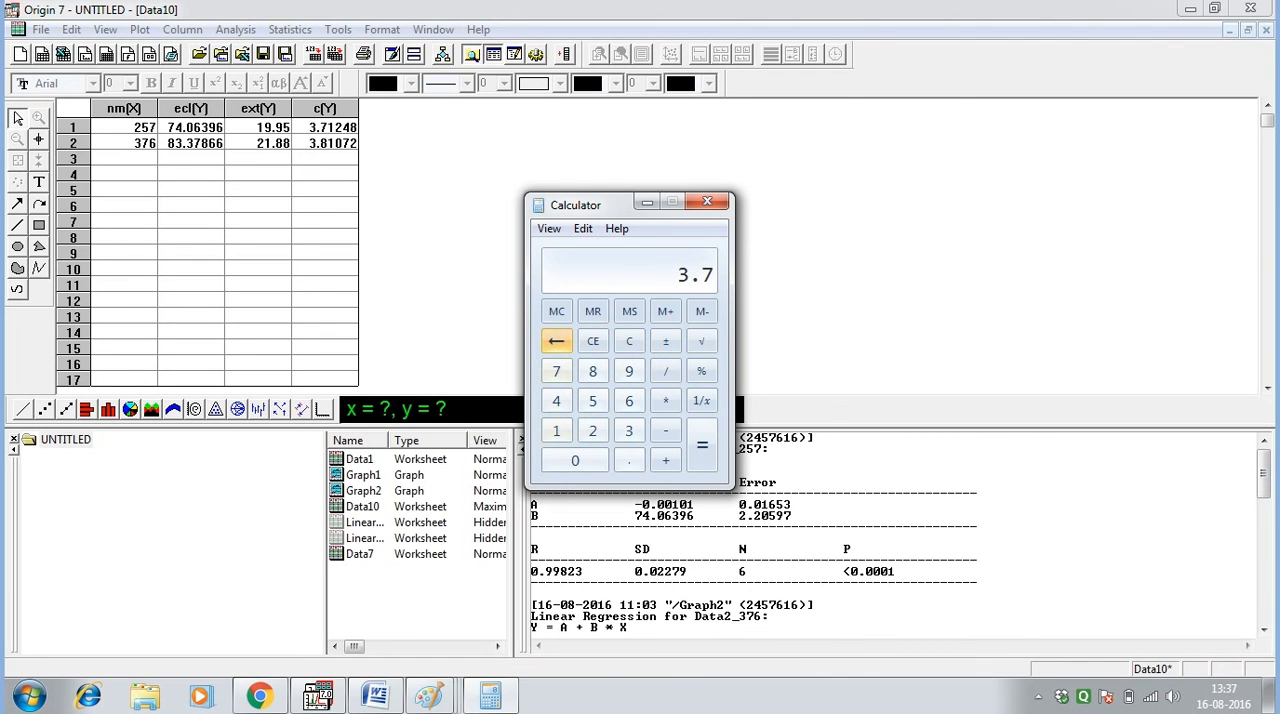
pyautogui.click(556, 430)
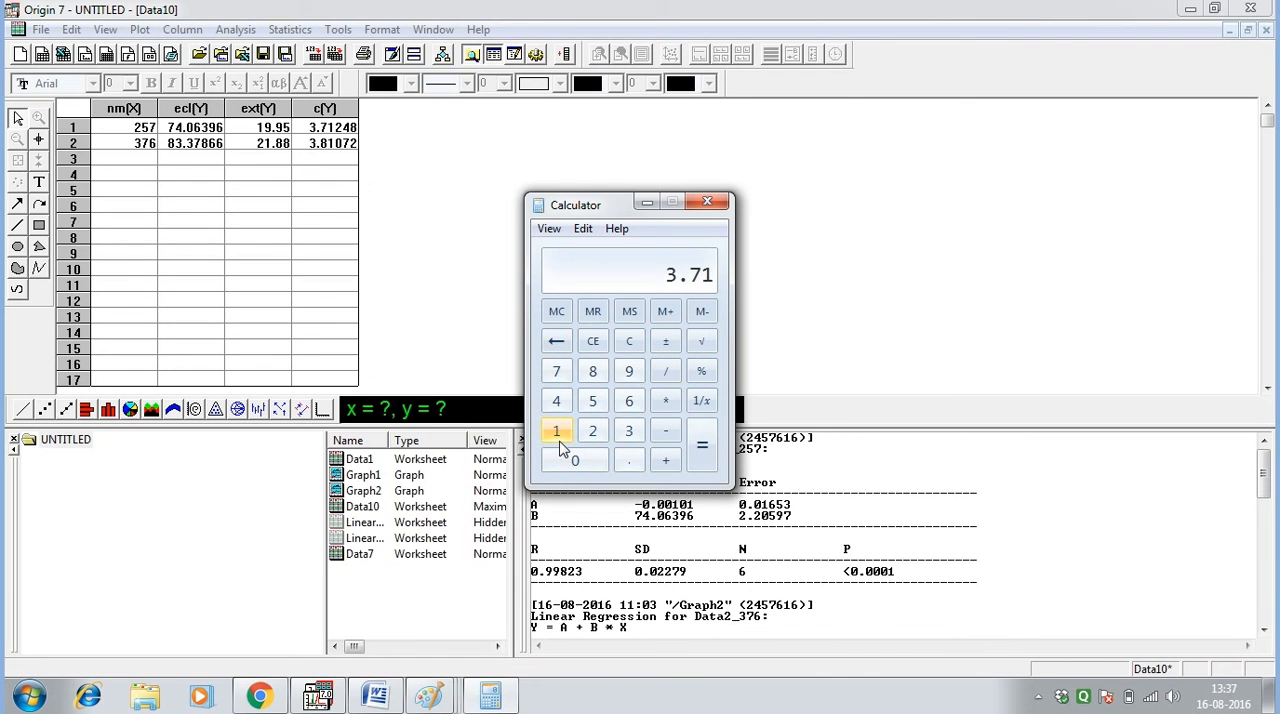
pyautogui.click(592, 430)
pyautogui.write('3.81072')
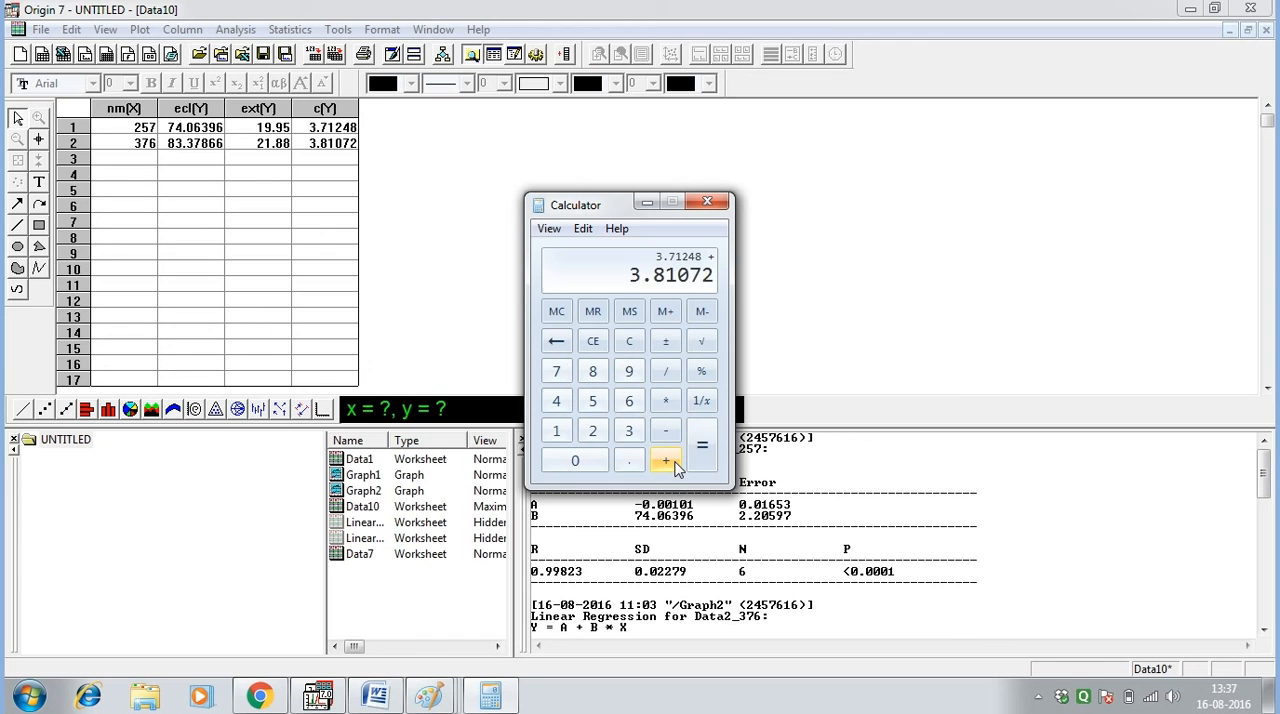
pyautogui.click(701, 444)
pyautogui.write('2')
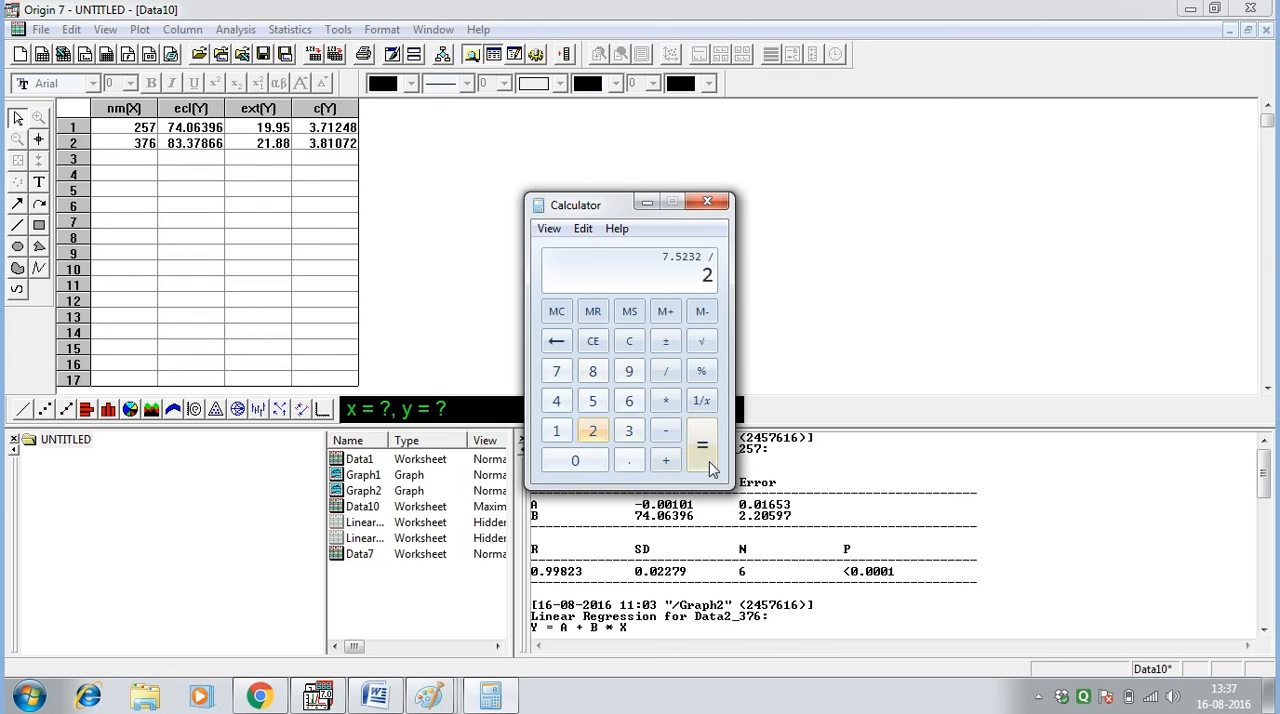
pyautogui.click(702, 444)
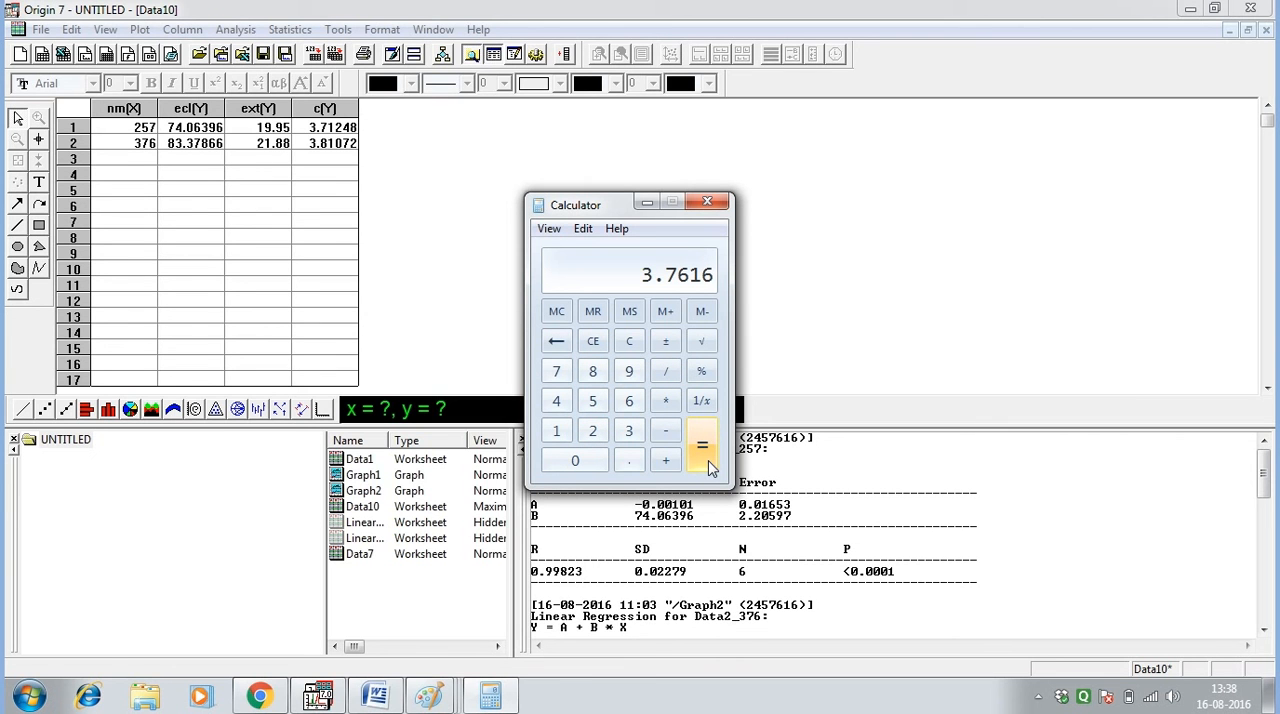